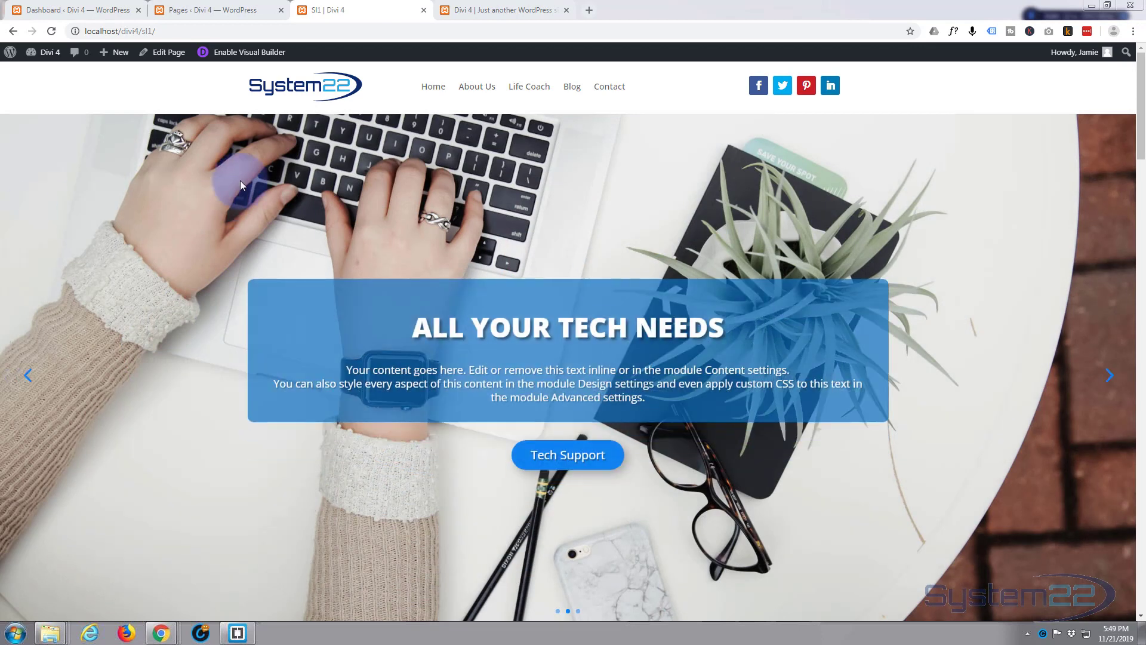
Look over the reference page, then switch to the working Divi site's homepage.
{"action": "scroll", "scroll_direction": "down", "scroll_amount": 3}
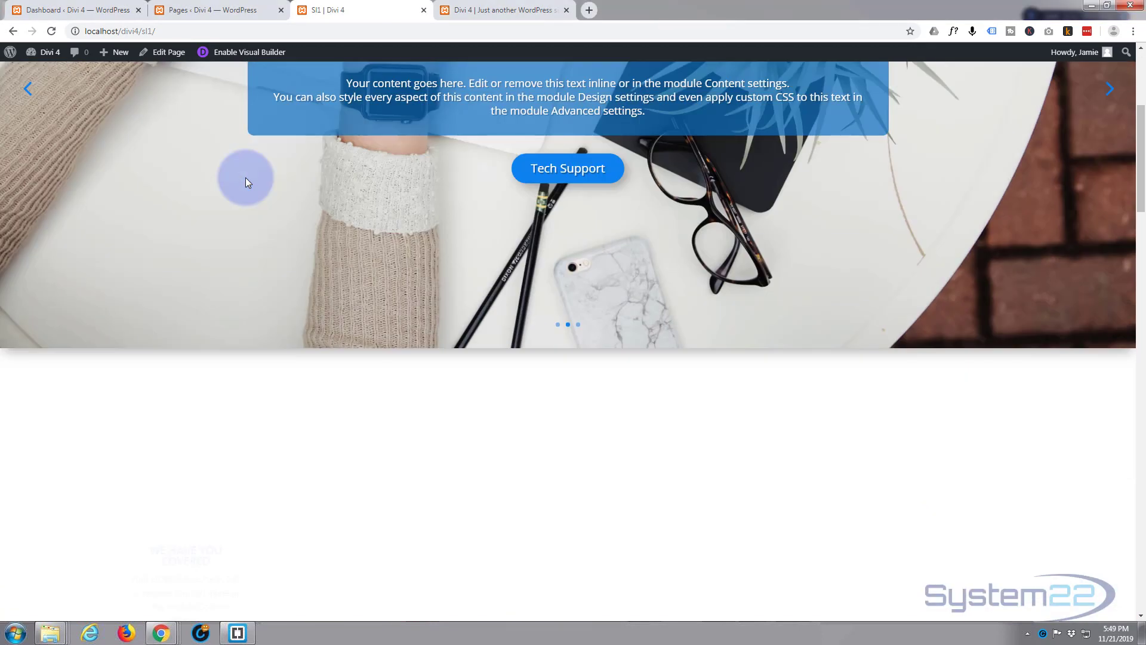
{"action": "scroll", "scroll_direction": "down", "scroll_amount": 3}
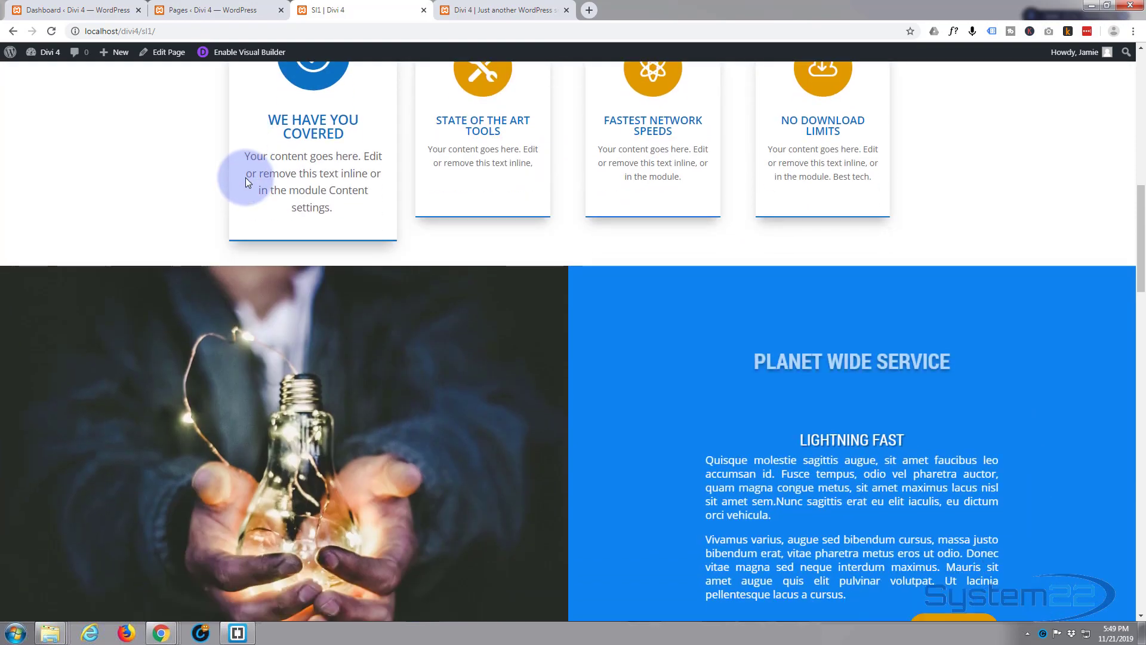
{"action": "scroll", "scroll_direction": "down", "scroll_amount": 3}
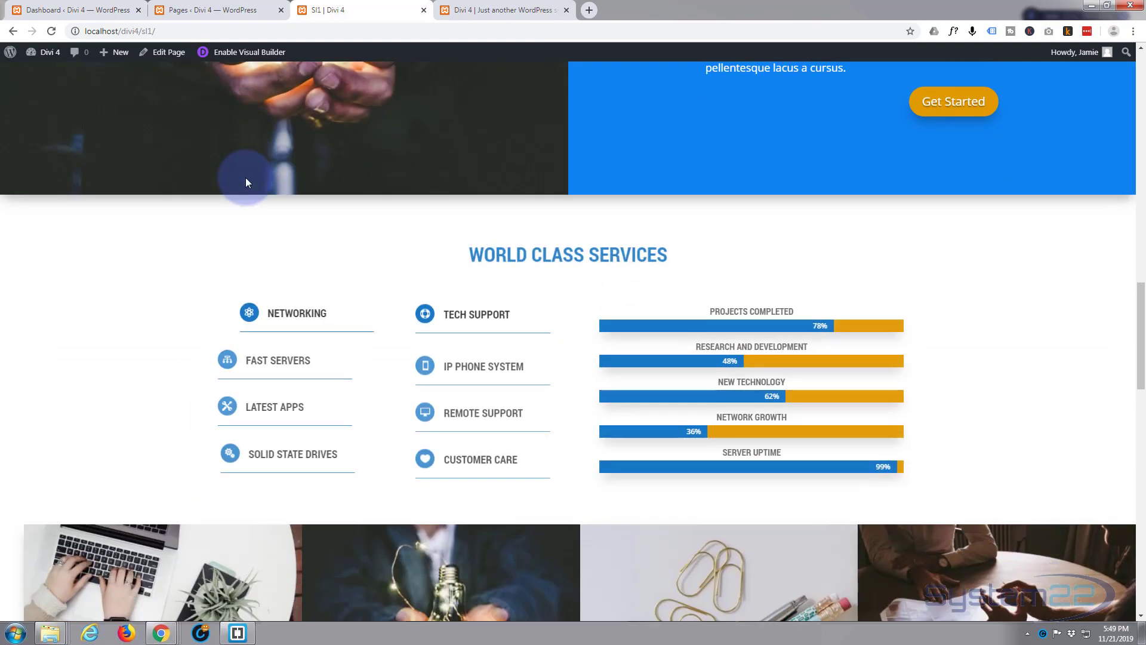
{"action": "scroll", "scroll_direction": "down", "scroll_amount": 3}
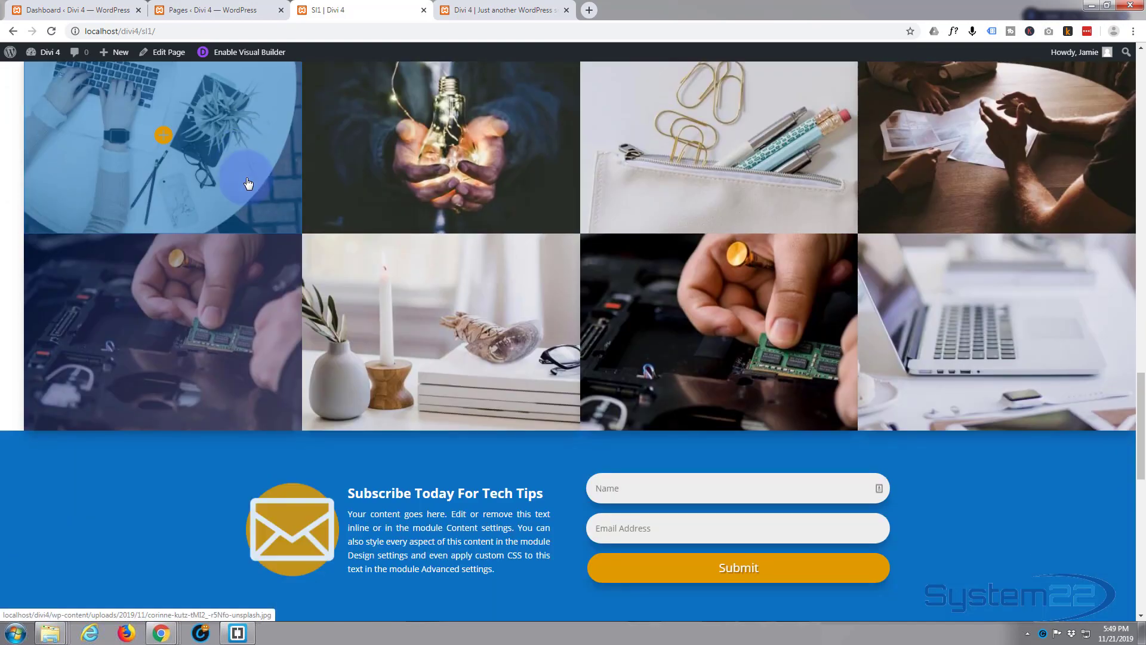
{"action": "scroll", "scroll_direction": "up", "scroll_amount": 3}
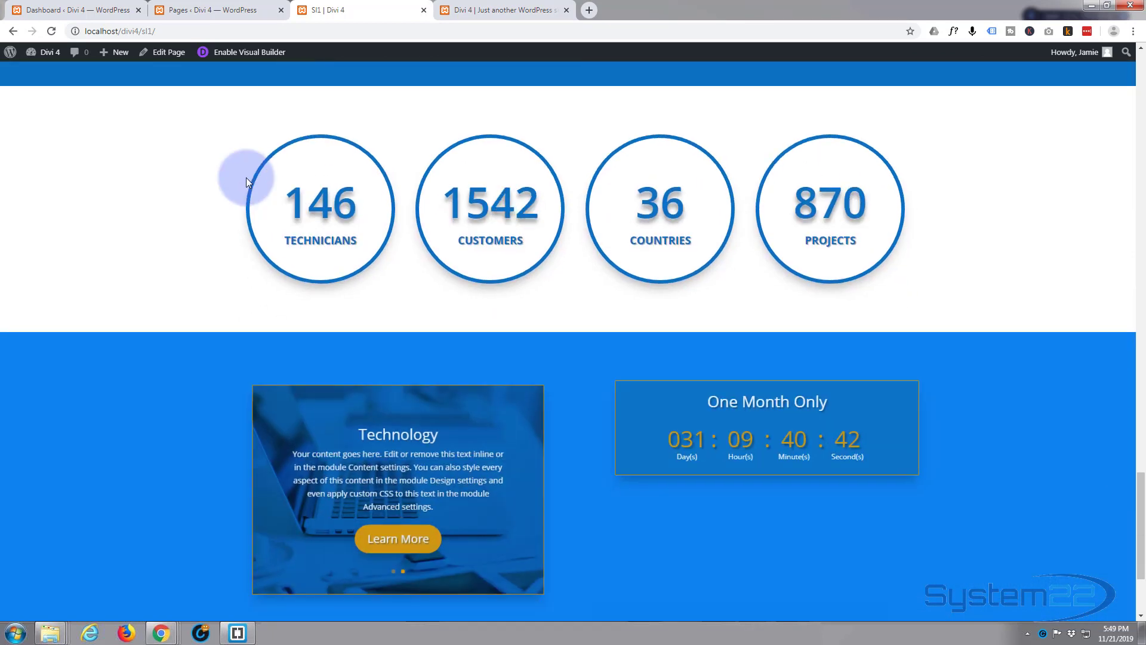
{"action": "scroll", "scroll_direction": "down", "scroll_amount": 3}
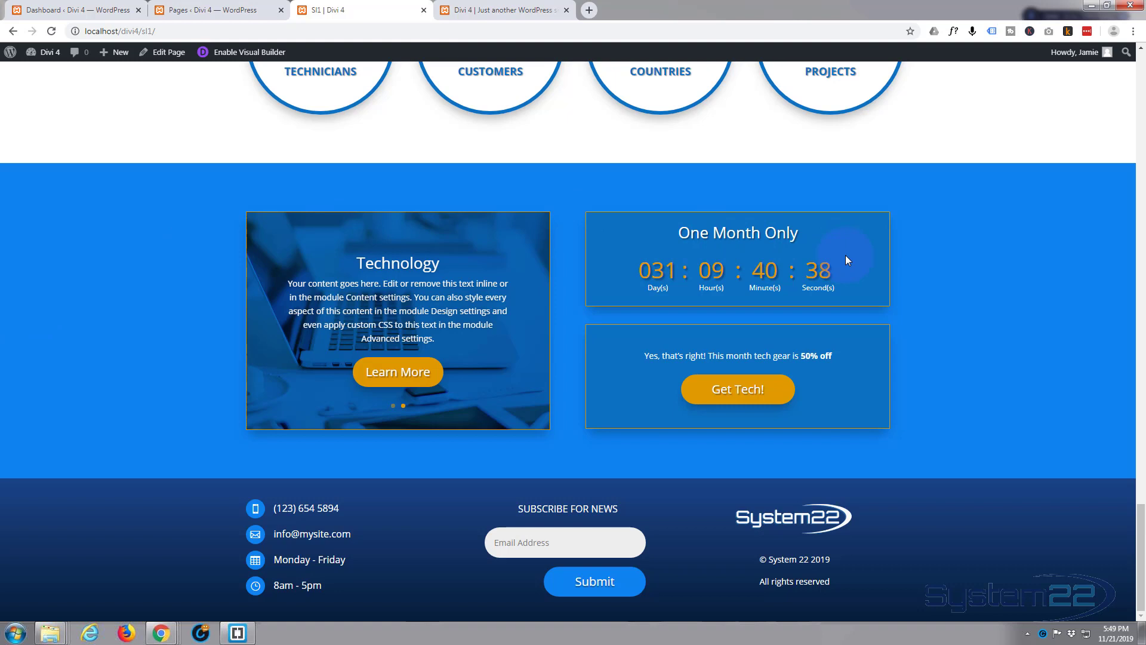
{"action": "mouse_move", "coordinate": [623, 386]}
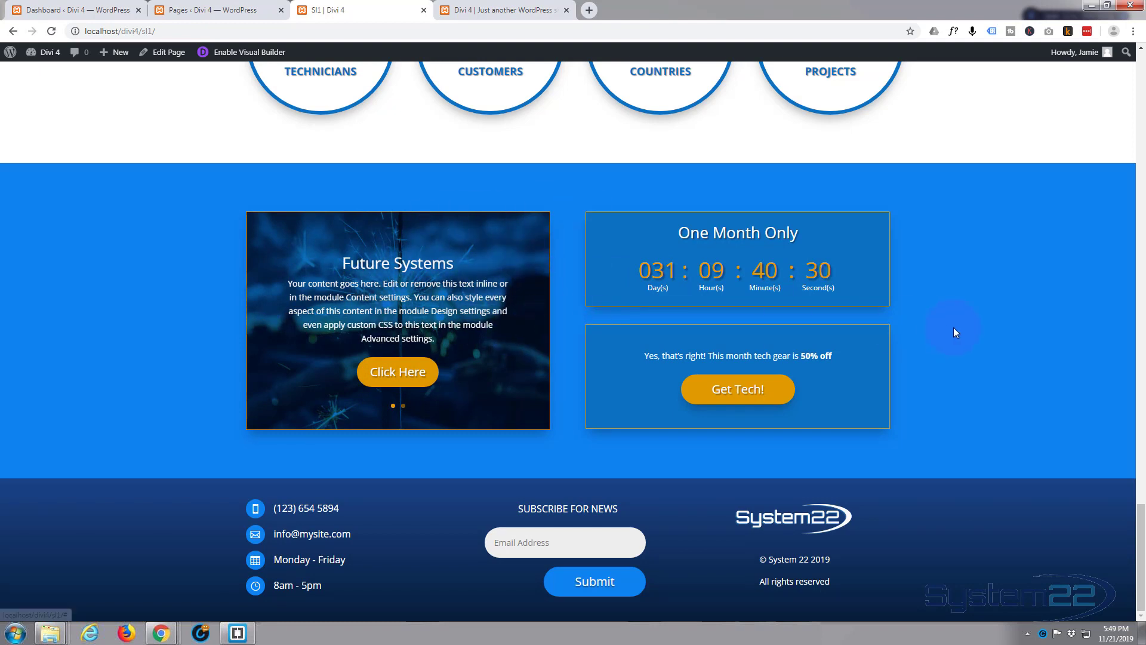
{"action": "mouse_move", "coordinate": [863, 275]}
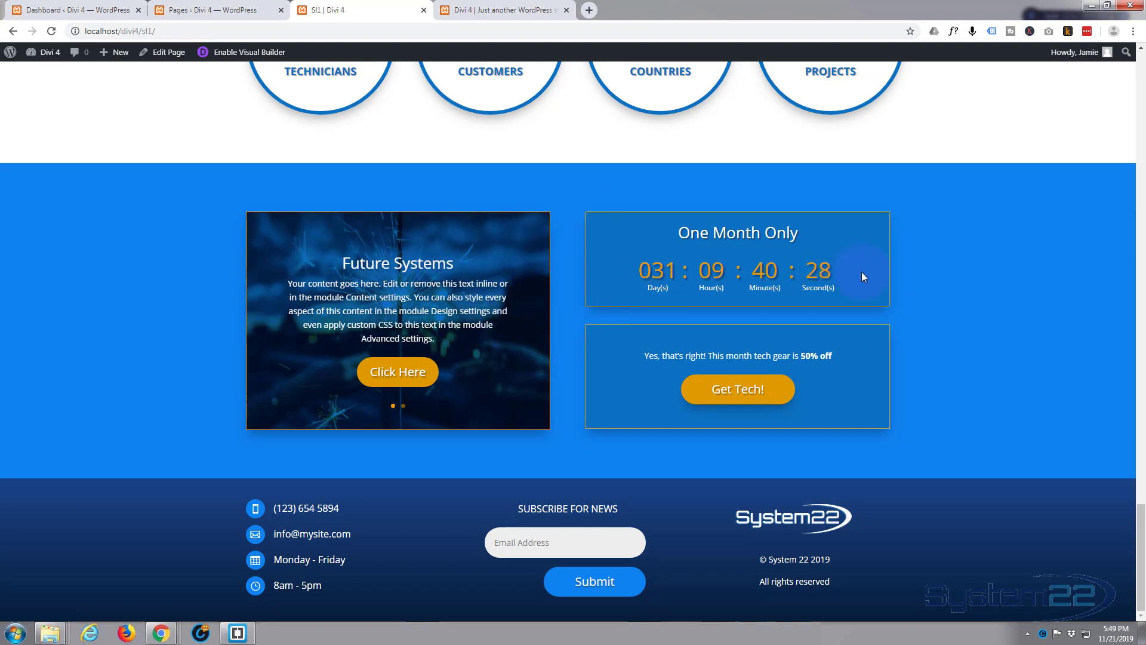
{"action": "left_click", "coordinate": [502, 9]}
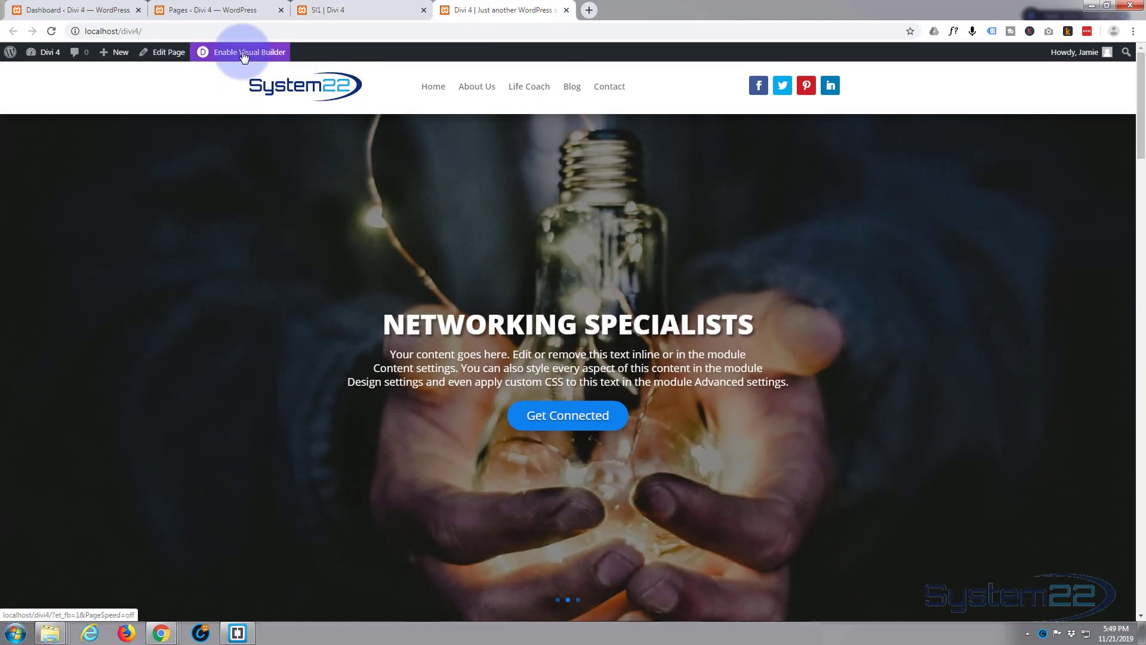
Enable the Visual Builder and scroll down to the sale section with the slider and empty column.
{"action": "left_click", "coordinate": [247, 51]}
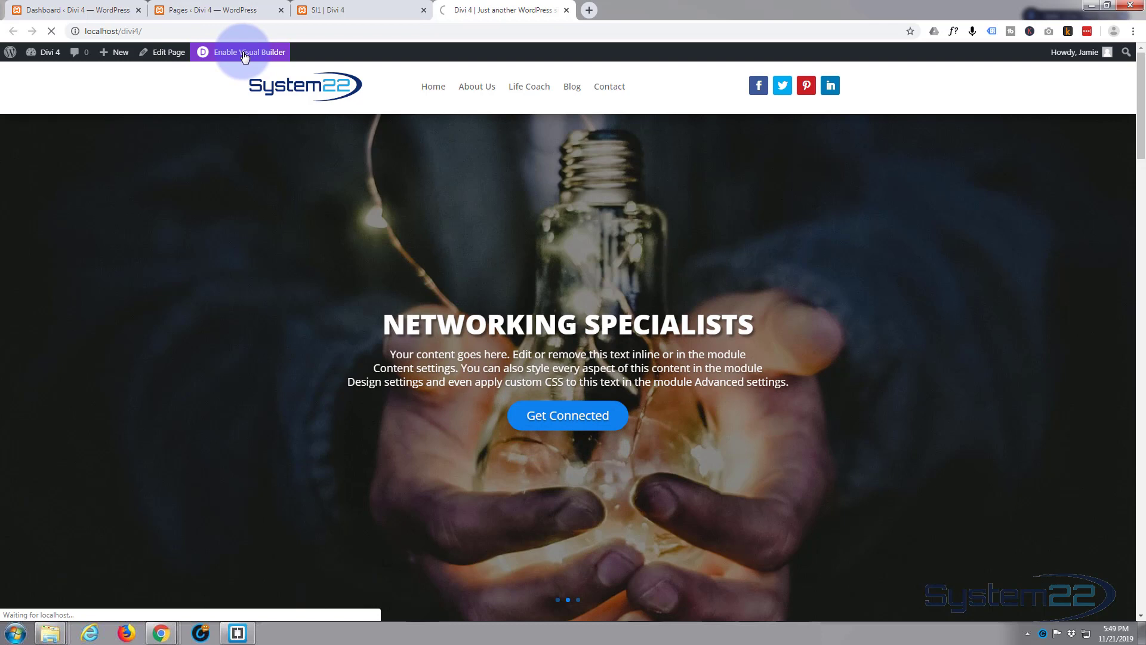
{"action": "left_click", "coordinate": [248, 52]}
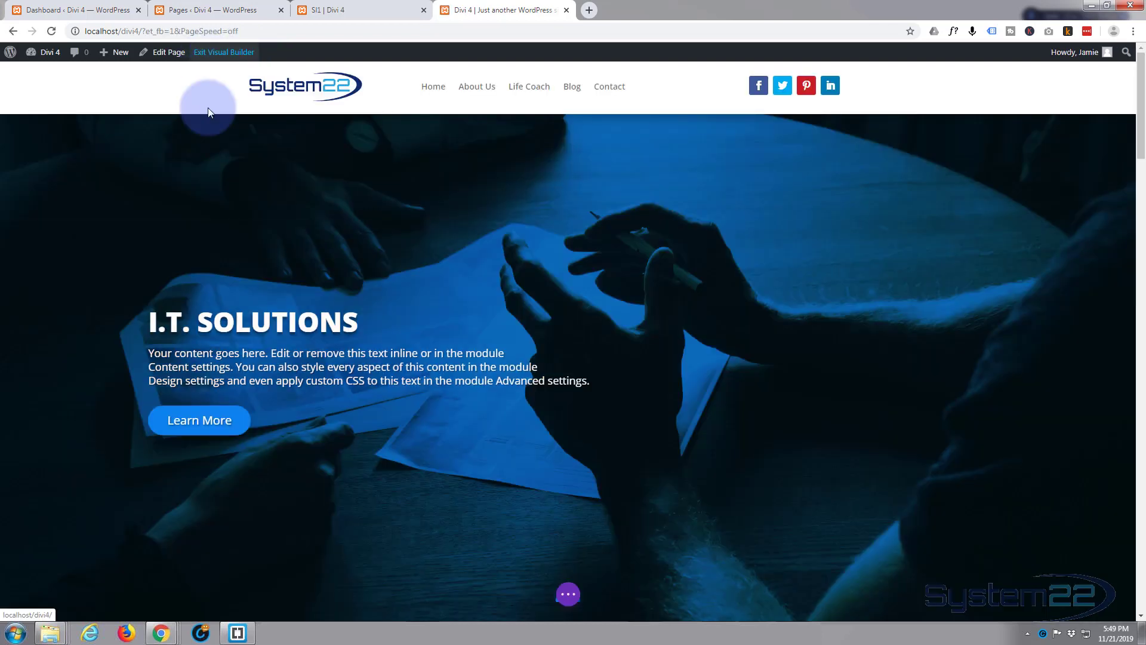
{"action": "scroll", "scroll_direction": "down", "scroll_amount": 3}
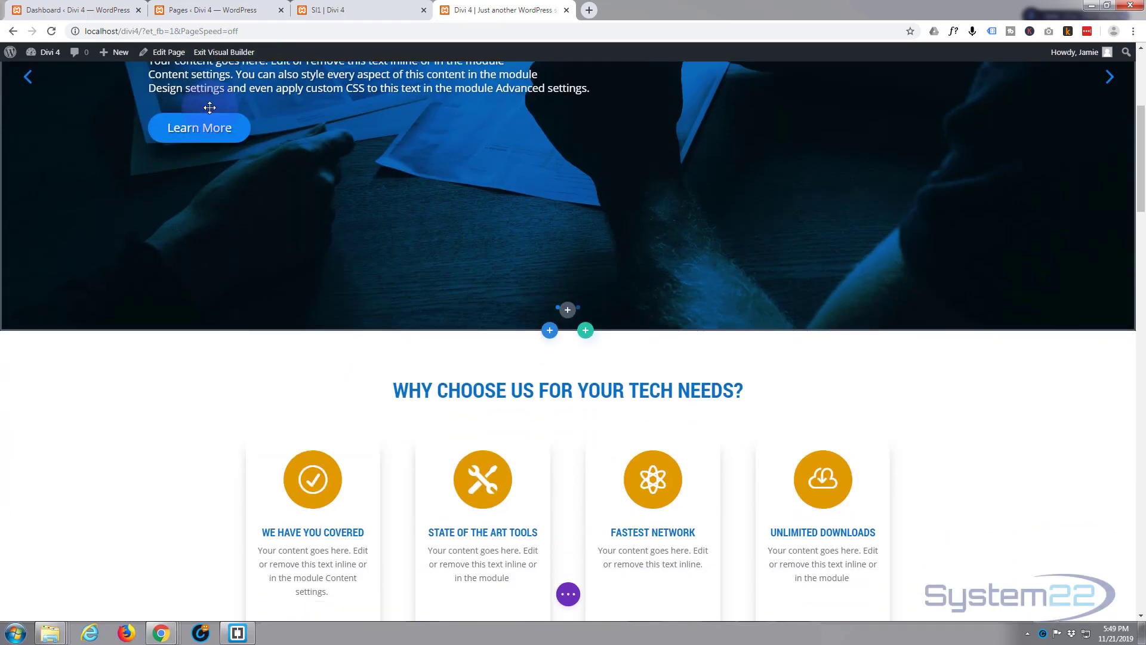
{"action": "scroll", "scroll_direction": "down", "scroll_amount": 3}
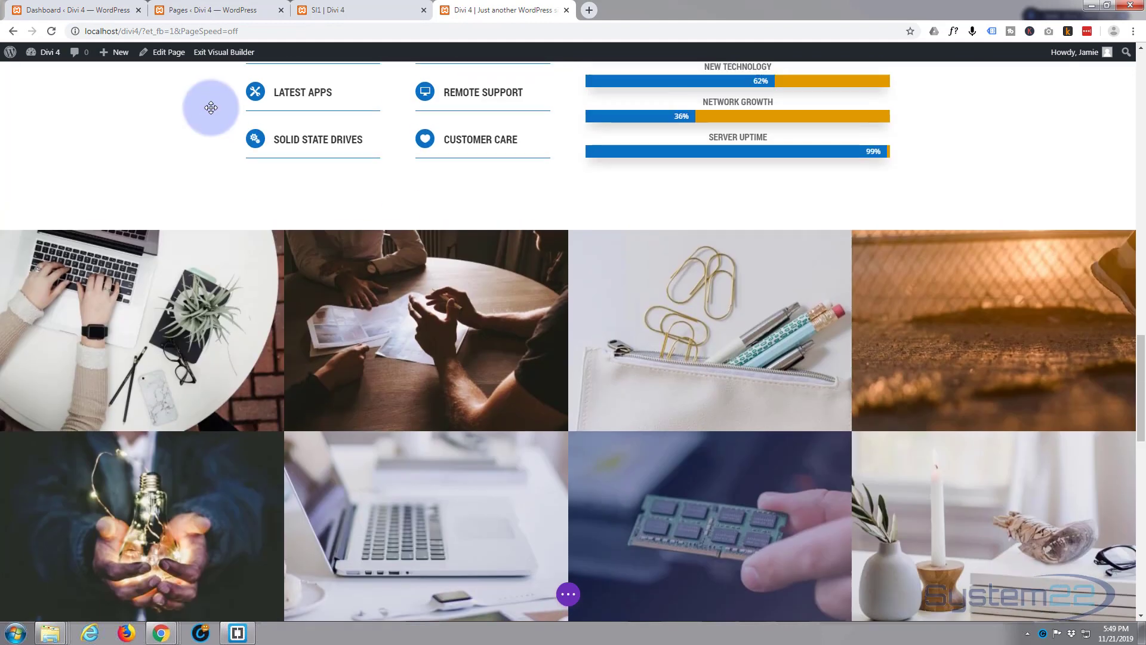
{"action": "scroll", "scroll_direction": "down", "scroll_amount": 3}
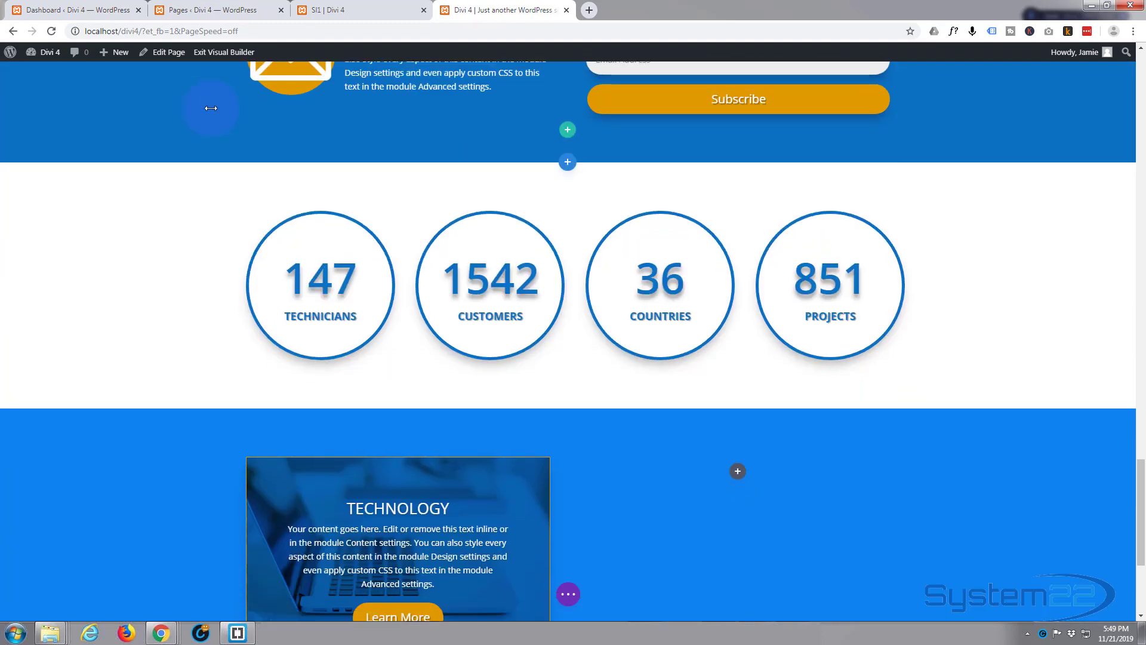
{"action": "scroll", "scroll_direction": "down", "scroll_amount": 3}
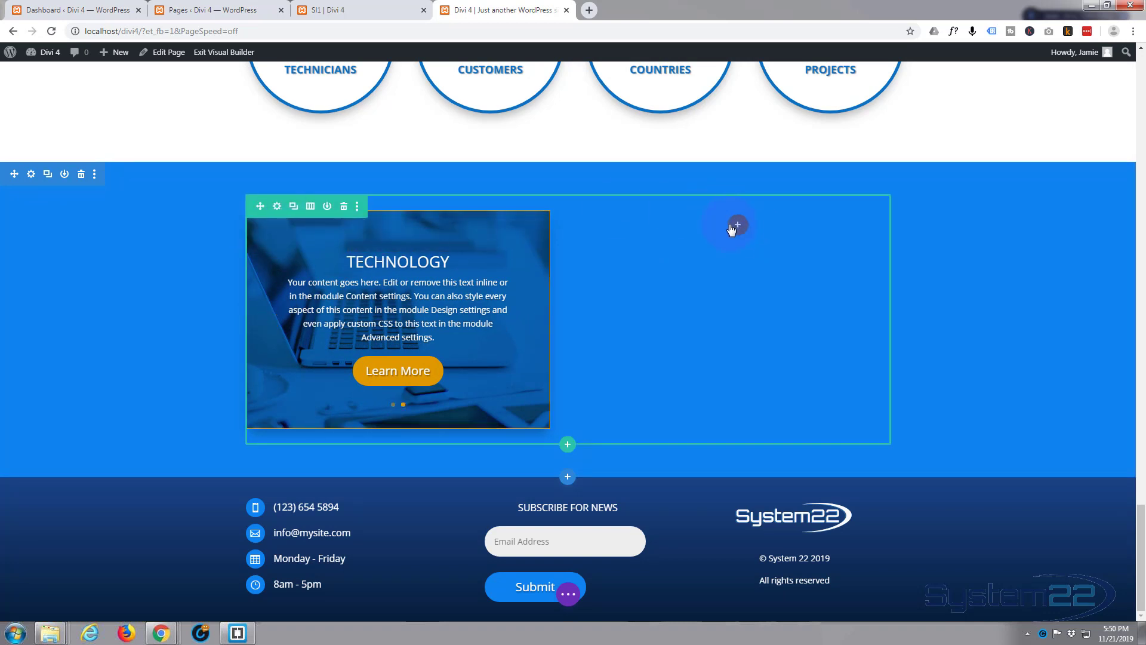
{"action": "mouse_move", "coordinate": [738, 226]}
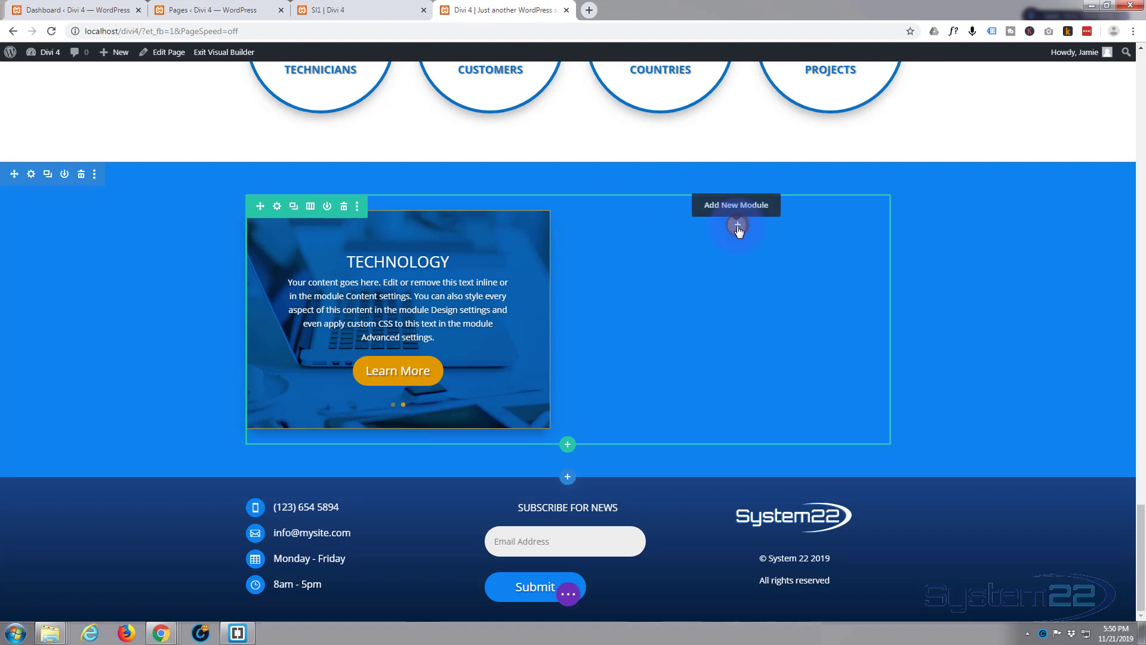
Bring up the Insert Module list for the empty right column beside the slider.
{"action": "left_click", "coordinate": [738, 224]}
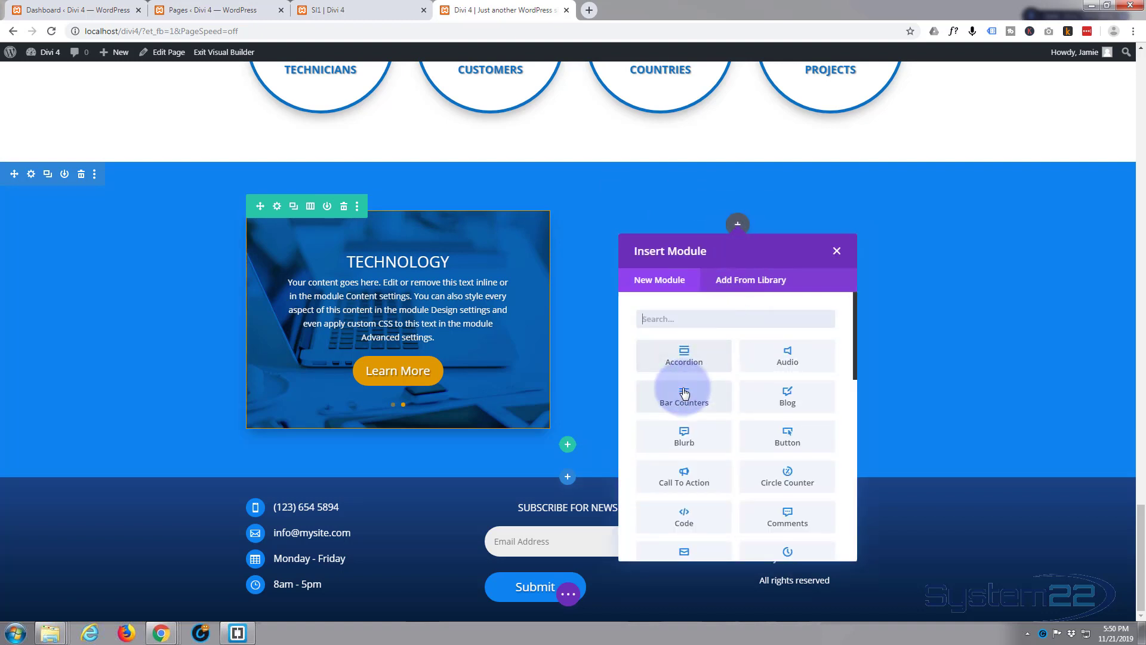
{"action": "scroll", "scroll_direction": "down", "scroll_amount": 3}
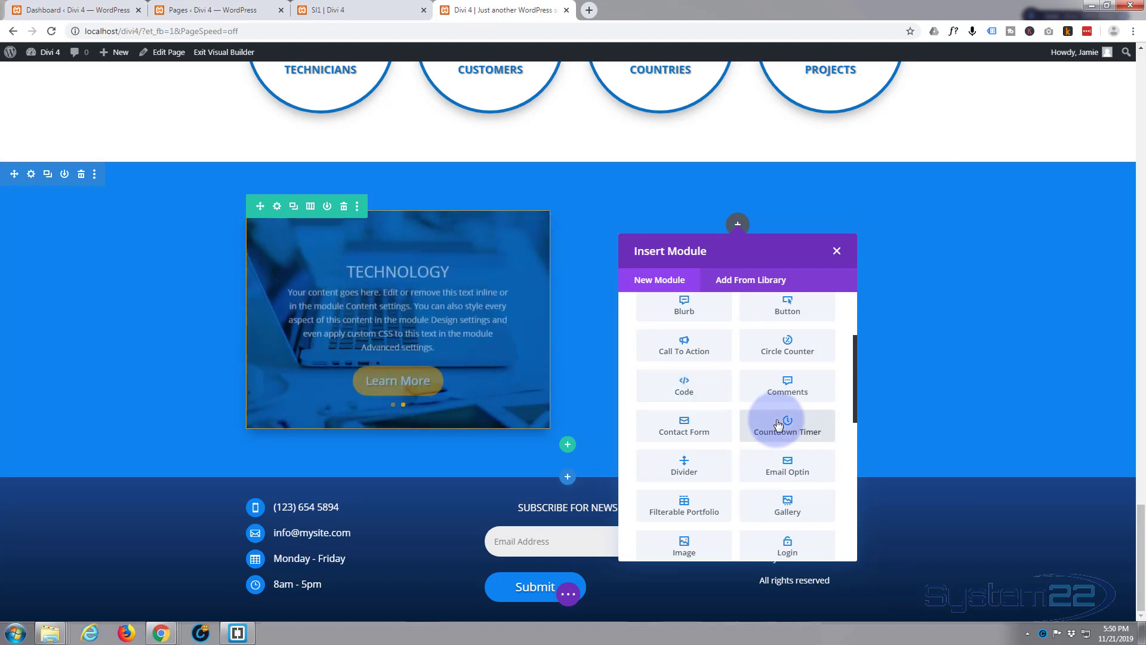
Insert a Countdown Timer titled 'One Month Only' and pull its end hour and minute earlier.
{"action": "left_click", "coordinate": [787, 426]}
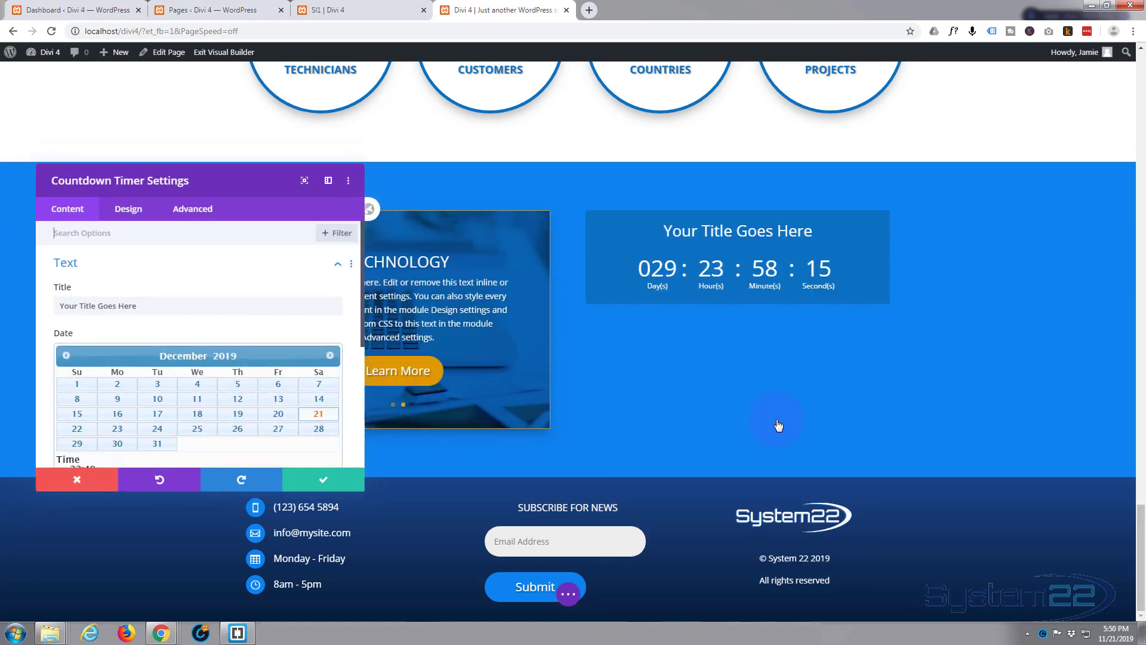
{"action": "mouse_move", "coordinate": [757, 366]}
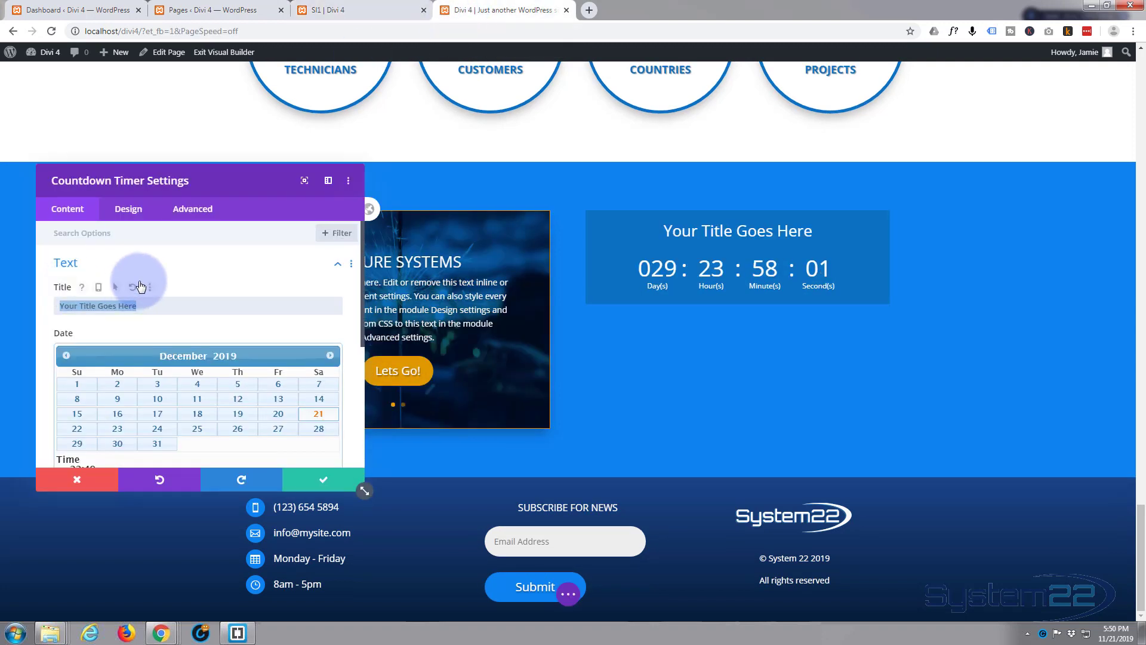
{"action": "type", "text": "One"}
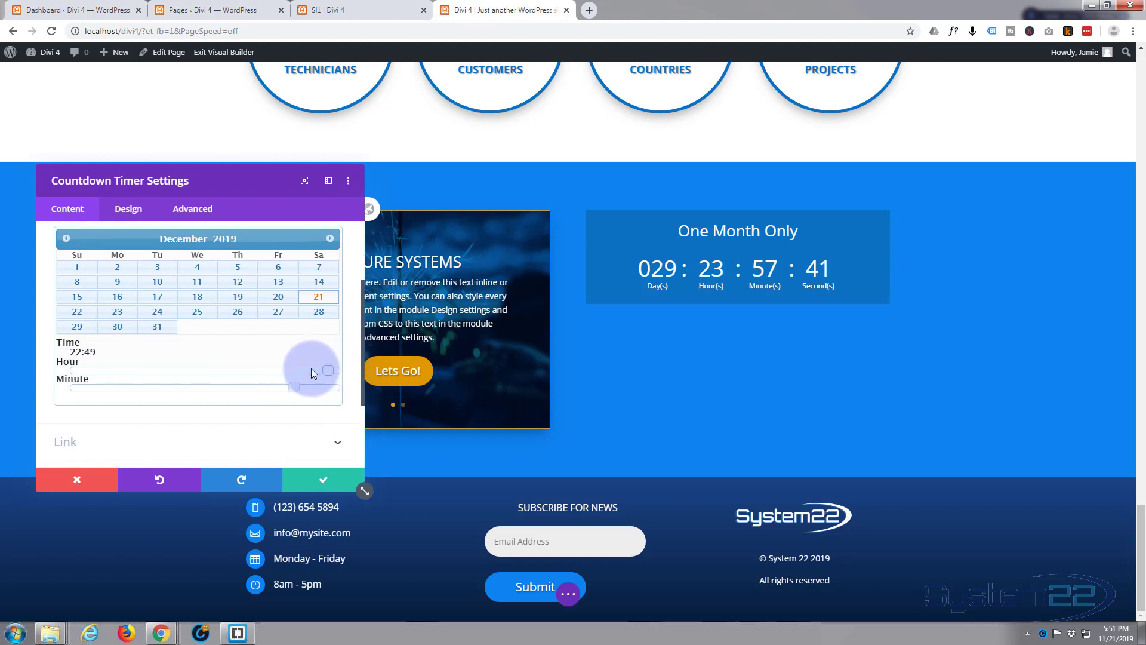
{"action": "left_click_drag", "start_coordinate": [325, 370], "coordinate": [151, 370]}
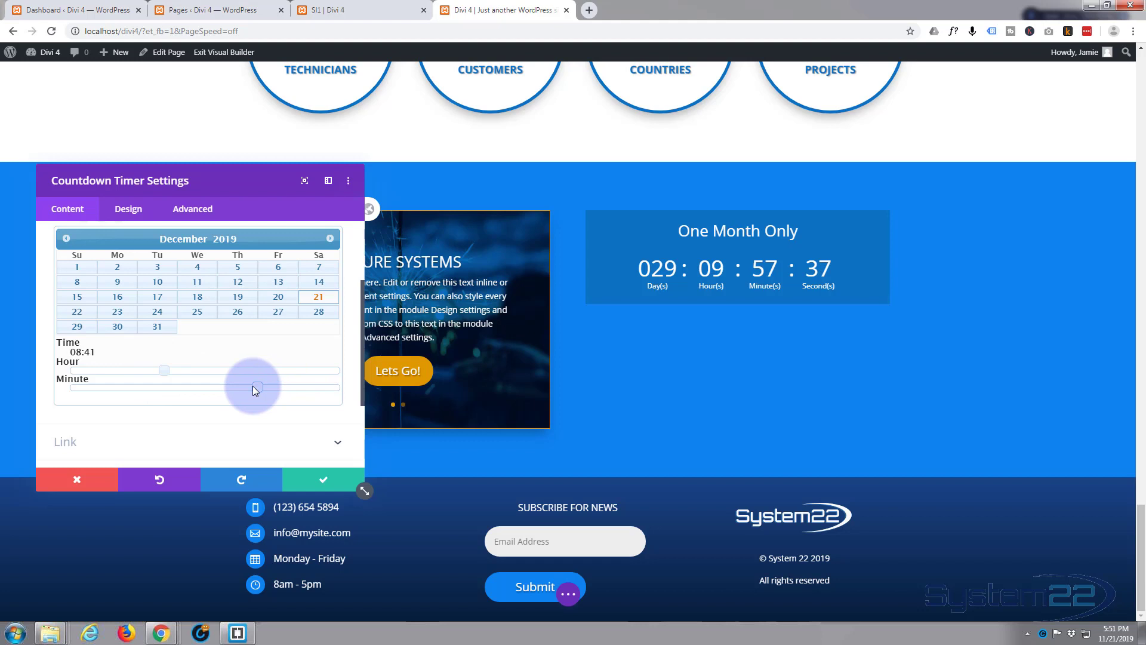
{"action": "left_click_drag", "start_coordinate": [252, 388], "coordinate": [219, 388]}
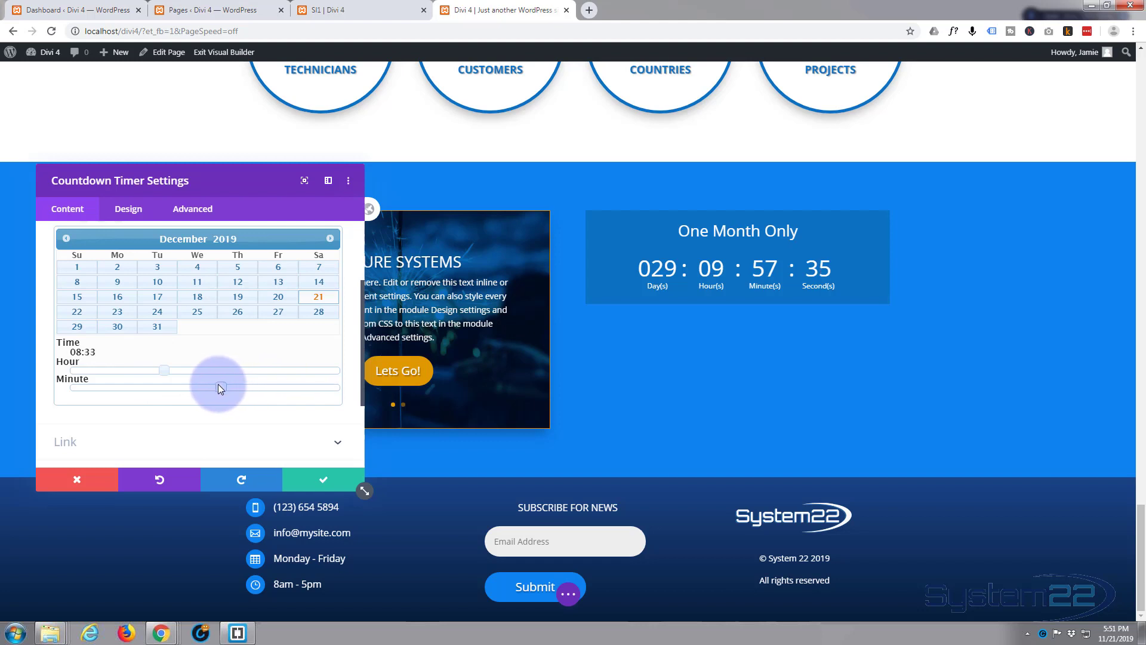
{"action": "left_click_drag", "start_coordinate": [219, 388], "coordinate": [207, 386]}
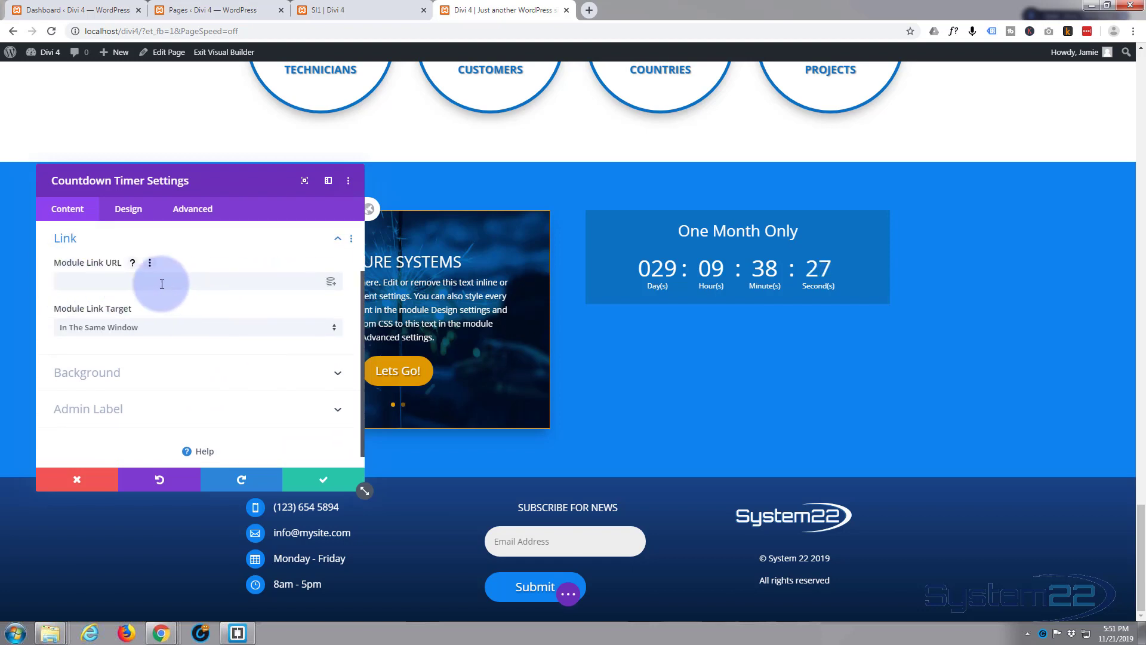
{"action": "mouse_move", "coordinate": [633, 269]}
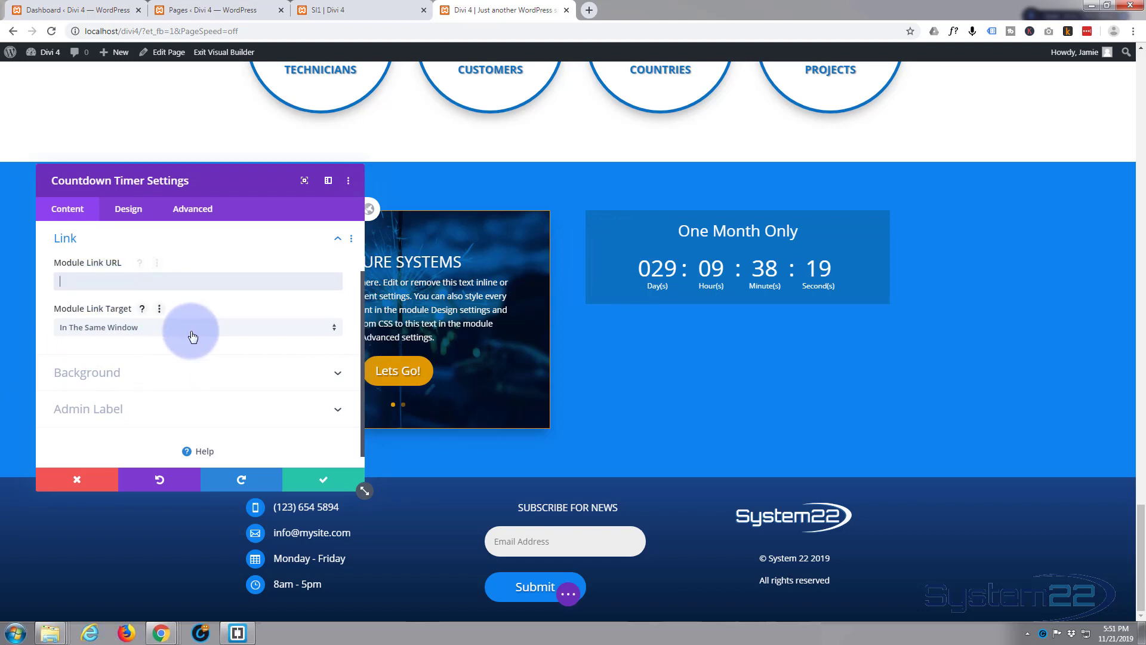
Keep the link target In The Same Window, leave Background unchanged, and move to the Design settings.
{"action": "left_click", "coordinate": [197, 327]}
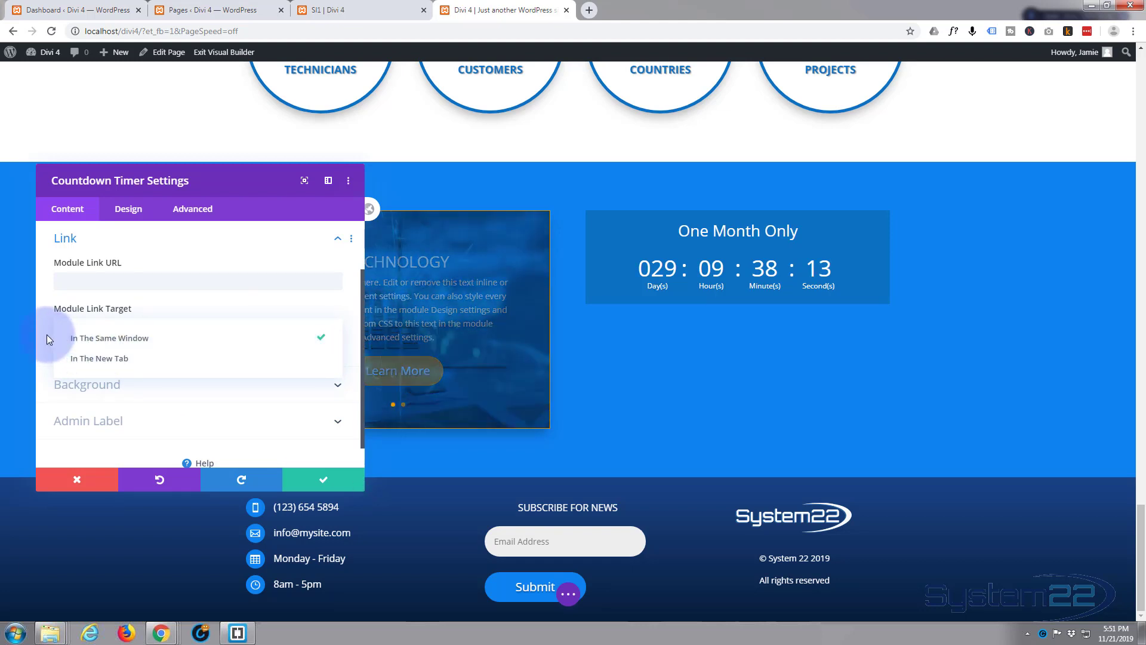
{"action": "left_click", "coordinate": [109, 338]}
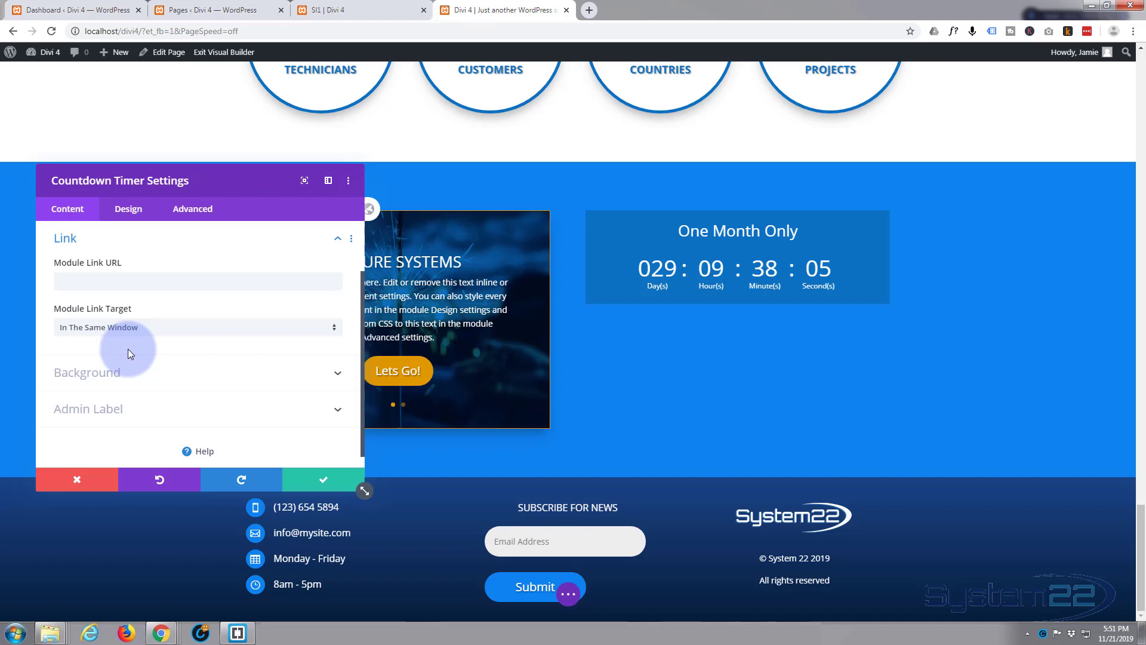
{"action": "left_click", "coordinate": [86, 372]}
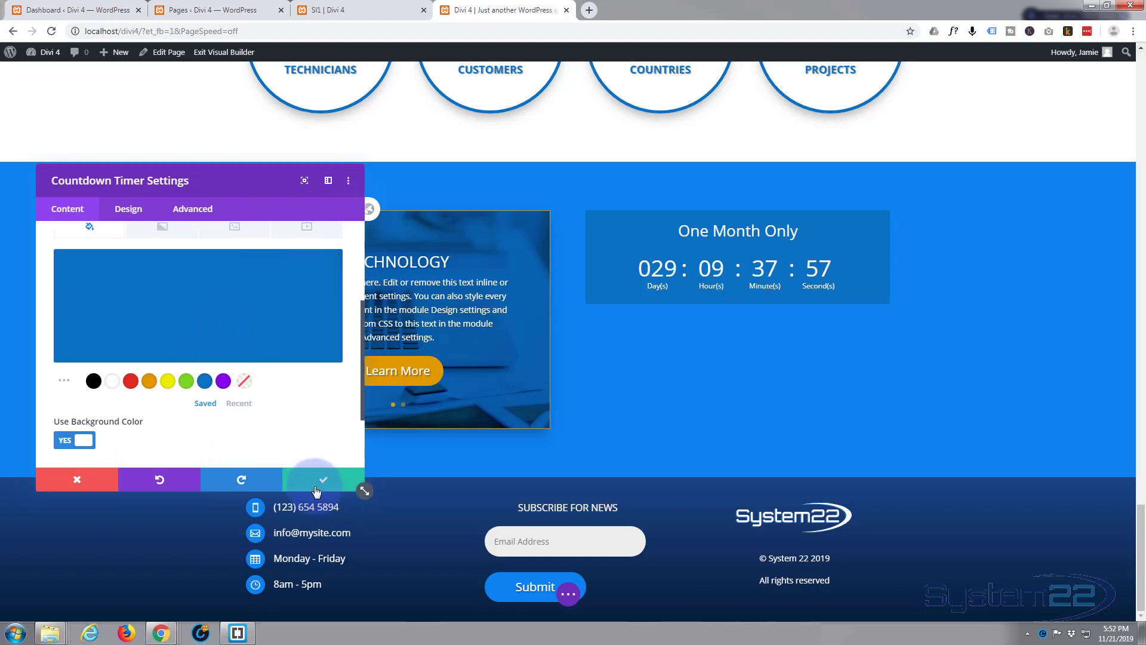
{"action": "left_click", "coordinate": [128, 208]}
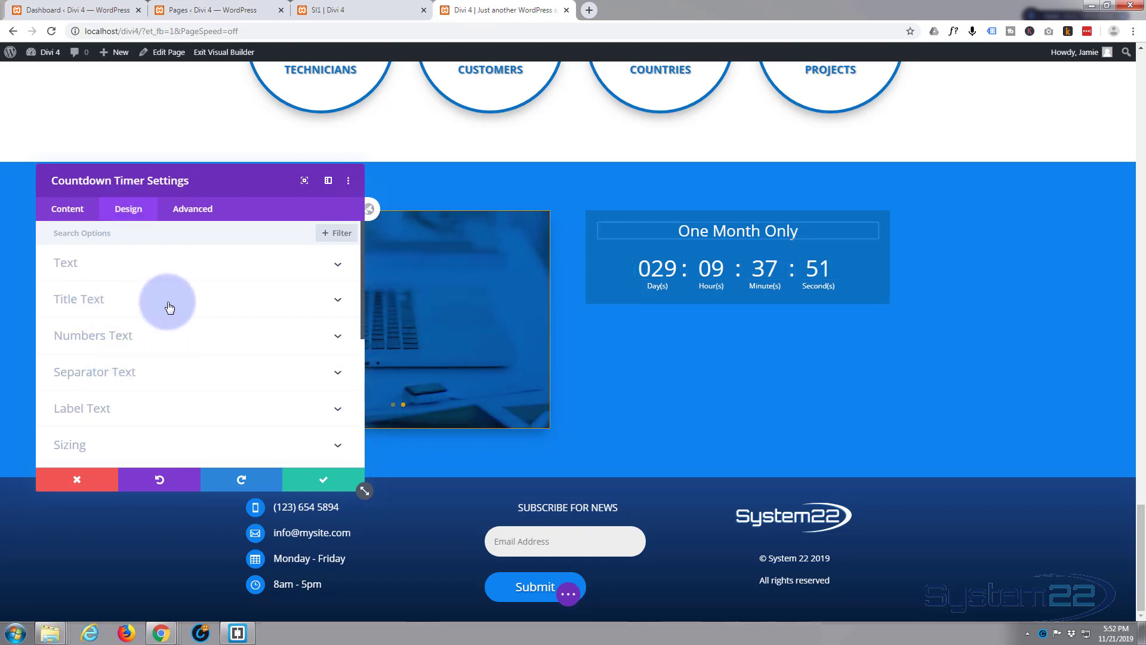
{"action": "left_click", "coordinate": [197, 299]}
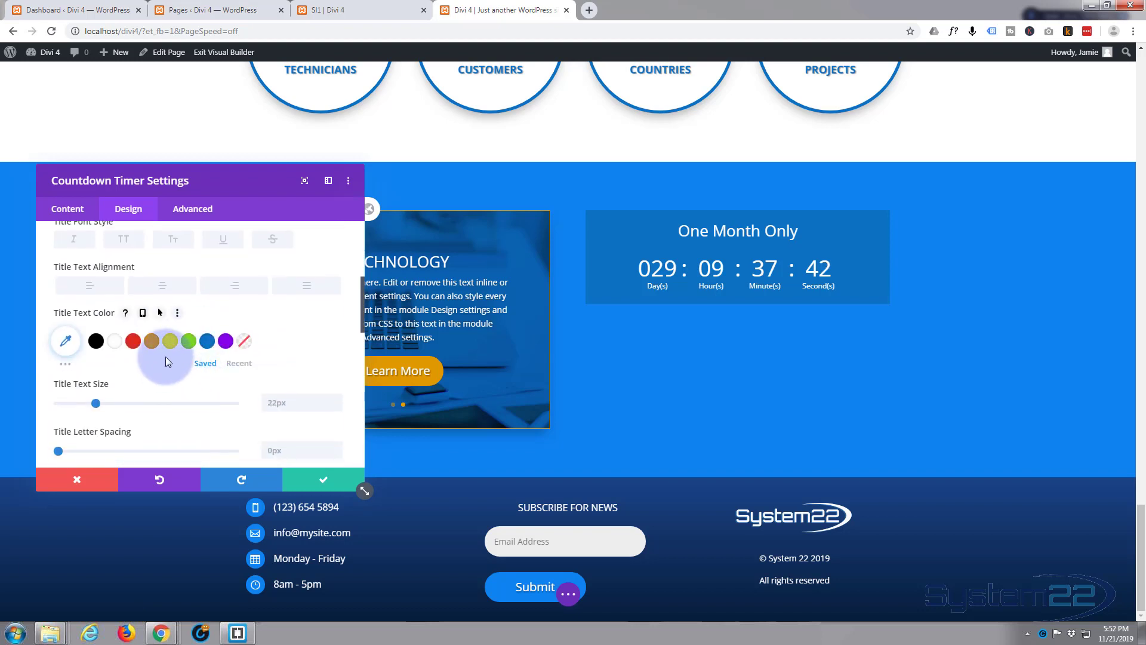
{"action": "left_click", "coordinate": [150, 341]}
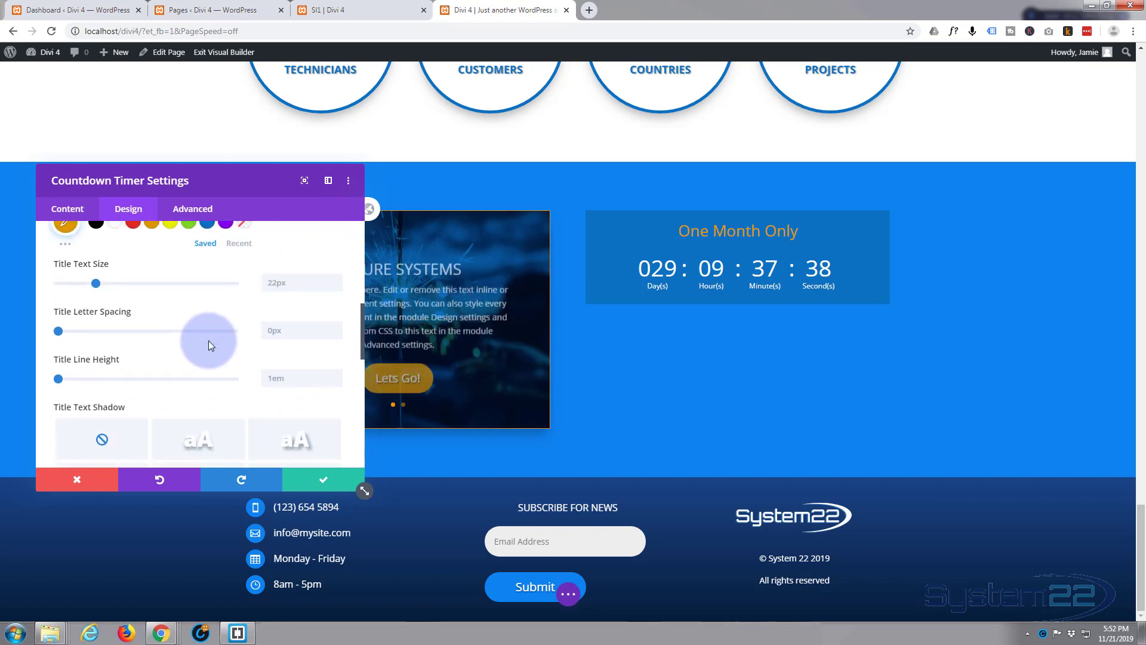
{"action": "scroll", "scroll_direction": "down", "scroll_amount": 3}
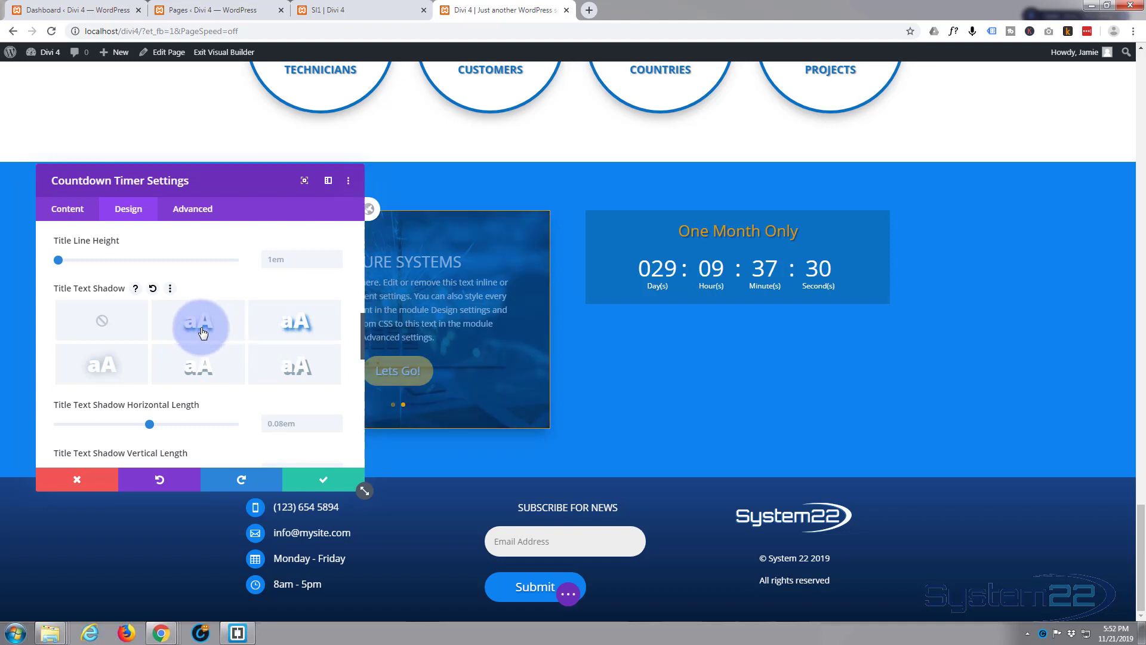
{"action": "left_click", "coordinate": [330, 10]}
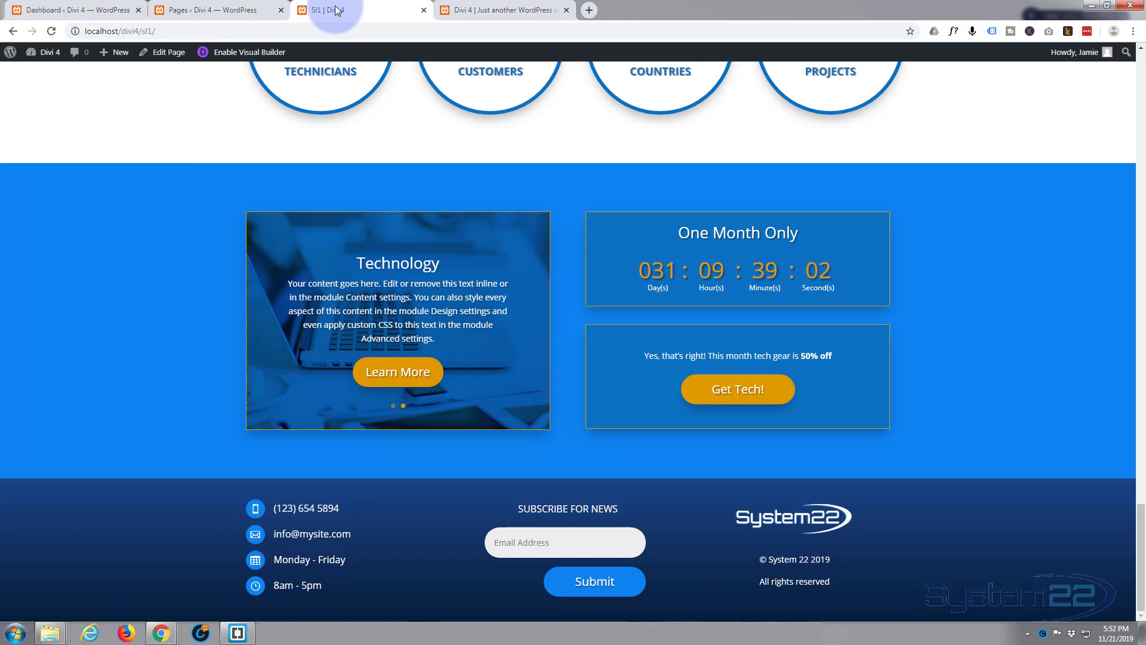
{"action": "left_click", "coordinate": [502, 10]}
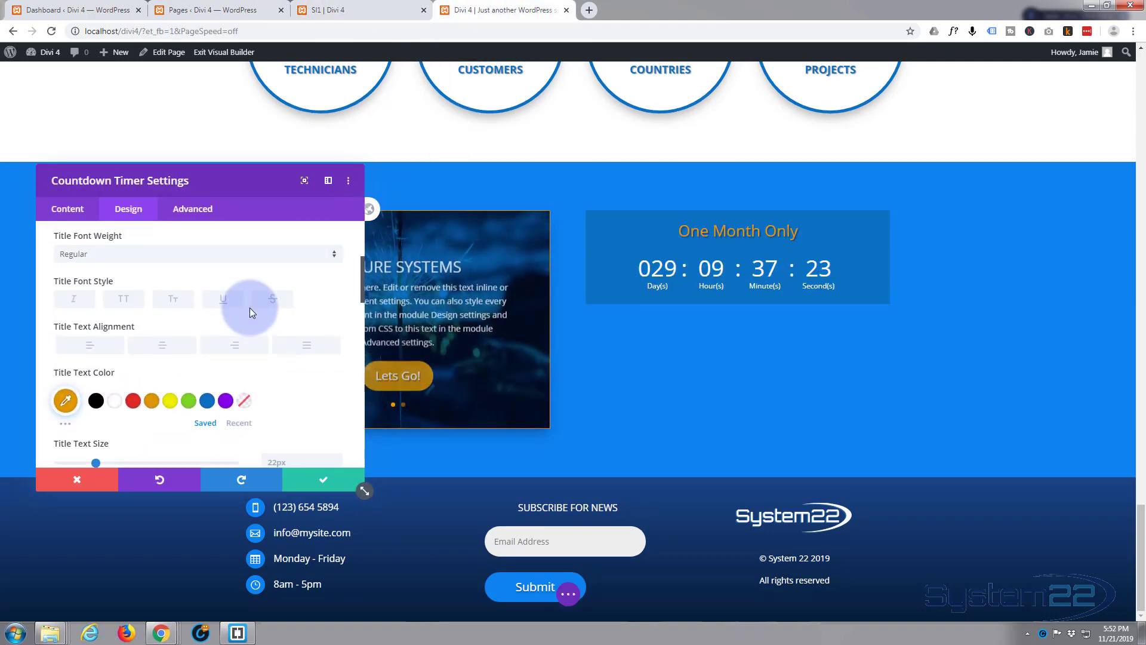
{"action": "left_click", "coordinate": [66, 400]}
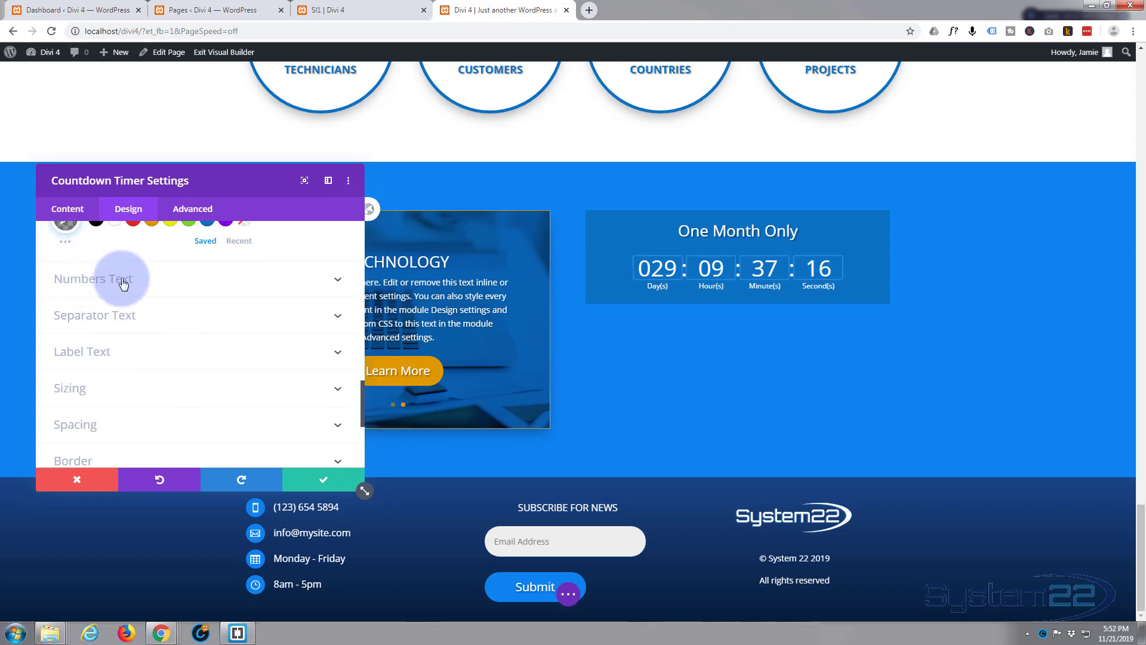
Make the countdown numbers orange with a text shadow preset.
{"action": "left_click", "coordinate": [92, 278]}
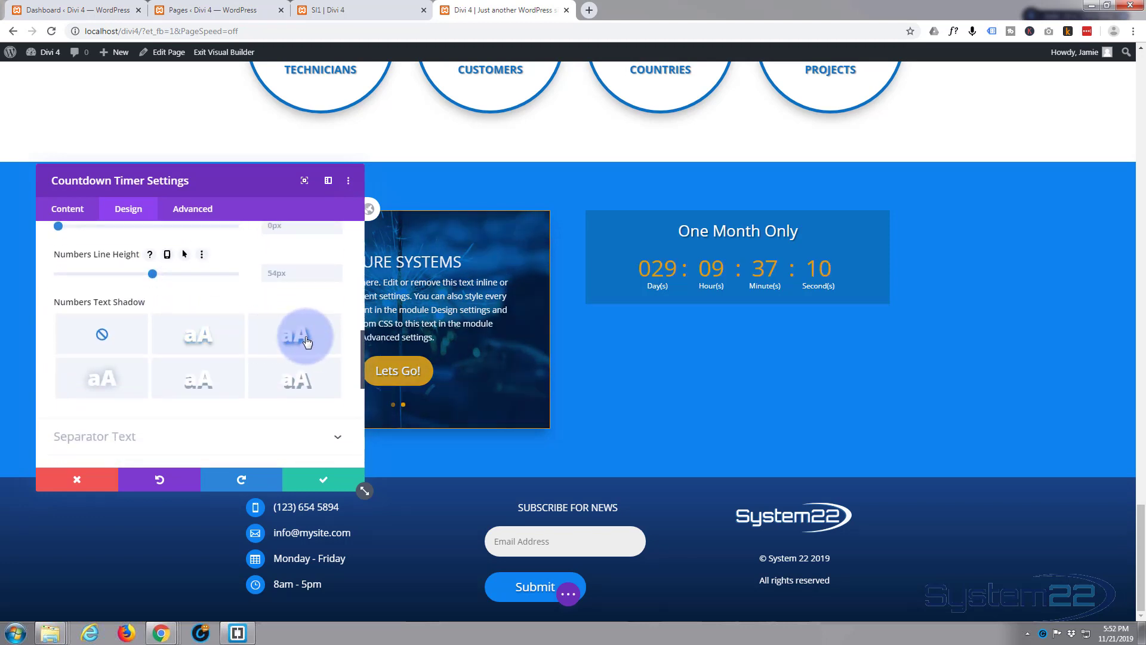
{"action": "left_click", "coordinate": [294, 333]}
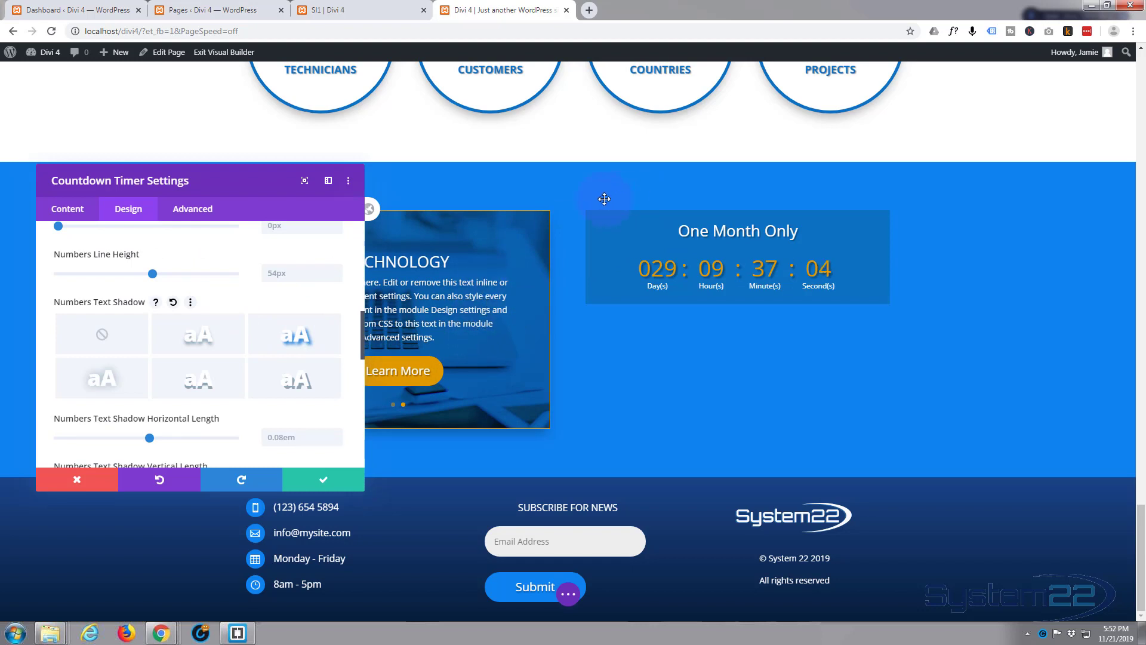
{"action": "mouse_move", "coordinate": [905, 292]}
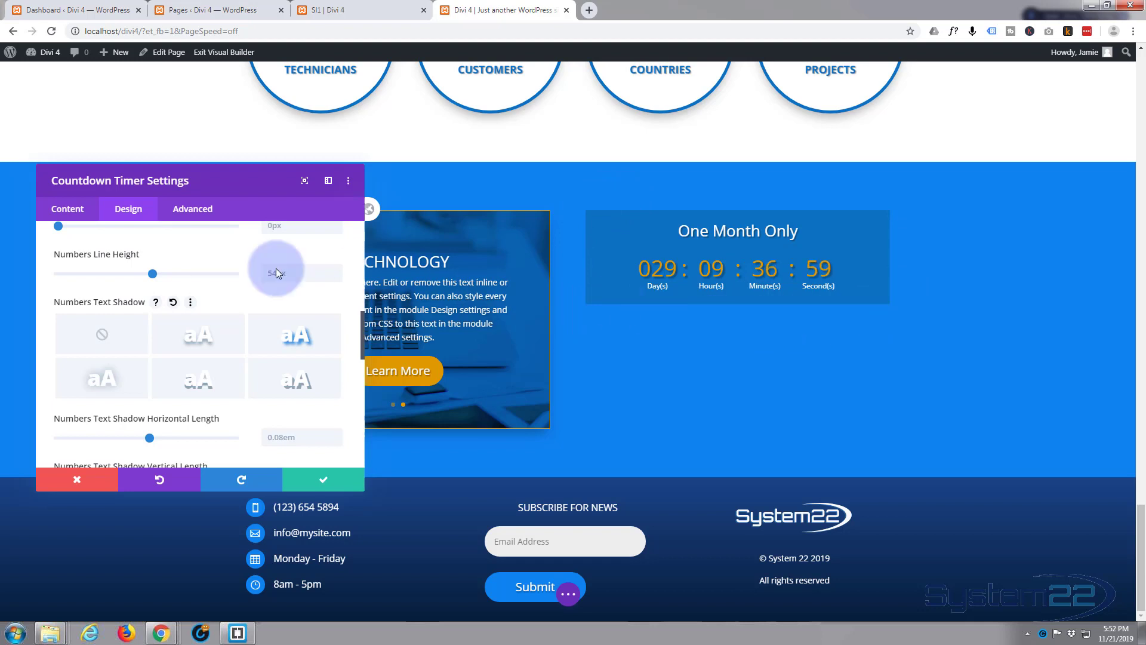
{"action": "mouse_move", "coordinate": [223, 294]}
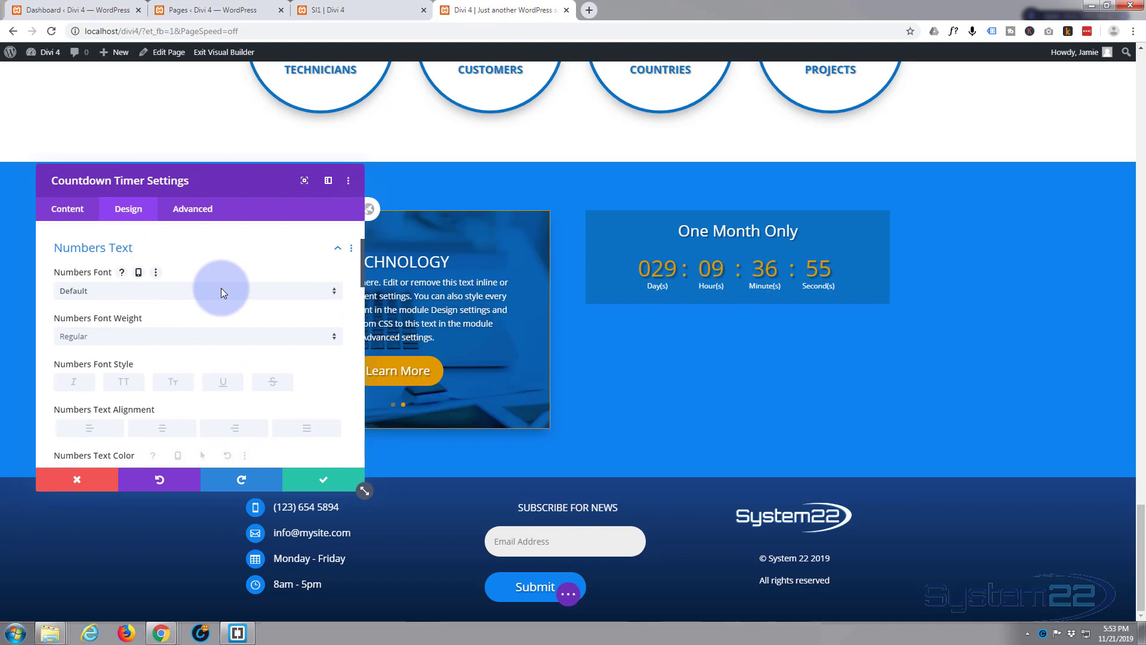
{"action": "left_click", "coordinate": [94, 247]}
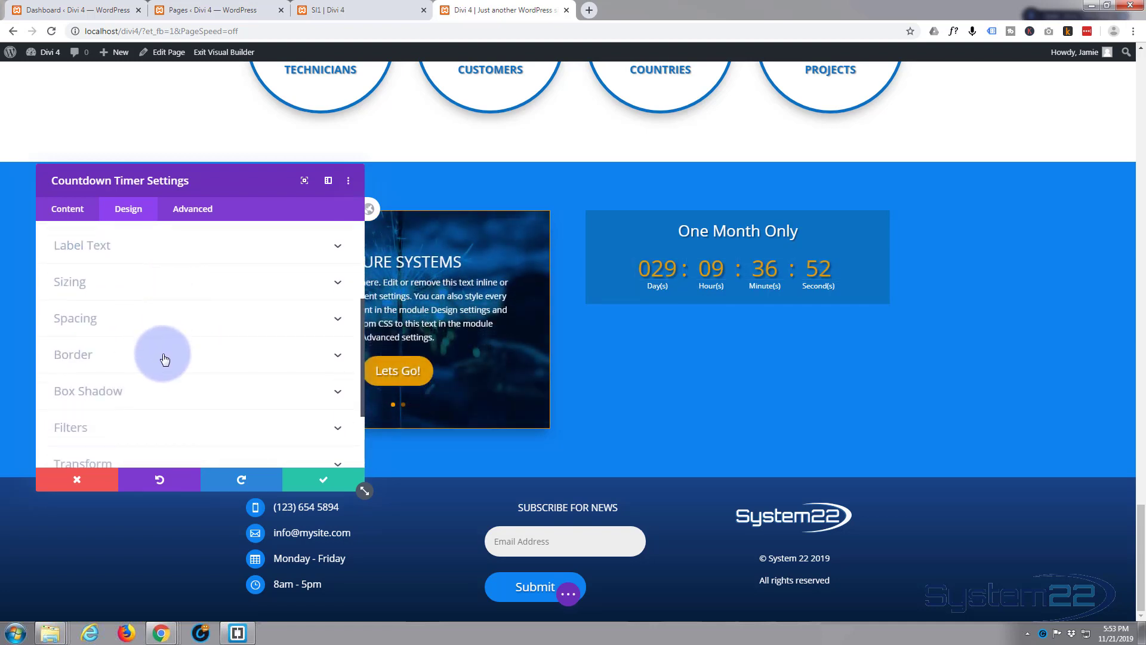
Give the timer box a thin solid orange border on all sides.
{"action": "left_click", "coordinate": [166, 358]}
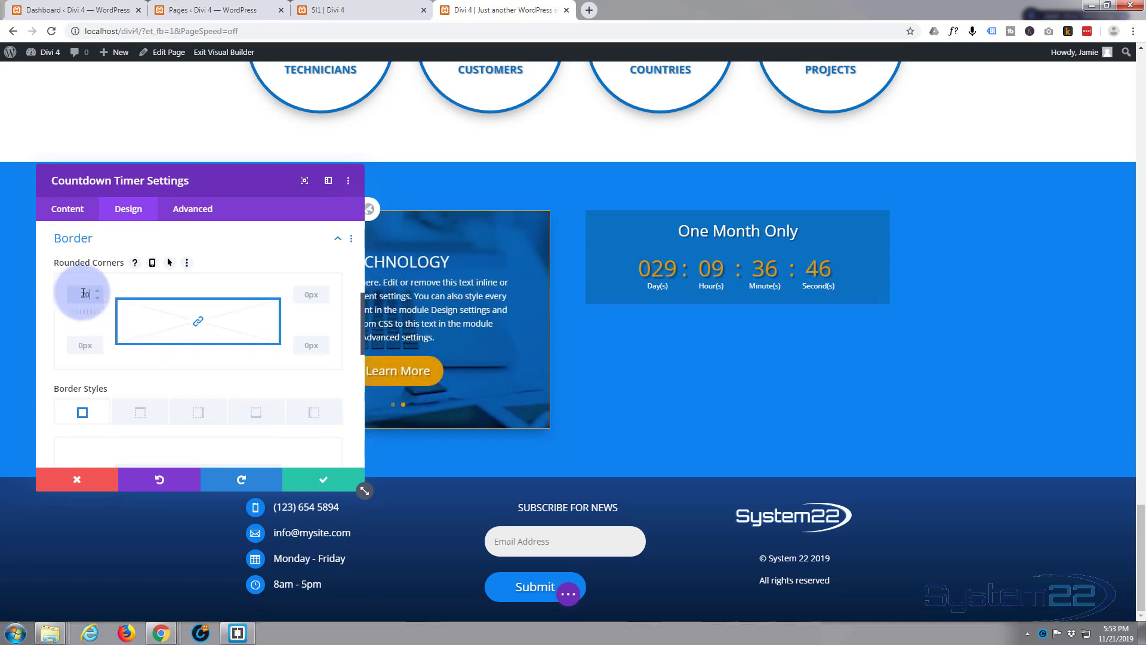
{"action": "type", "text": "20"}
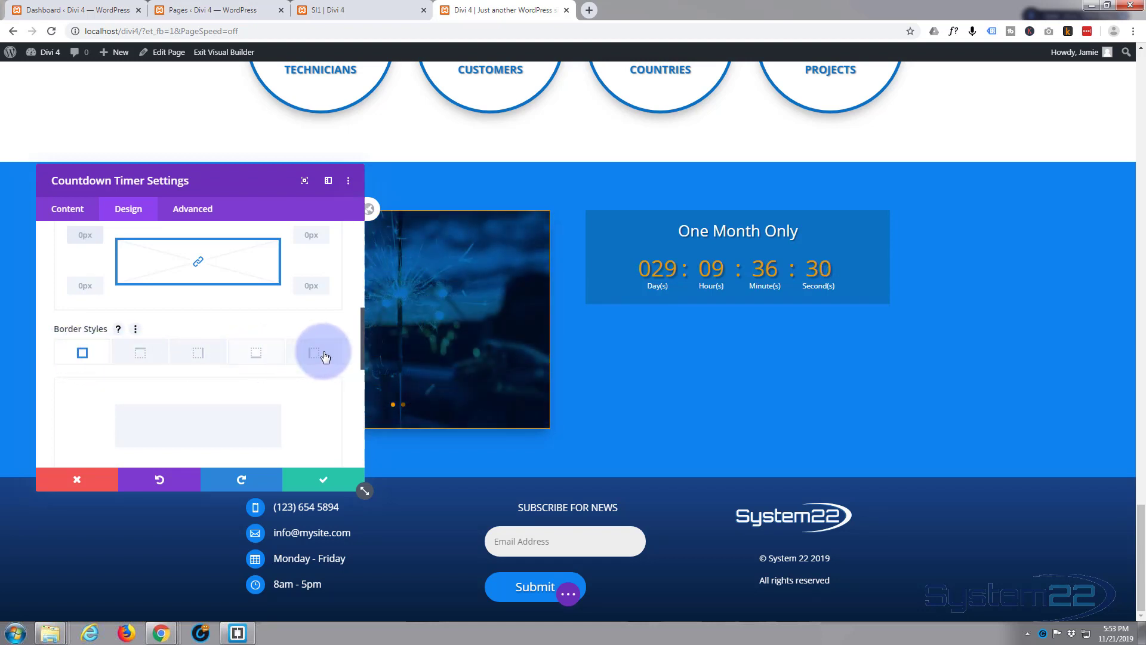
{"action": "left_click", "coordinate": [322, 351]}
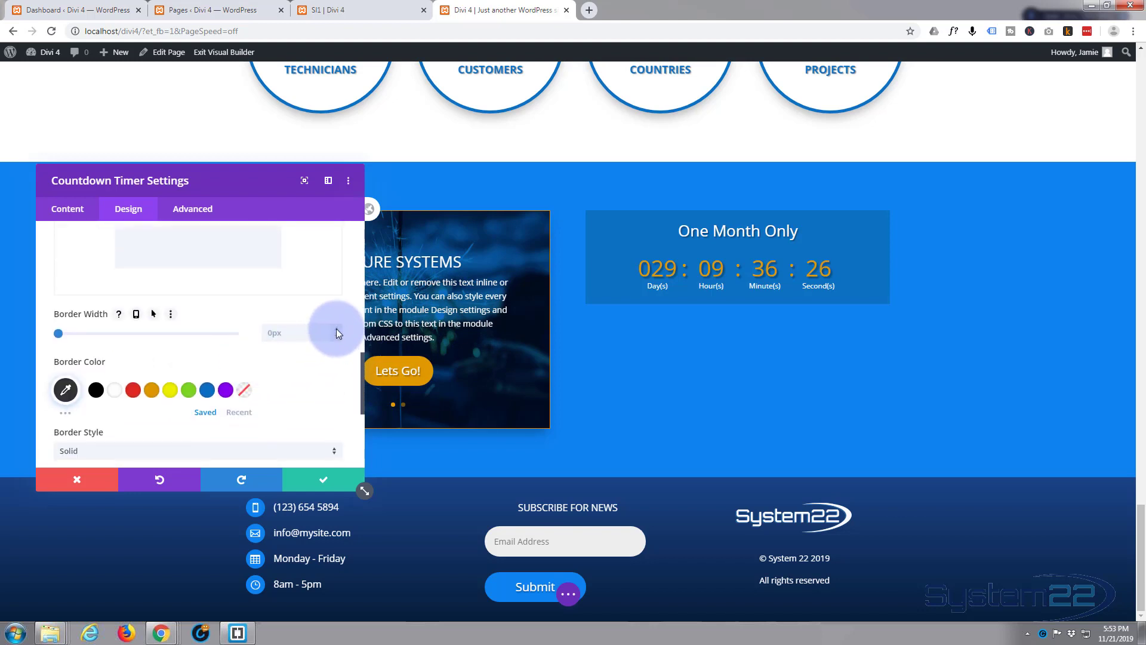
{"action": "left_click", "coordinate": [152, 389]}
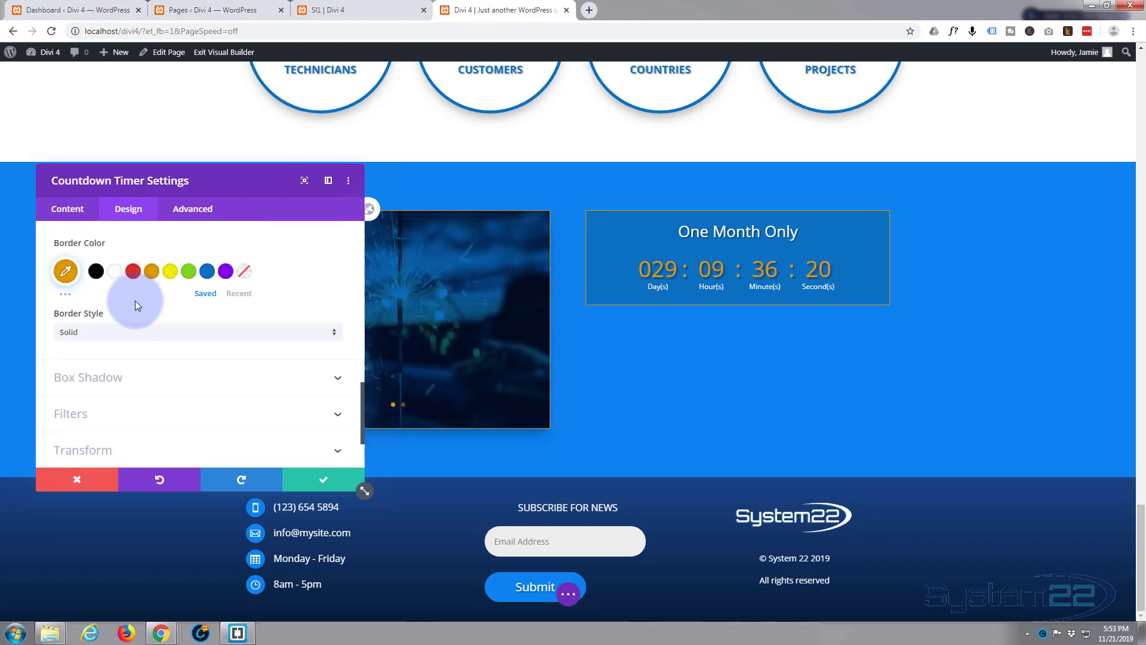
{"action": "left_click", "coordinate": [88, 378]}
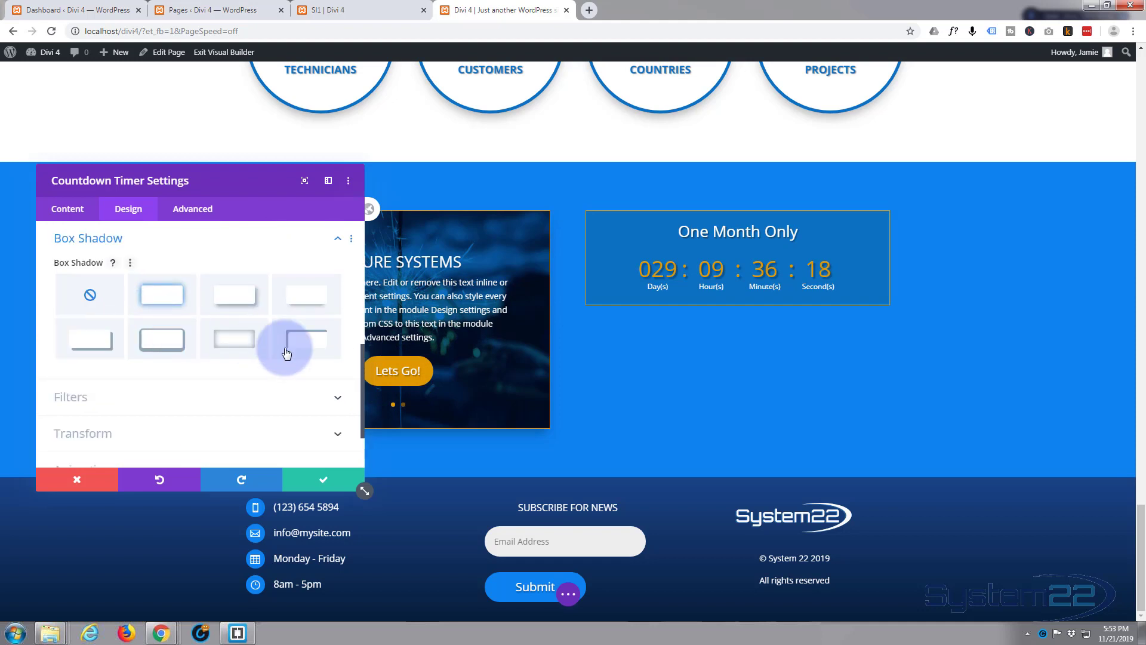
Apply a drop-shadow preset beneath the countdown timer box.
{"action": "left_click", "coordinate": [306, 338]}
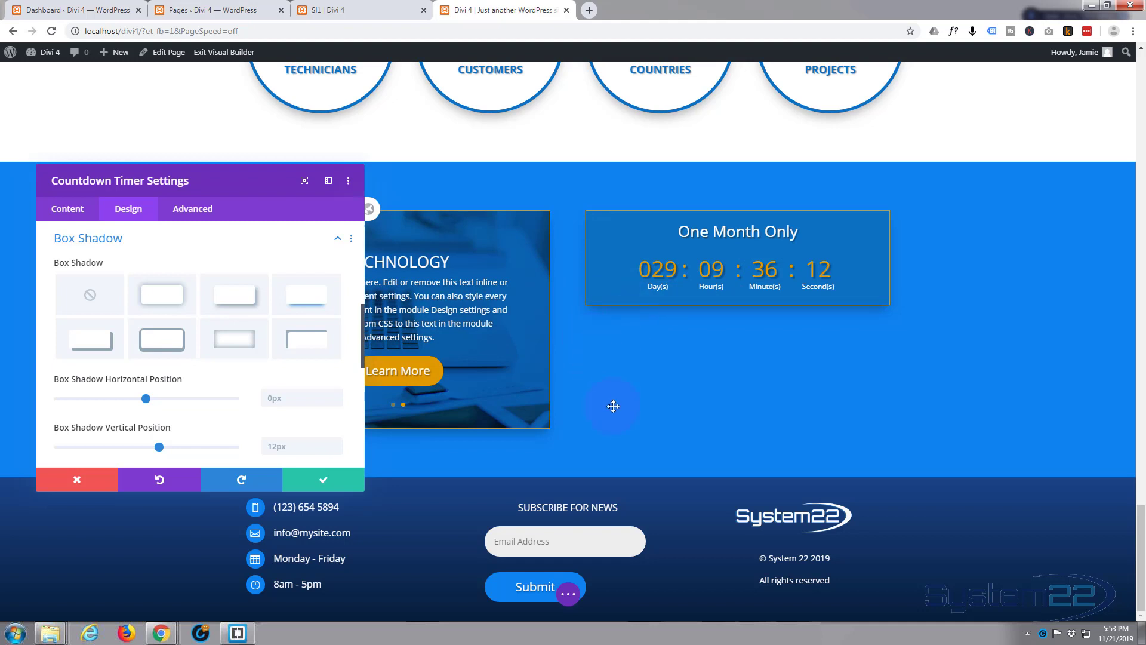
{"action": "mouse_move", "coordinate": [648, 346]}
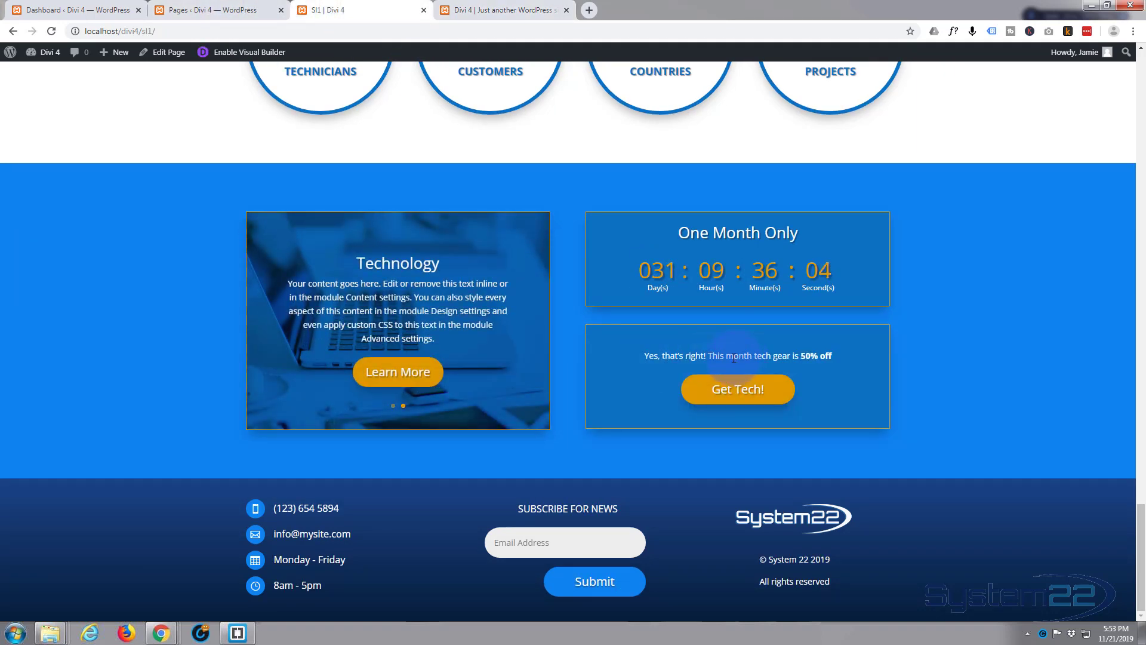
{"action": "mouse_move", "coordinate": [642, 357]}
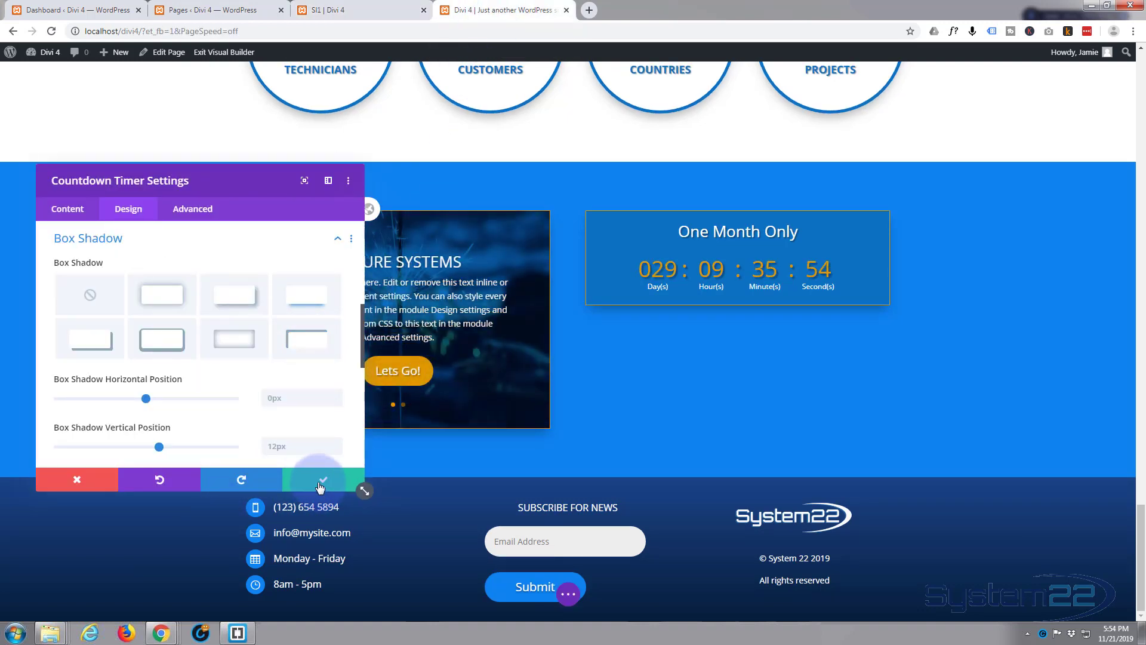
Save the timer styling and insert a Call To Action module below it.
{"action": "left_click", "coordinate": [318, 480]}
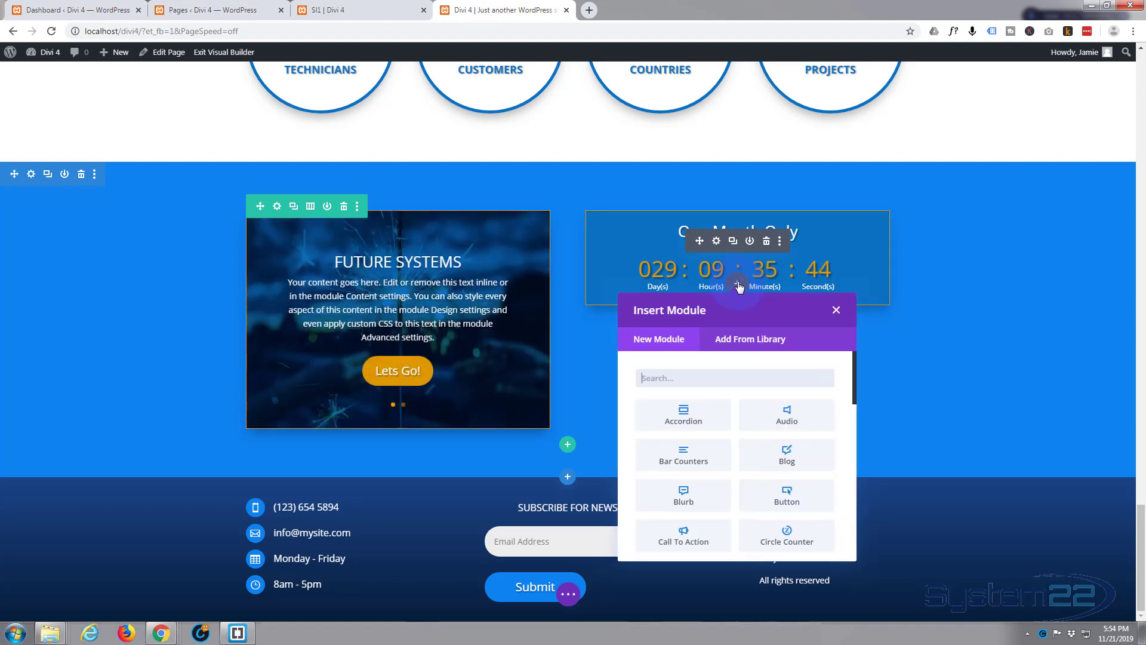
{"action": "scroll", "scroll_direction": "down", "scroll_amount": 3}
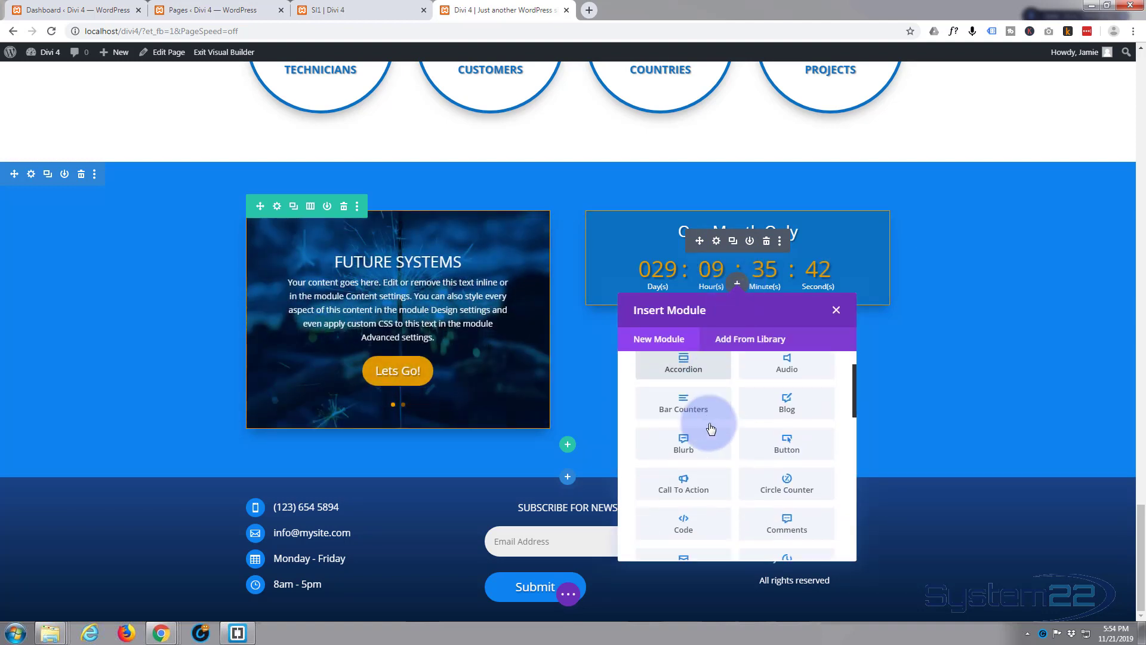
{"action": "left_click", "coordinate": [835, 311]}
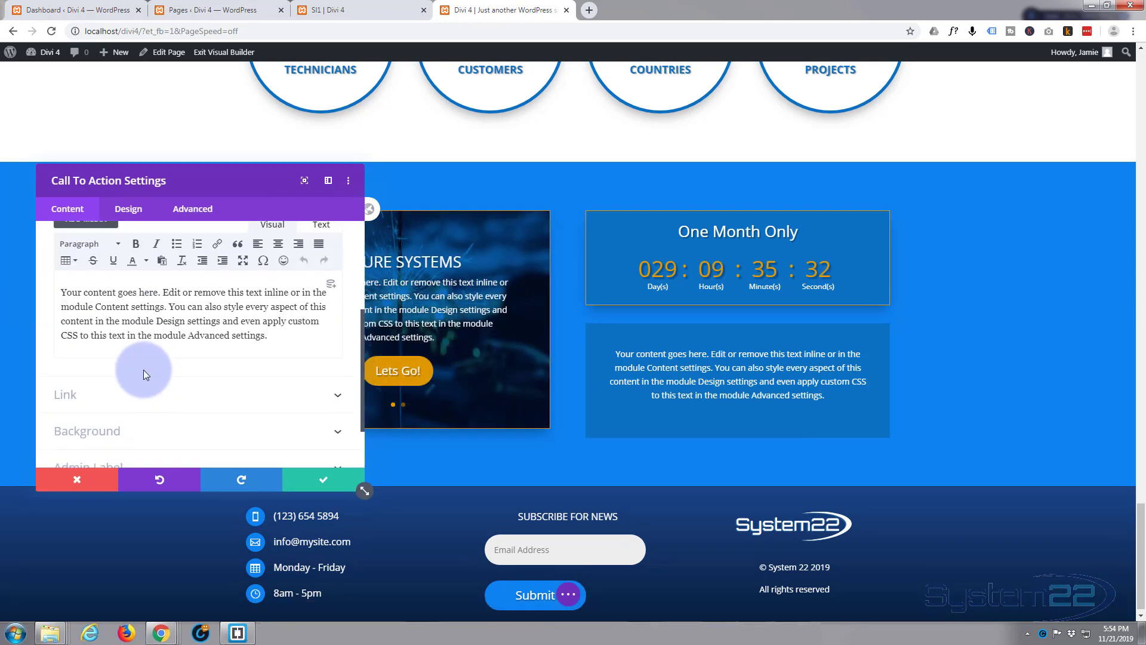
Replace the body placeholder with 'Yes, that's right! This month tech gear is 50% off'.
{"action": "left_click_drag", "start_coordinate": [65, 291], "coordinate": [243, 320]}
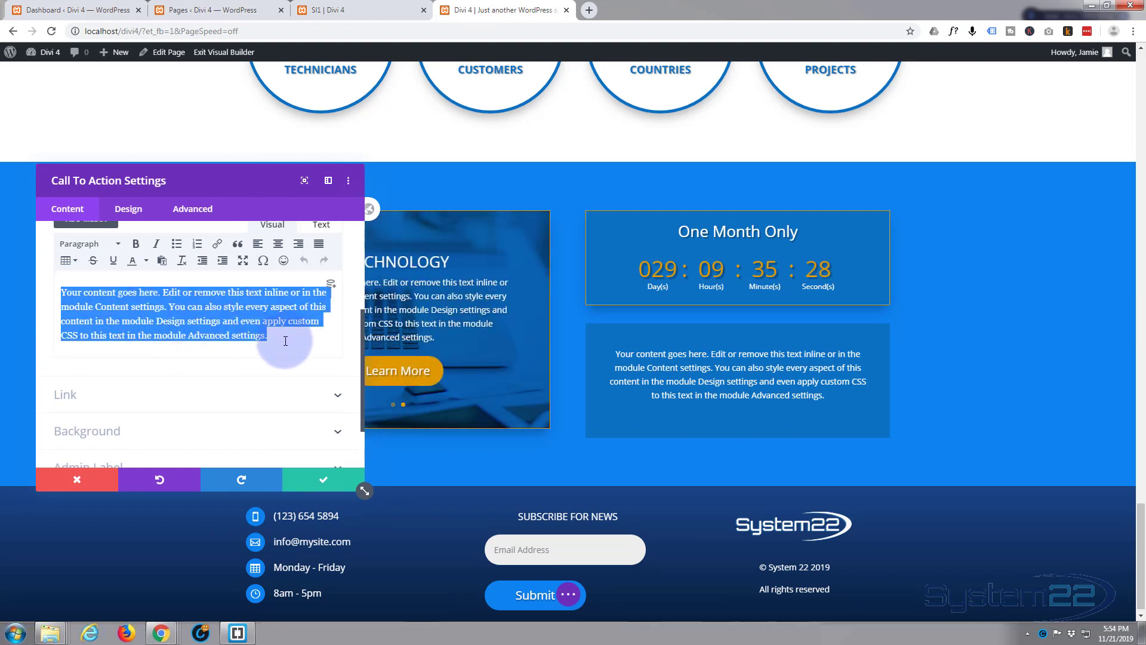
{"action": "type", "text": "Yes, that's right! This month tech gear is 50% off"}
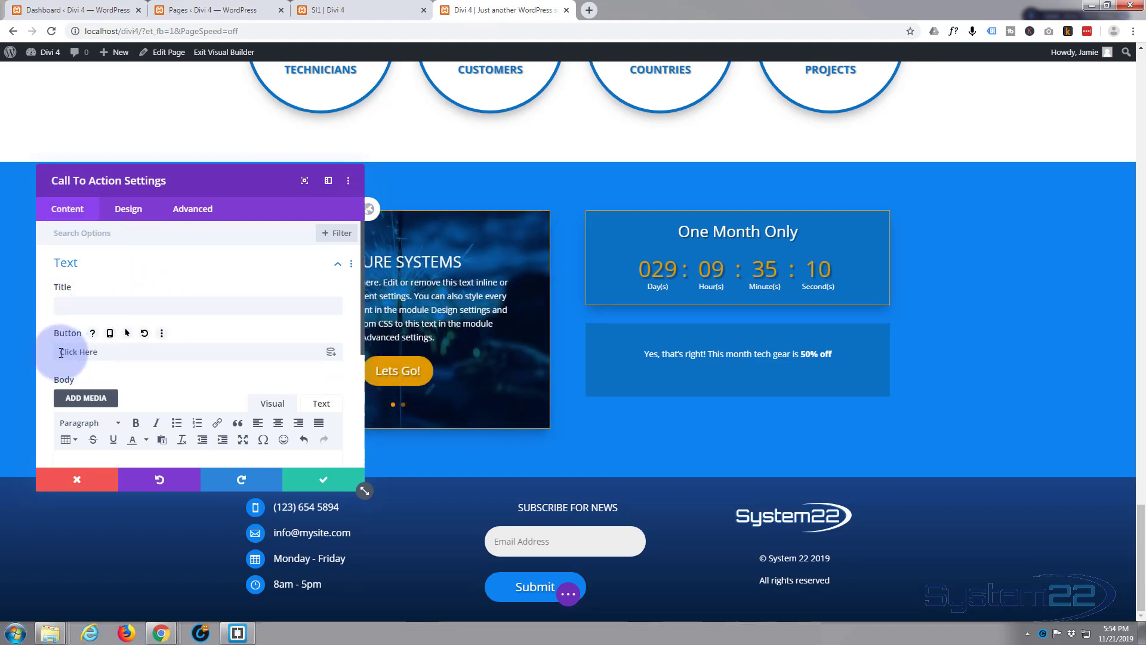
Label the button 'Get Tech!' and leave its URL as the '#' placeholder.
{"action": "left_click", "coordinate": [76, 351]}
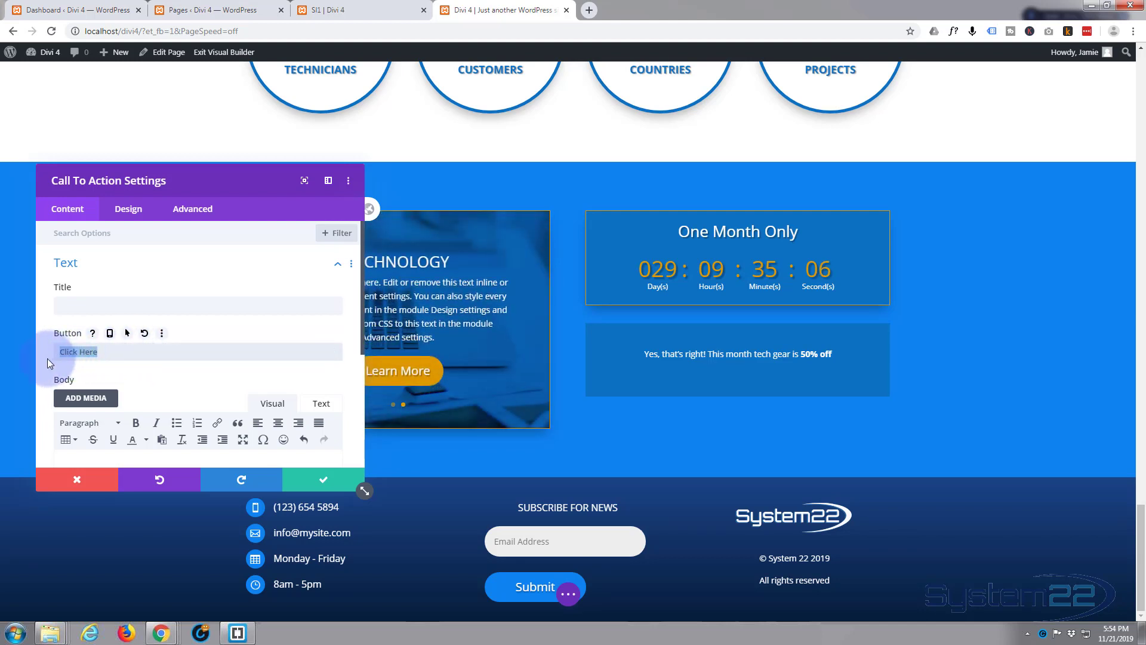
{"action": "type", "text": "Get"}
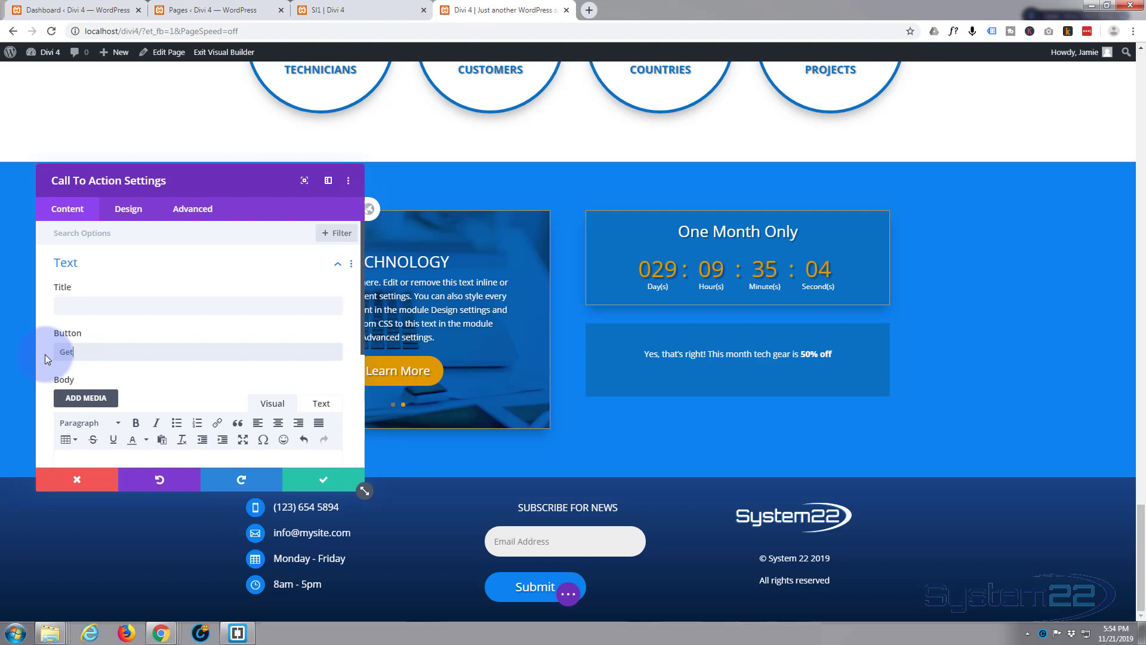
{"action": "type", "text": "Tec"}
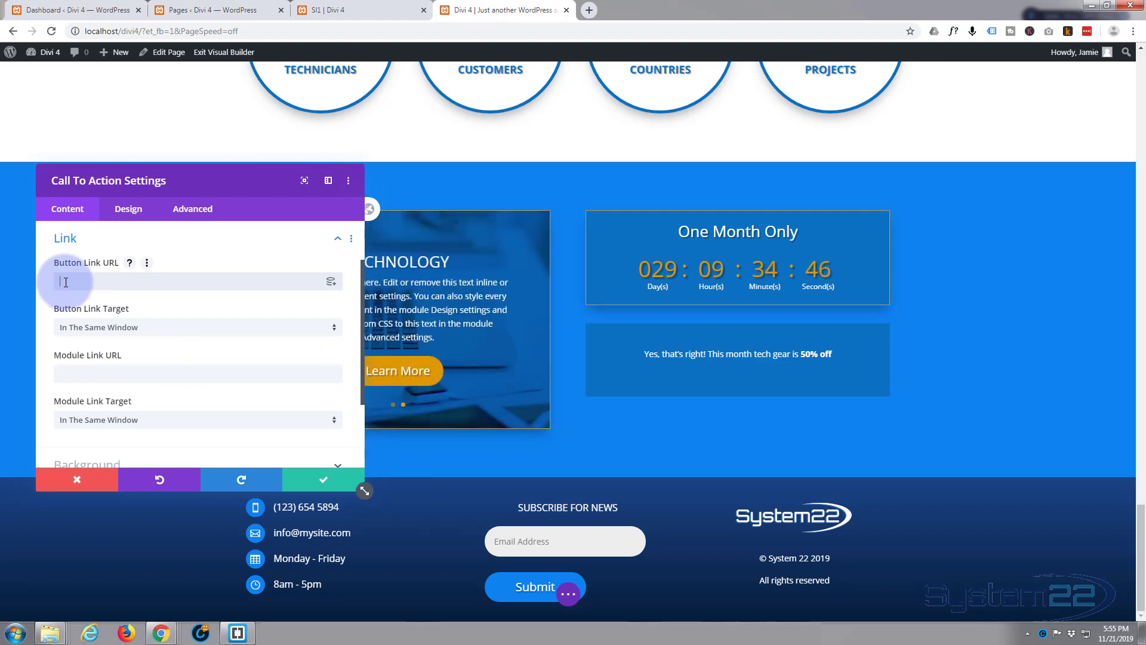
{"action": "type", "text": "#"}
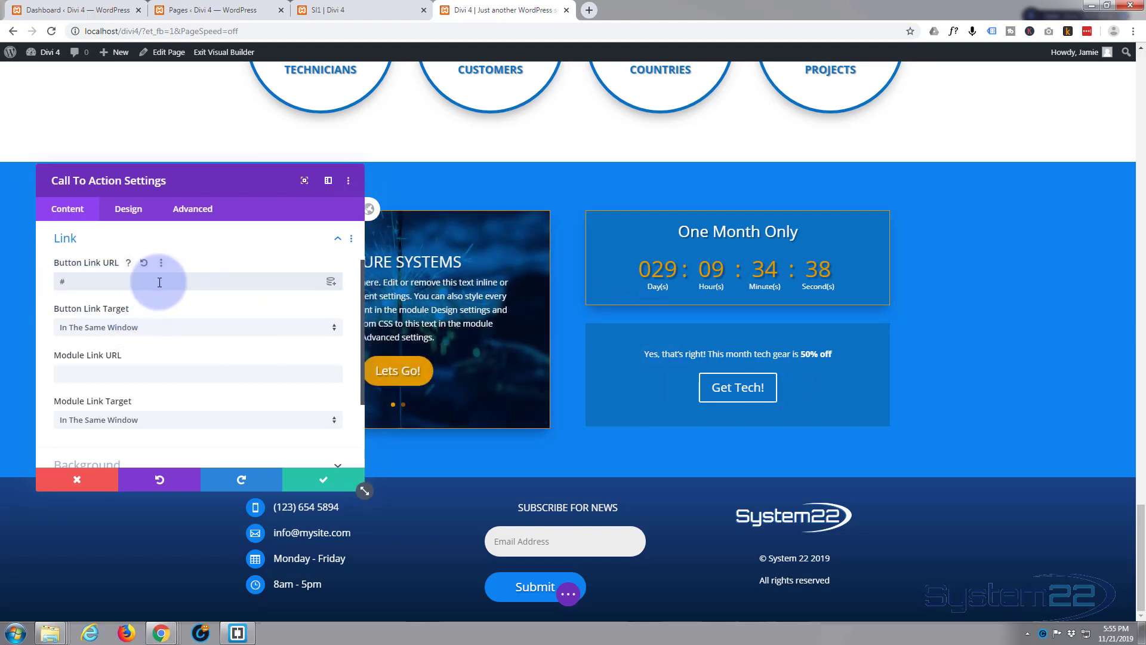
{"action": "left_click", "coordinate": [197, 281]}
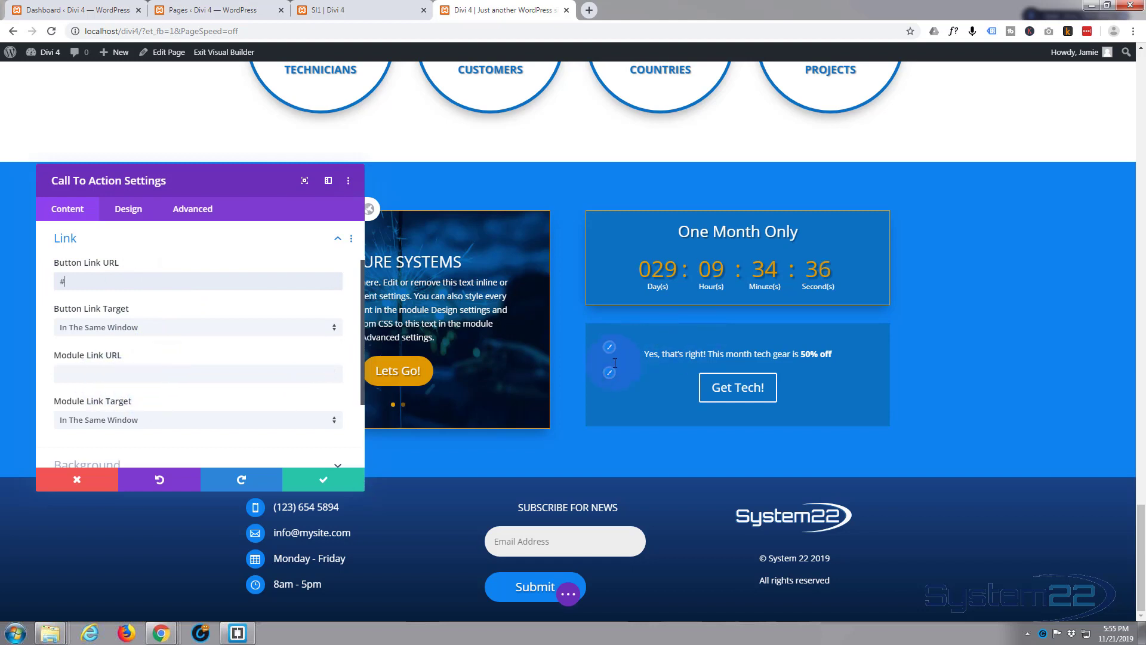
{"action": "mouse_move", "coordinate": [634, 409]}
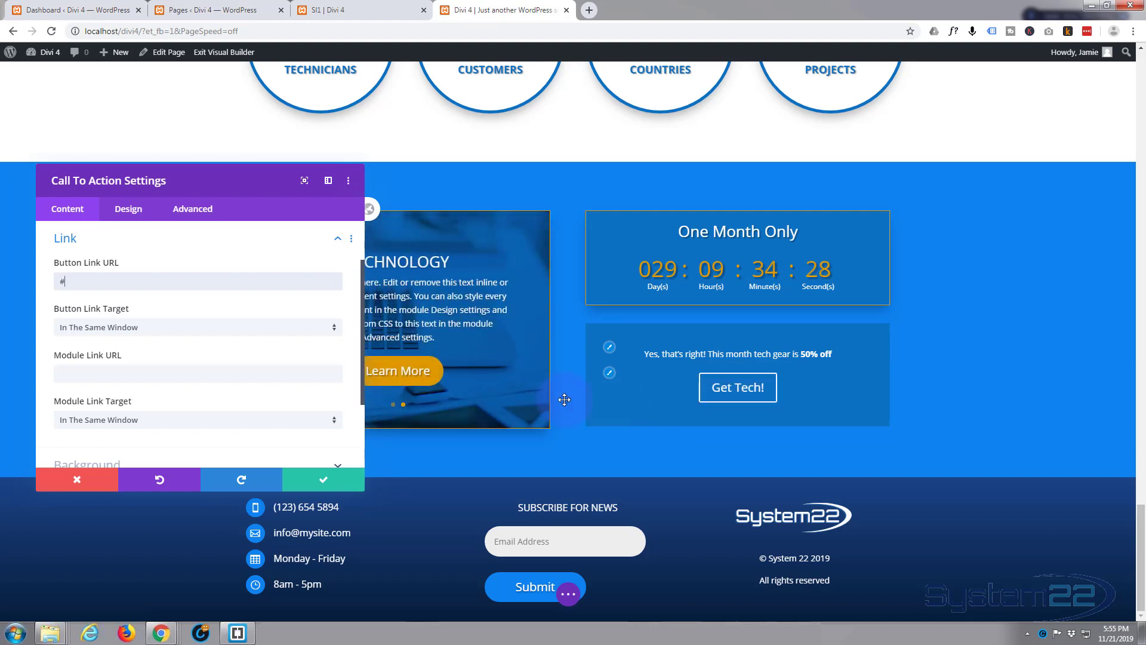
{"action": "mouse_move", "coordinate": [124, 374]}
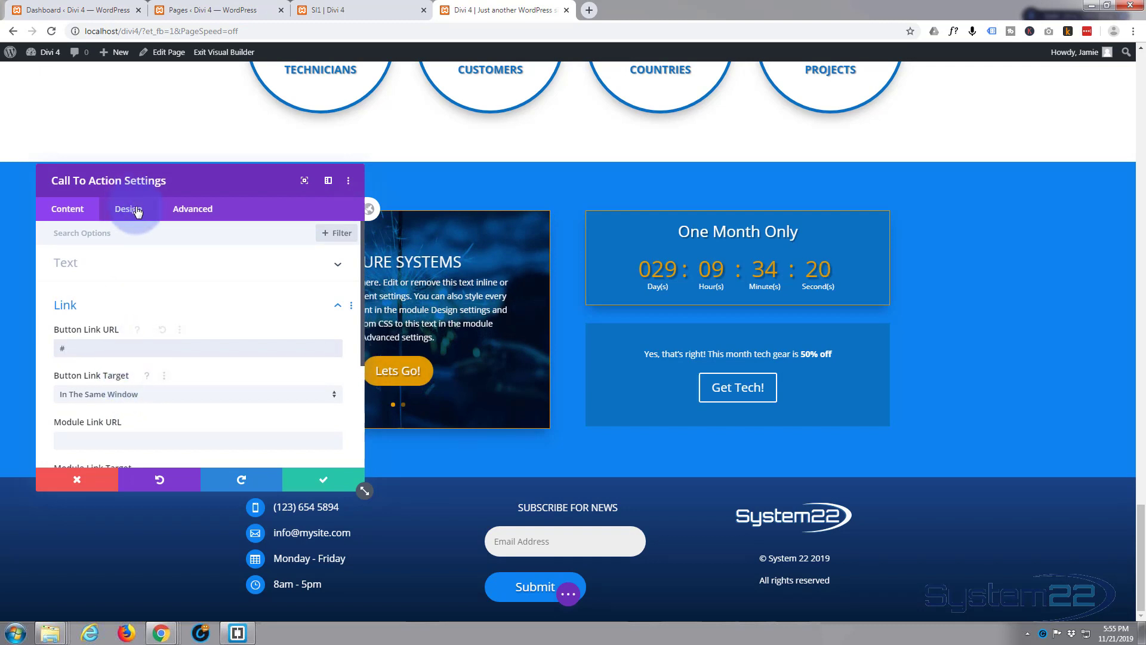
Enable custom button styles and give the Get Tech! button an orange background.
{"action": "left_click", "coordinate": [129, 207]}
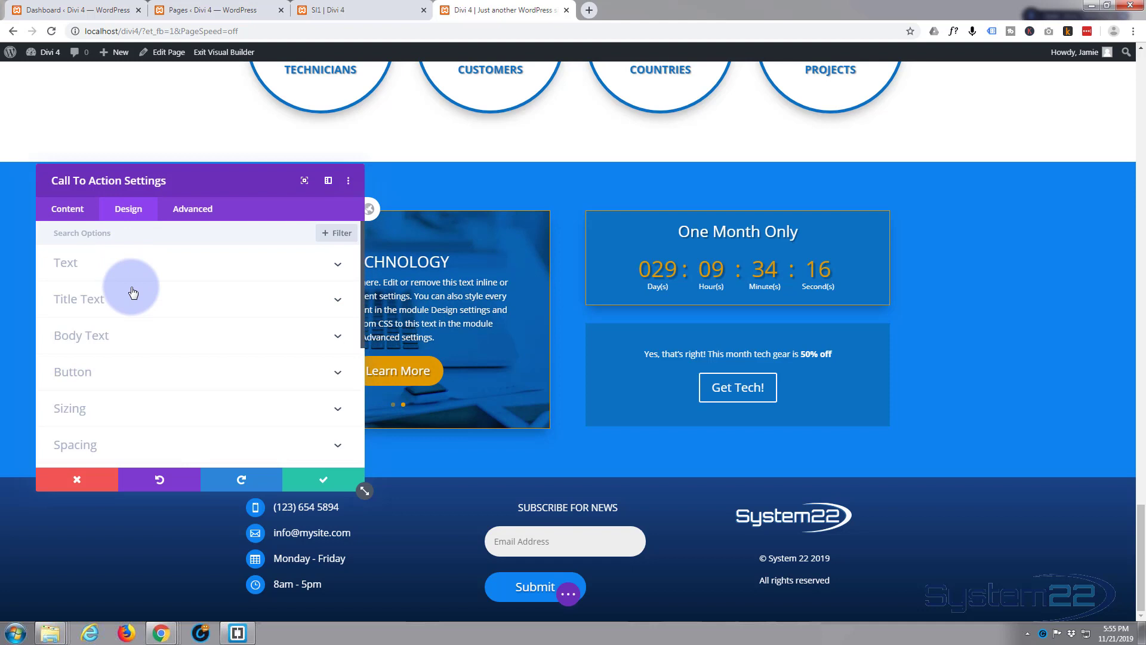
{"action": "mouse_move", "coordinate": [130, 272]}
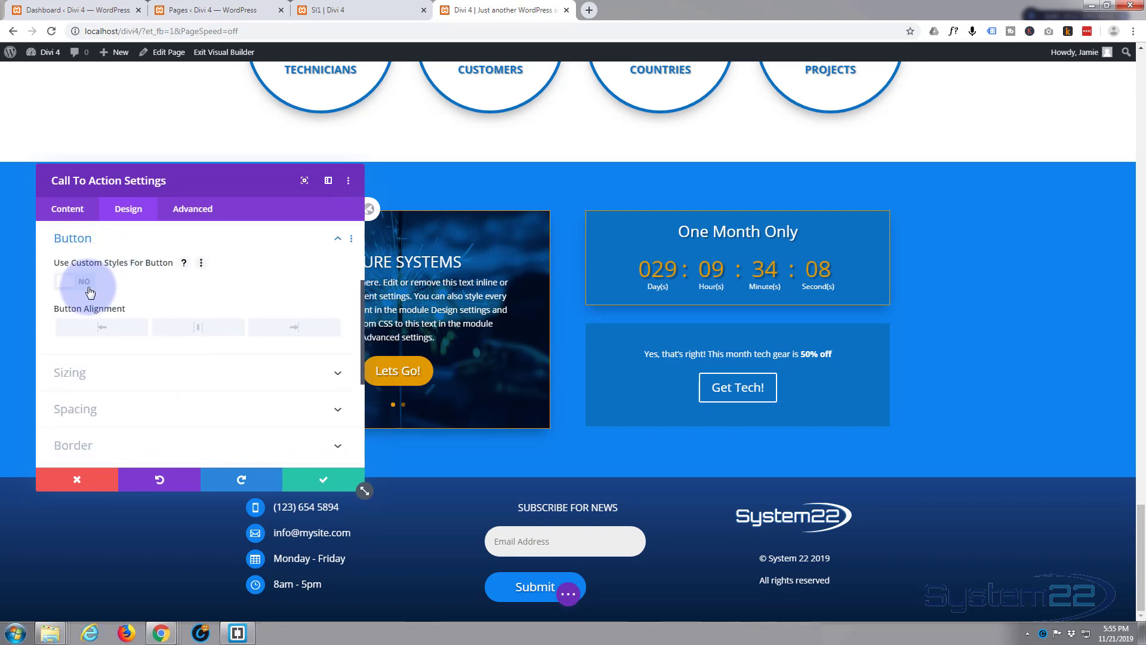
{"action": "left_click", "coordinate": [72, 281]}
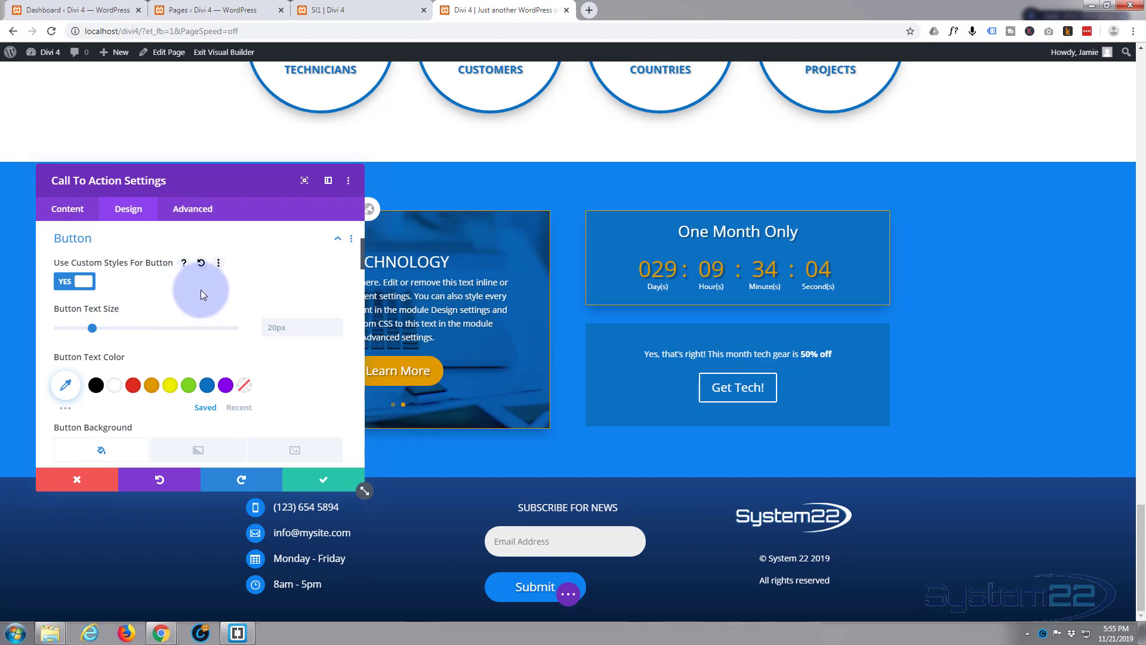
{"action": "scroll", "scroll_direction": "down", "scroll_amount": 3}
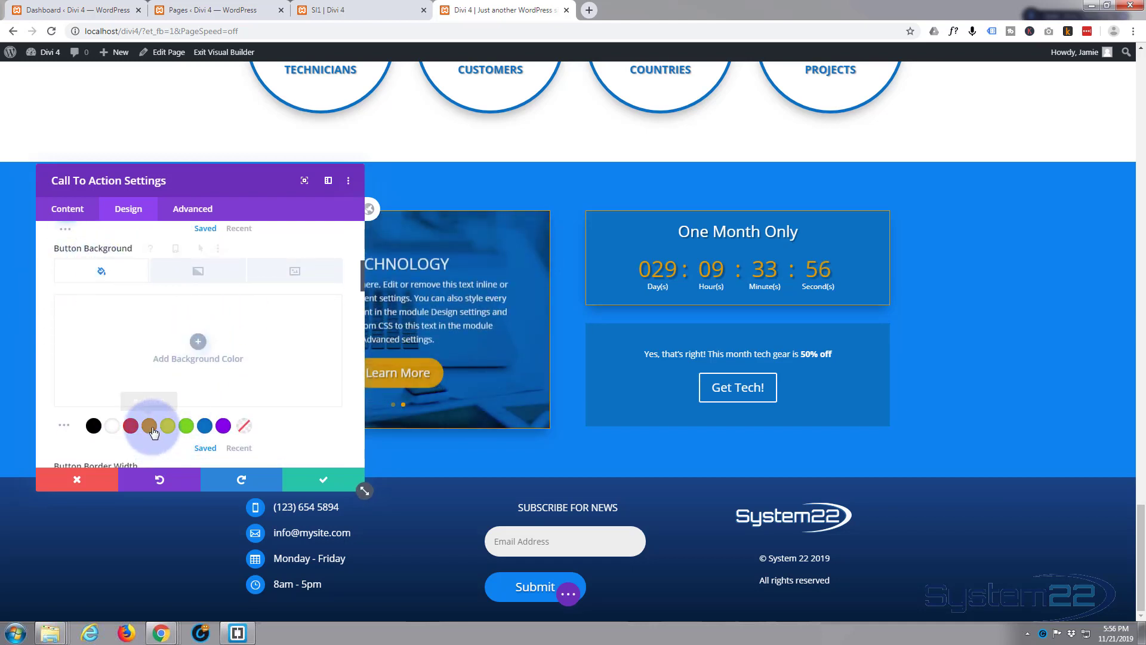
{"action": "left_click", "coordinate": [148, 425]}
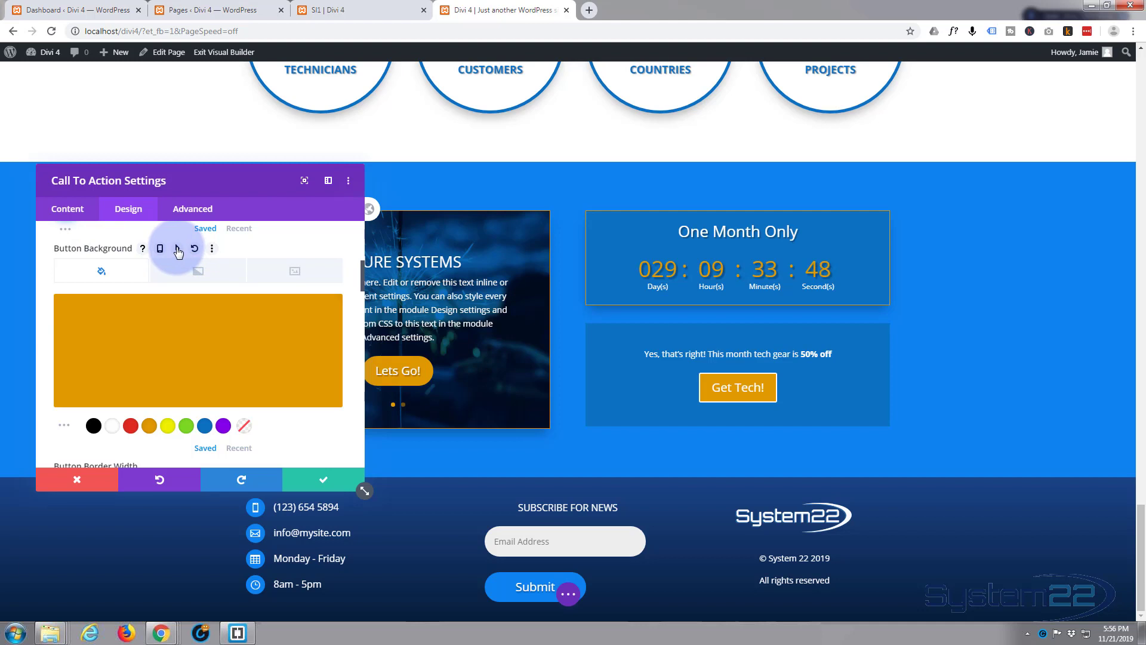
Make the button background green on hover, then return to the normal state.
{"action": "left_click", "coordinate": [177, 248]}
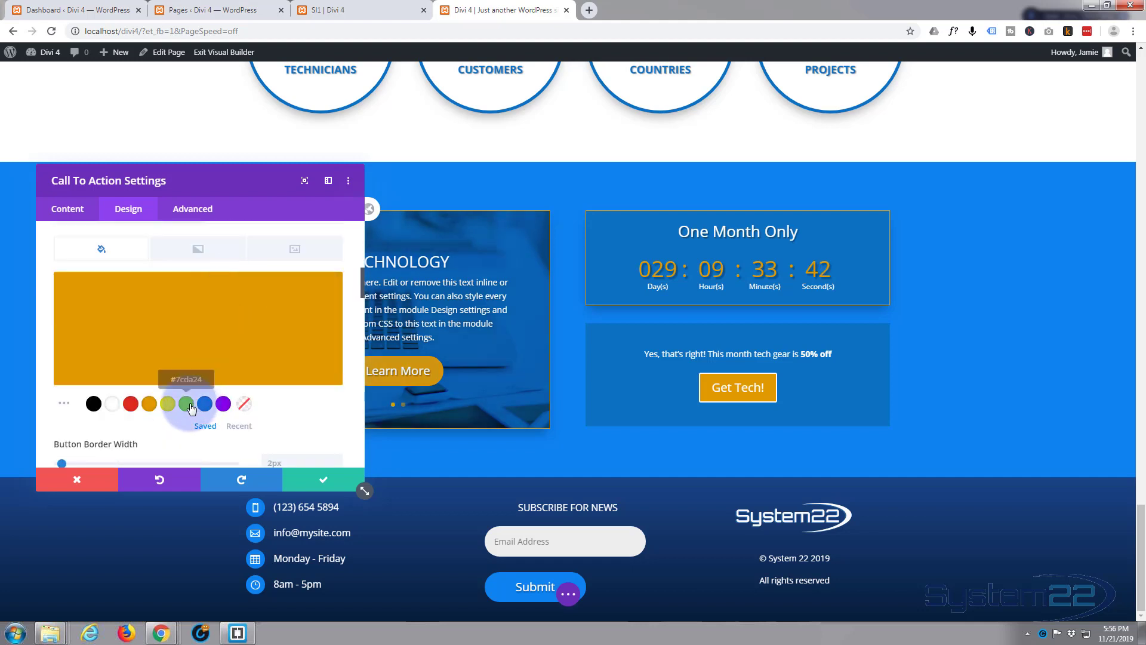
{"action": "left_click", "coordinate": [186, 403]}
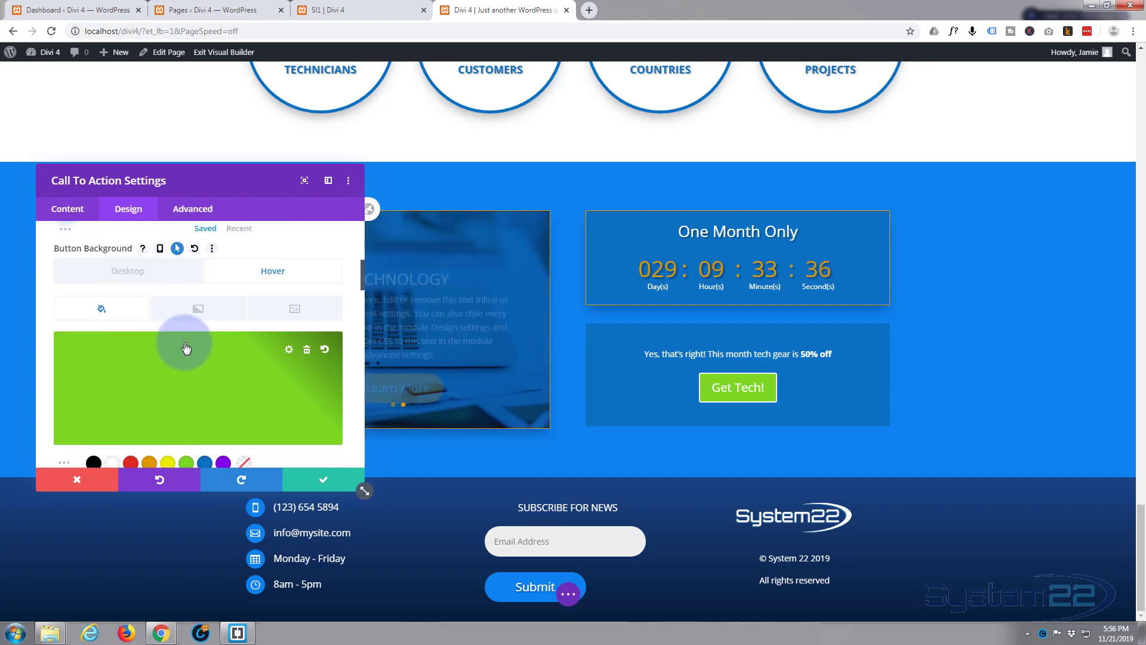
{"action": "left_click", "coordinate": [128, 271]}
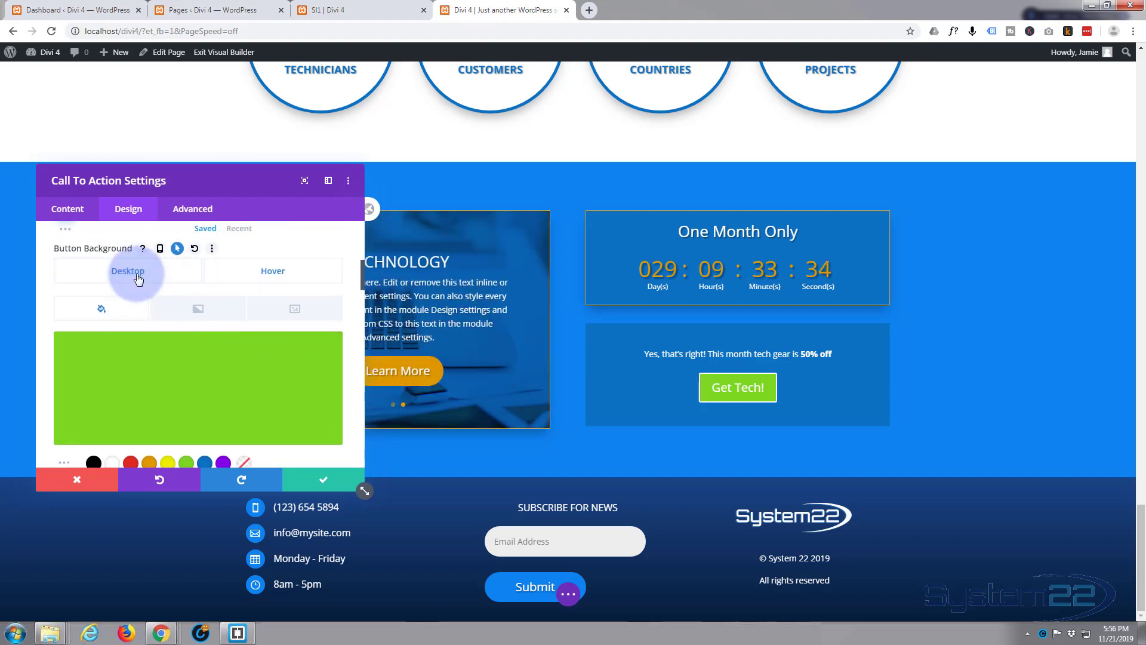
{"action": "left_click", "coordinate": [149, 402]}
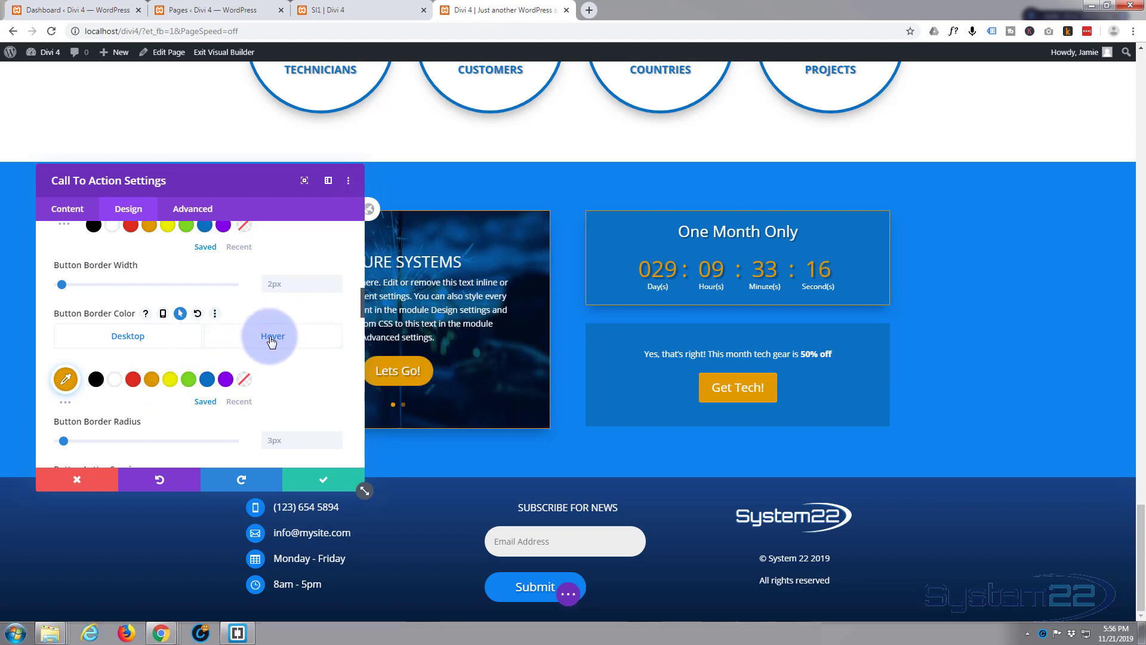
Make the Get Tech! button border turn green on hover.
{"action": "left_click", "coordinate": [188, 378]}
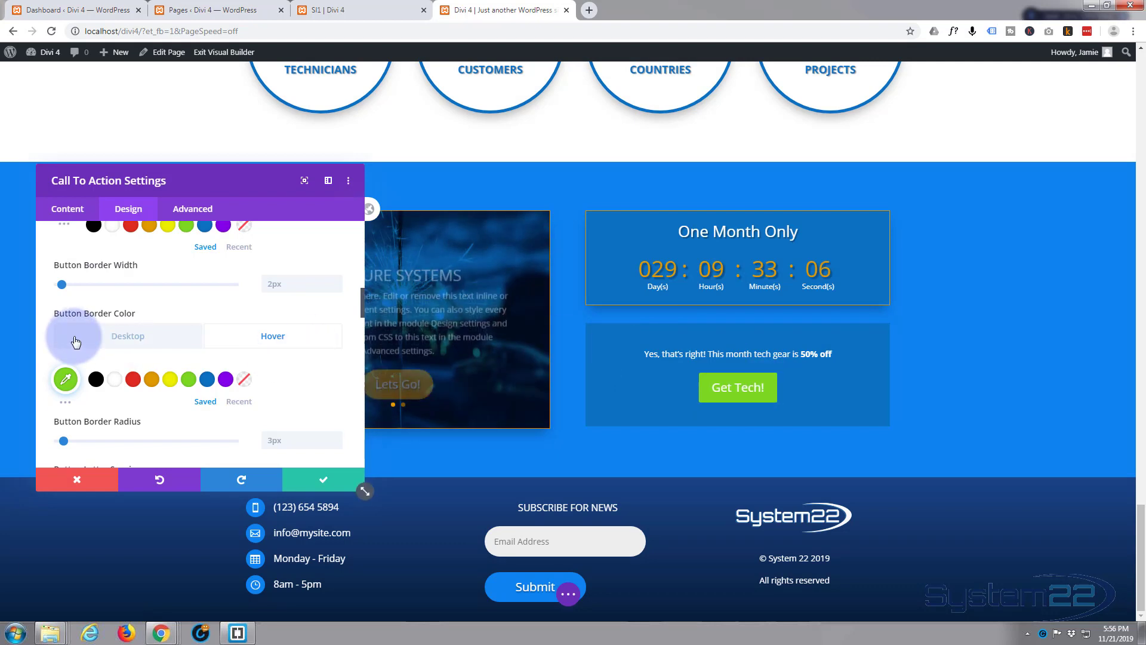
{"action": "mouse_move", "coordinate": [86, 338]}
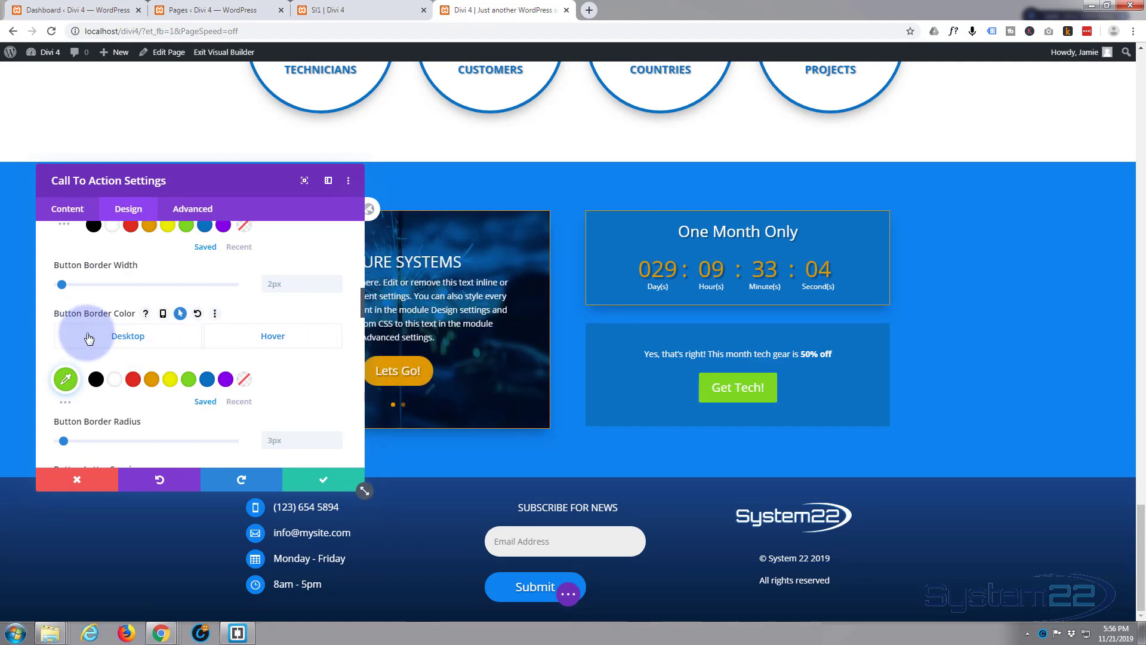
{"action": "left_click", "coordinate": [150, 379]}
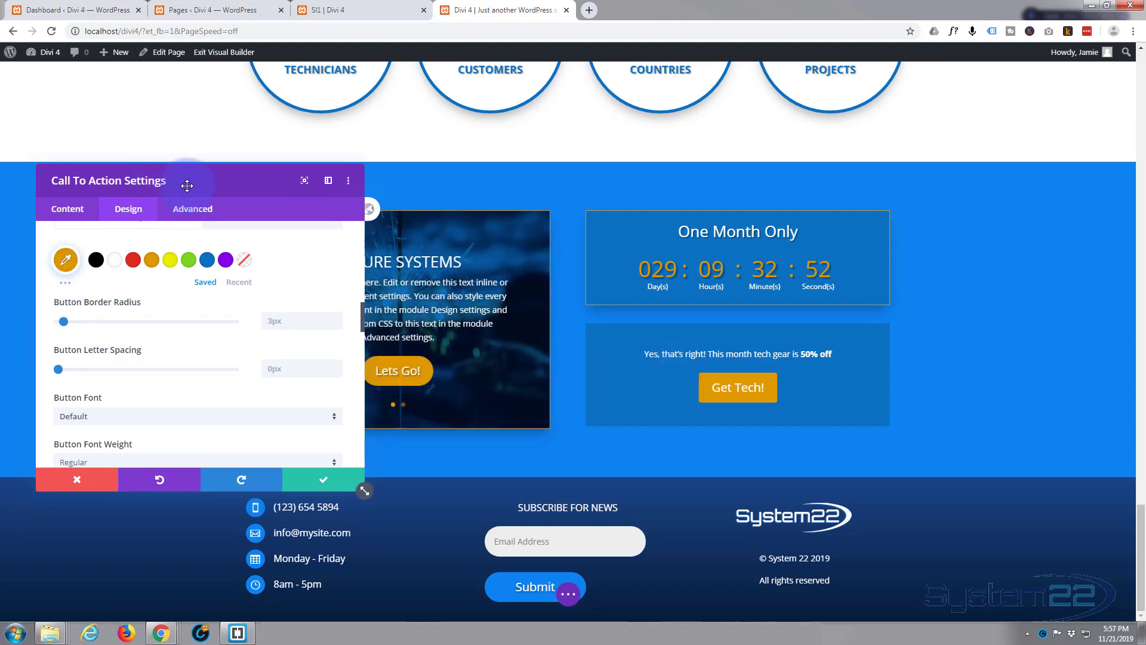
Round the Get Tech! button corners with a 50px border radius.
{"action": "left_click_drag", "start_coordinate": [187, 181], "coordinate": [161, 177]}
{"action": "type", "text": "50"}
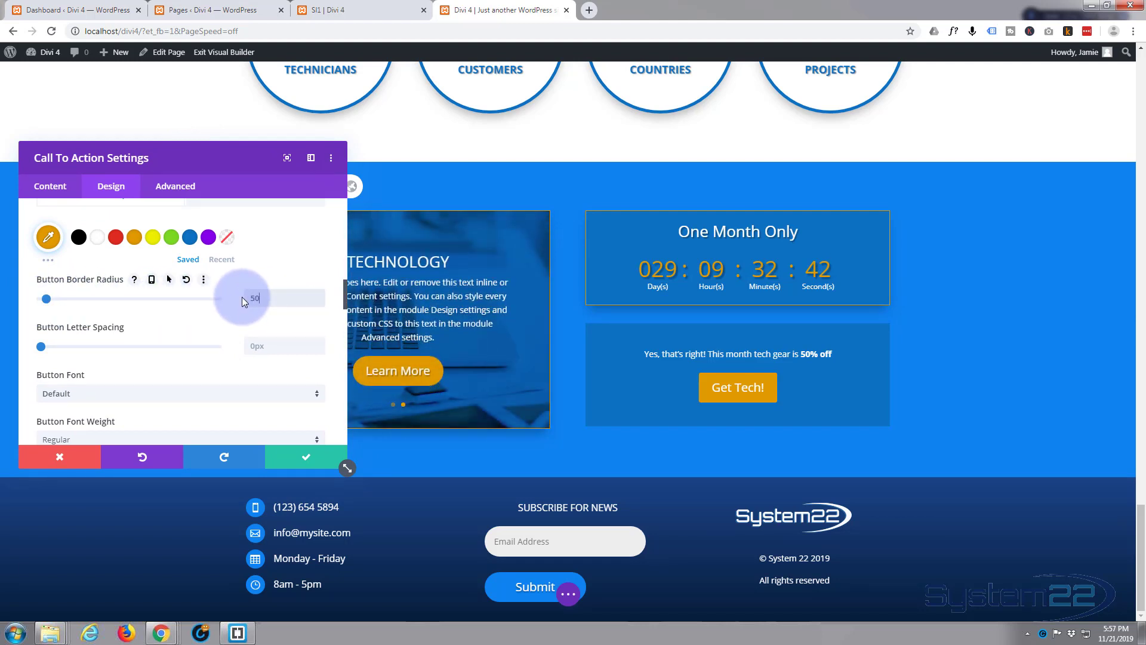
{"action": "left_click_drag", "start_coordinate": [46, 299], "coordinate": [129, 299]}
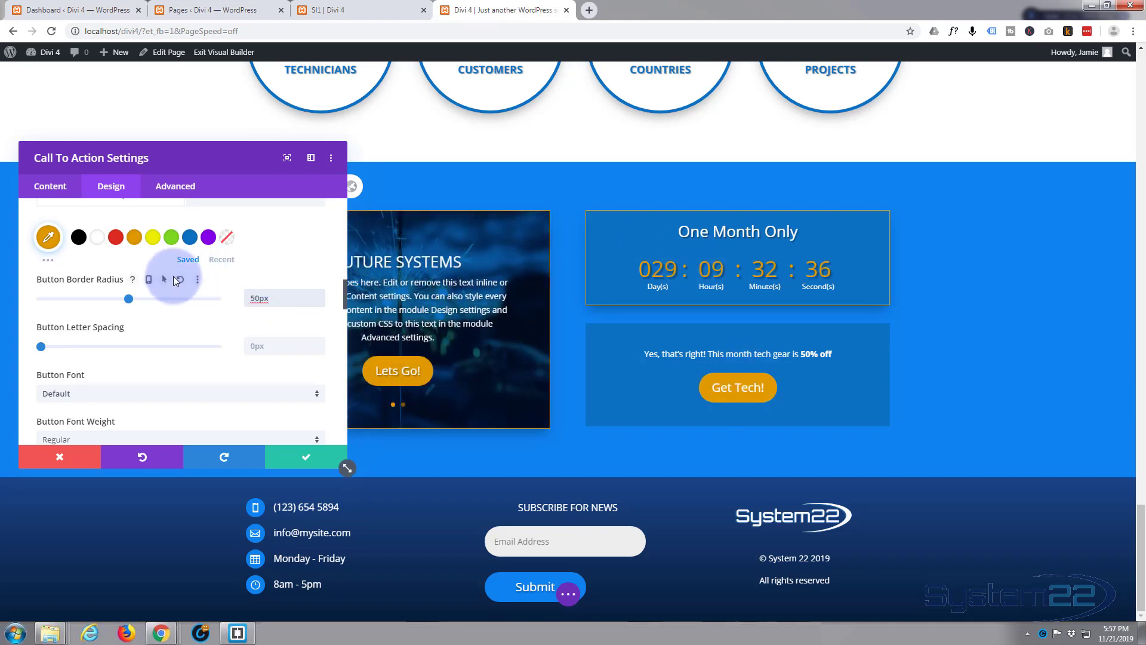
{"action": "scroll", "scroll_direction": "down", "scroll_amount": 3}
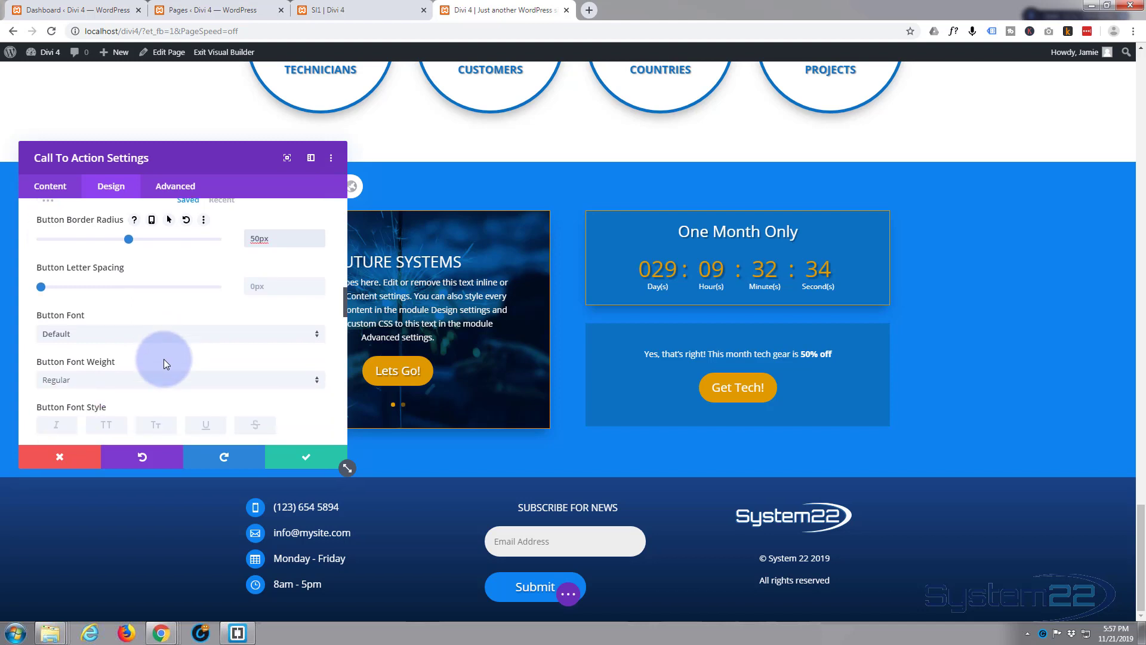
{"action": "scroll", "scroll_direction": "down", "scroll_amount": 3}
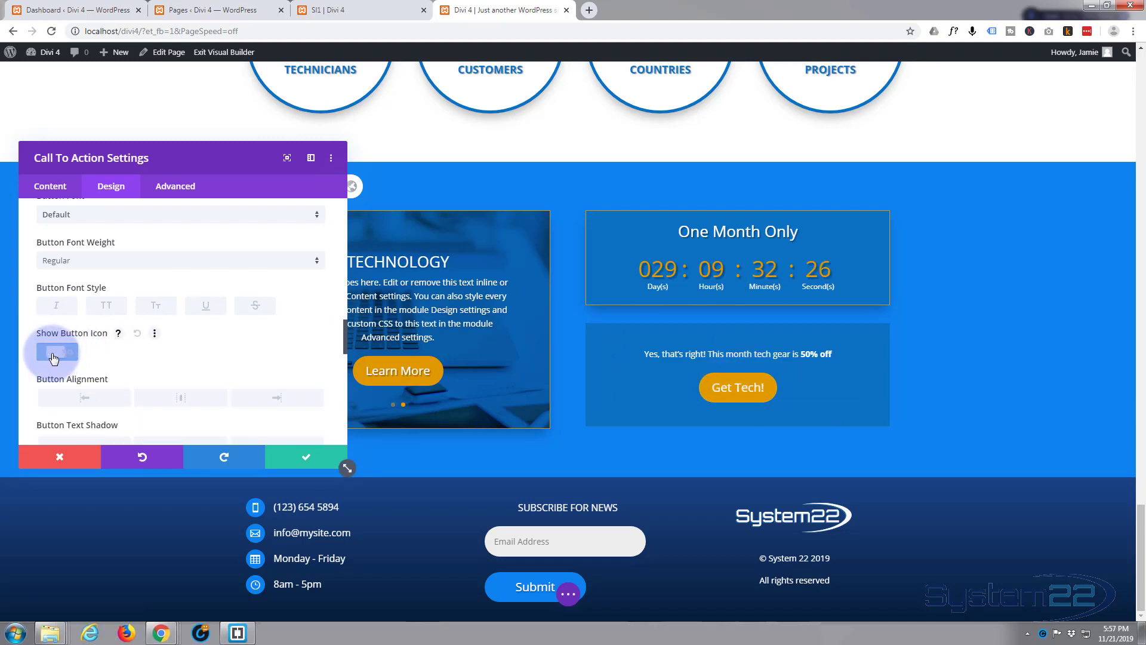
Show an icon on the Get Tech! button and choose the icon.
{"action": "left_click", "coordinate": [55, 351]}
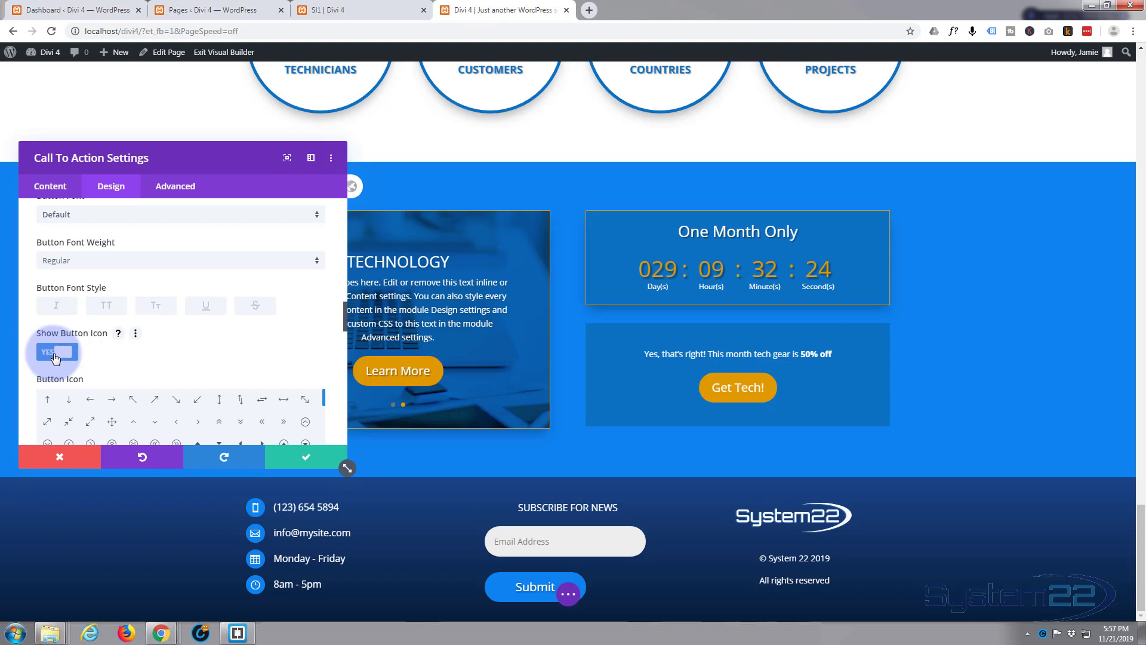
{"action": "left_click", "coordinate": [46, 351]}
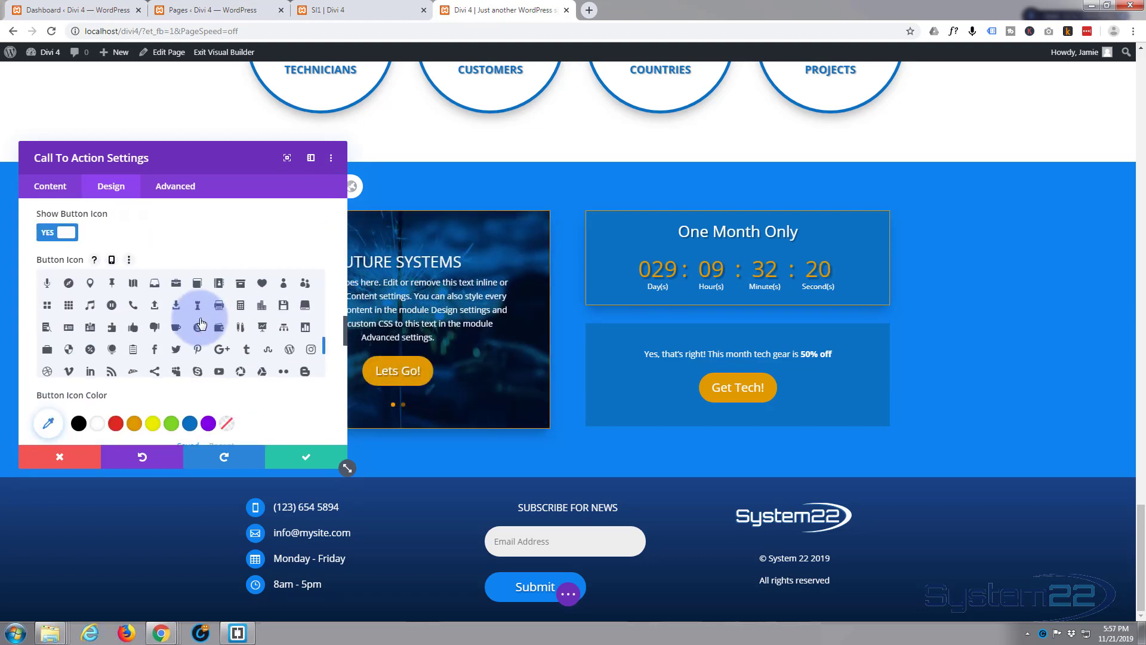
{"action": "scroll", "scroll_direction": "down", "scroll_amount": 3}
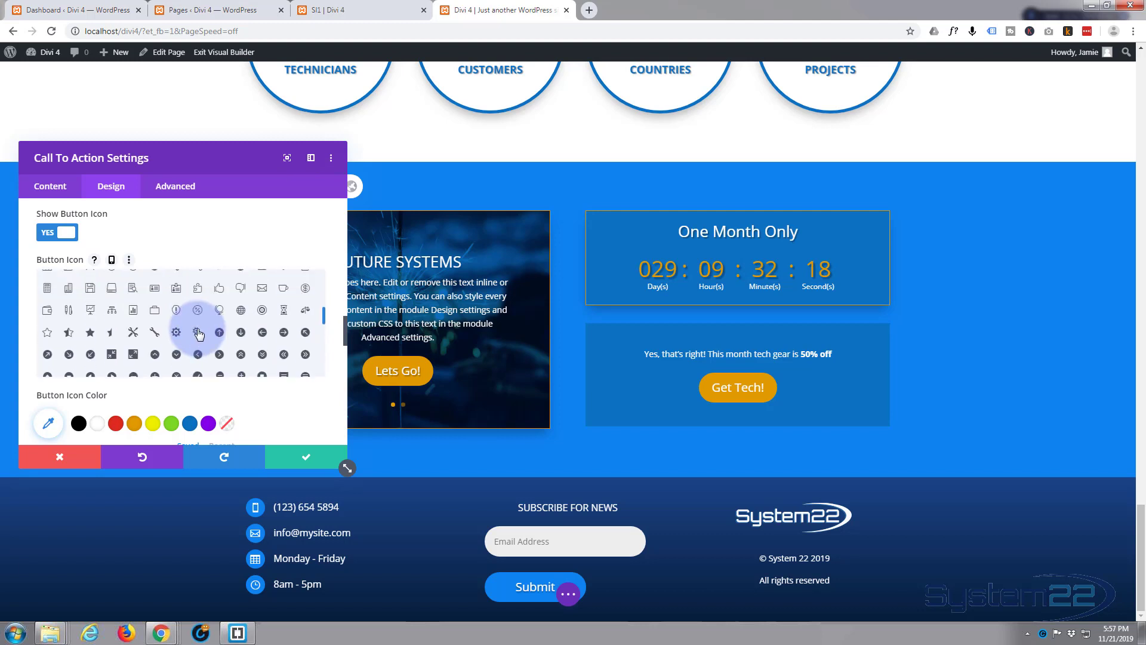
{"action": "left_click", "coordinate": [58, 232]}
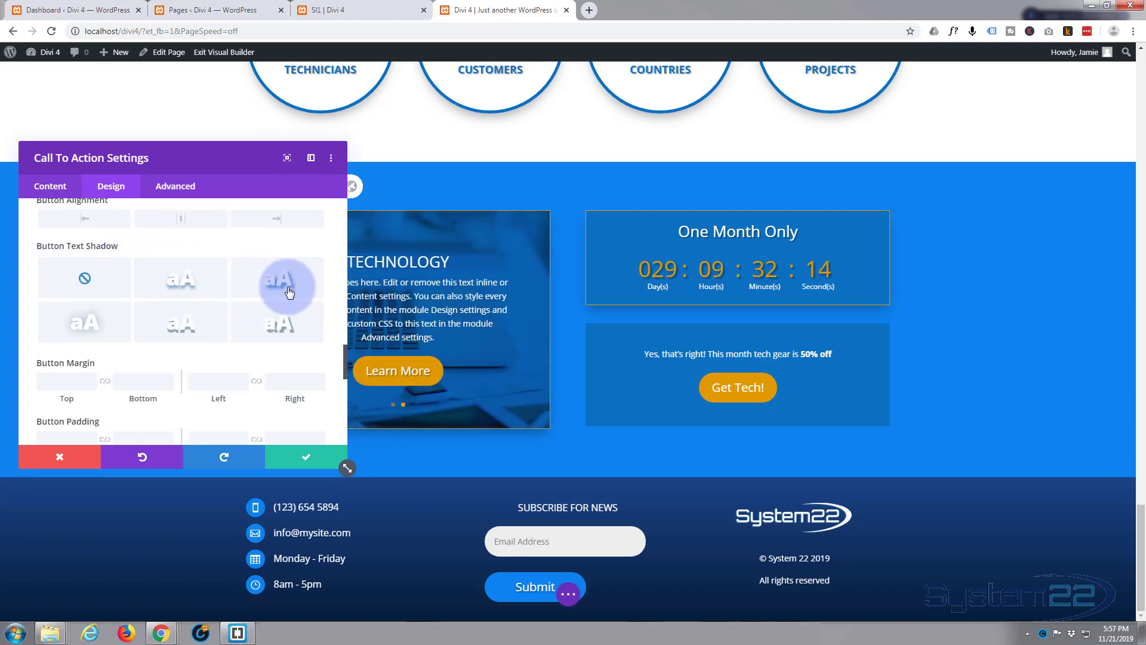
Apply a text shadow preset and a box shadow preset to the button.
{"action": "left_click", "coordinate": [277, 278]}
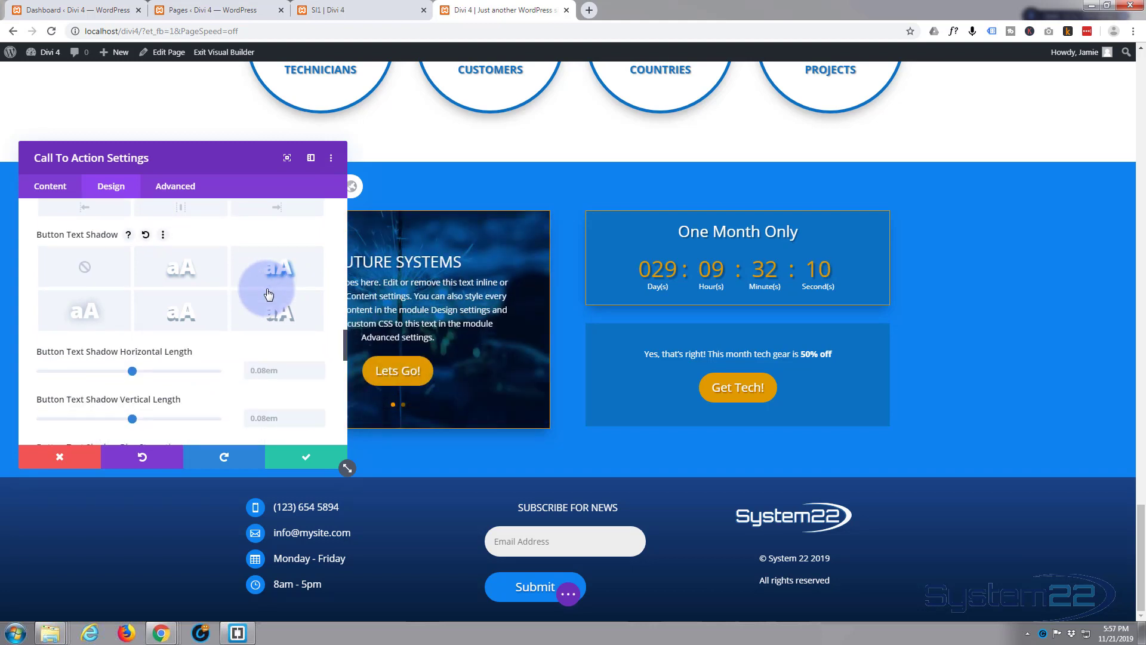
{"action": "scroll", "scroll_direction": "down", "scroll_amount": 3}
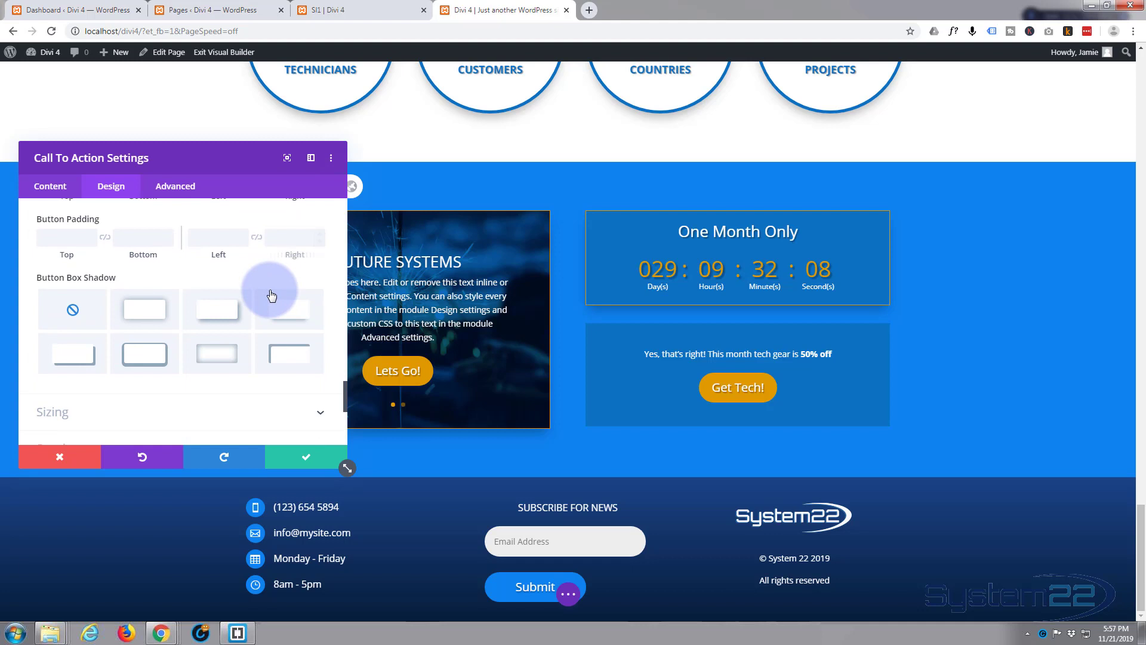
{"action": "left_click", "coordinate": [288, 307]}
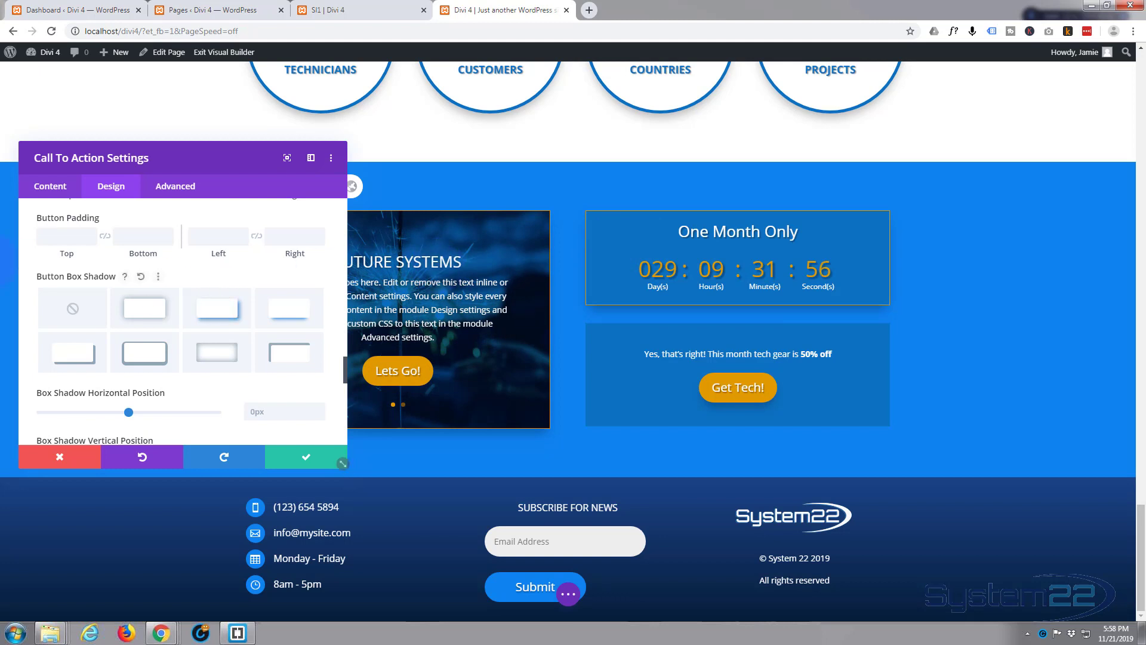
{"action": "mouse_move", "coordinate": [57, 290]}
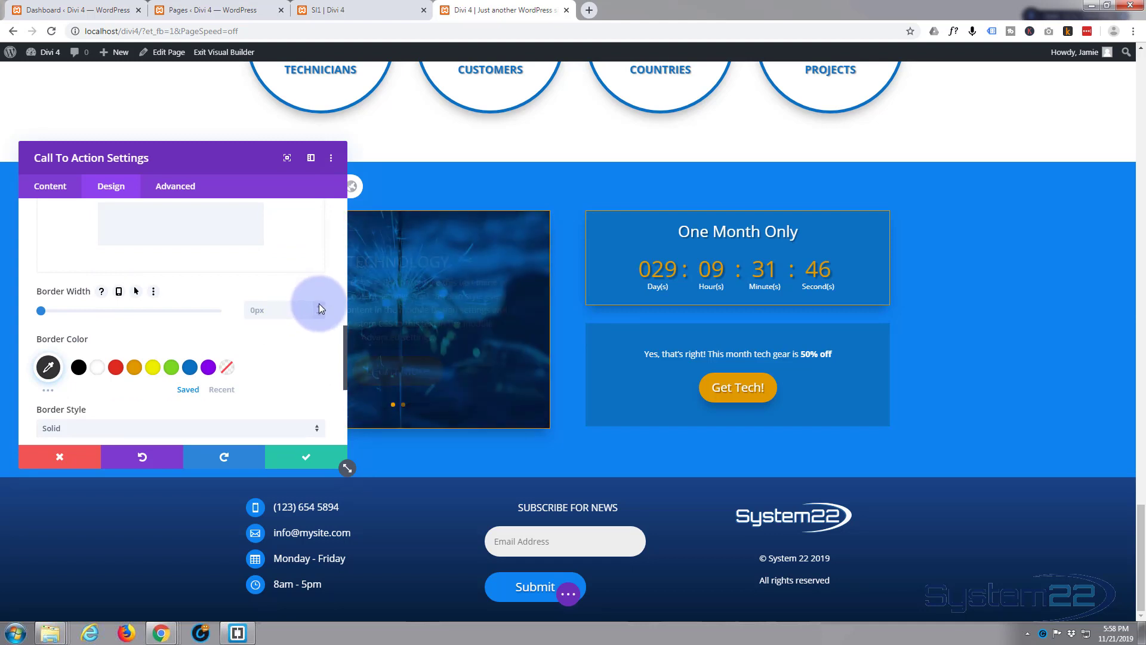
Give the call-to-action box a 1px border and a box shadow preset.
{"action": "left_click_drag", "start_coordinate": [41, 310], "coordinate": [46, 310]}
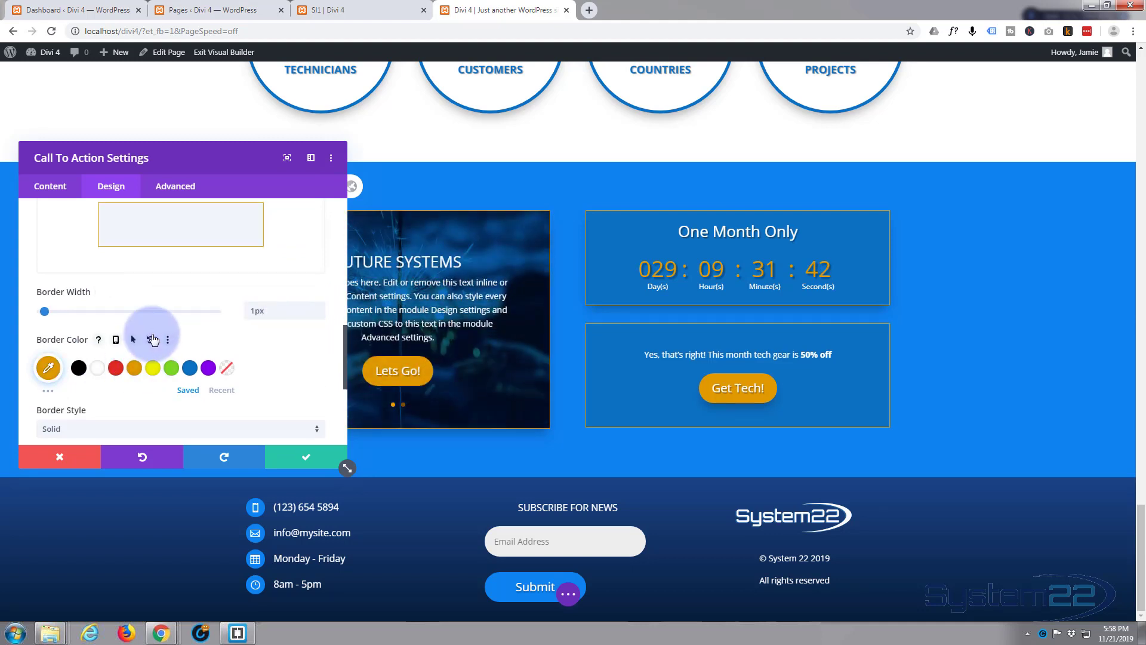
{"action": "scroll", "scroll_direction": "down", "scroll_amount": 3}
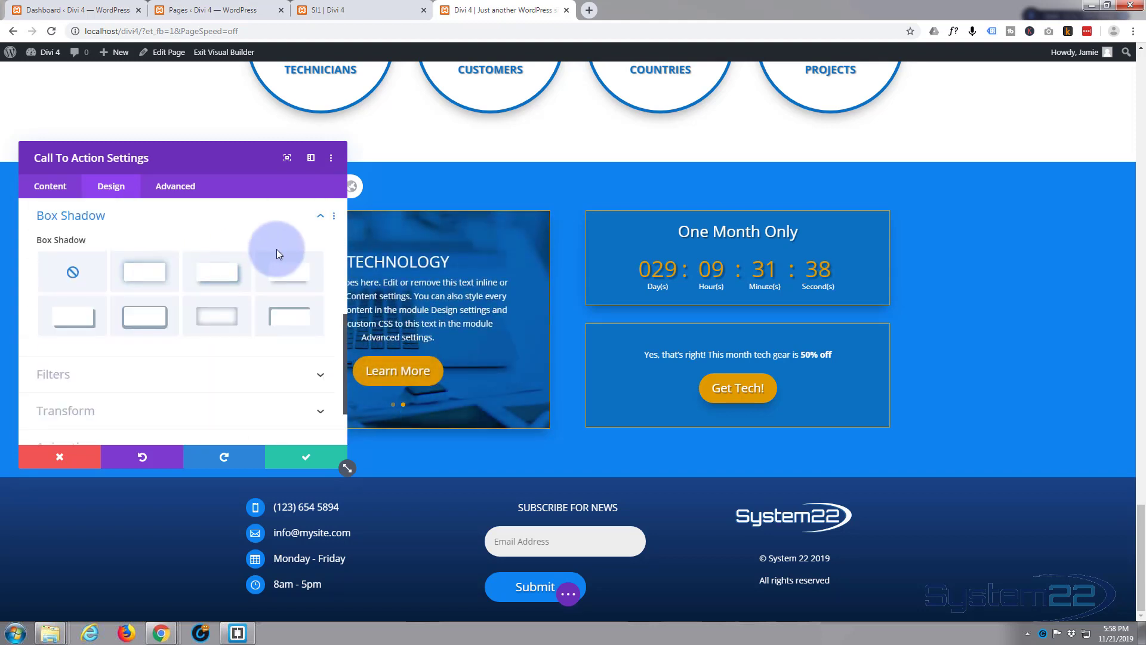
{"action": "left_click", "coordinate": [287, 271]}
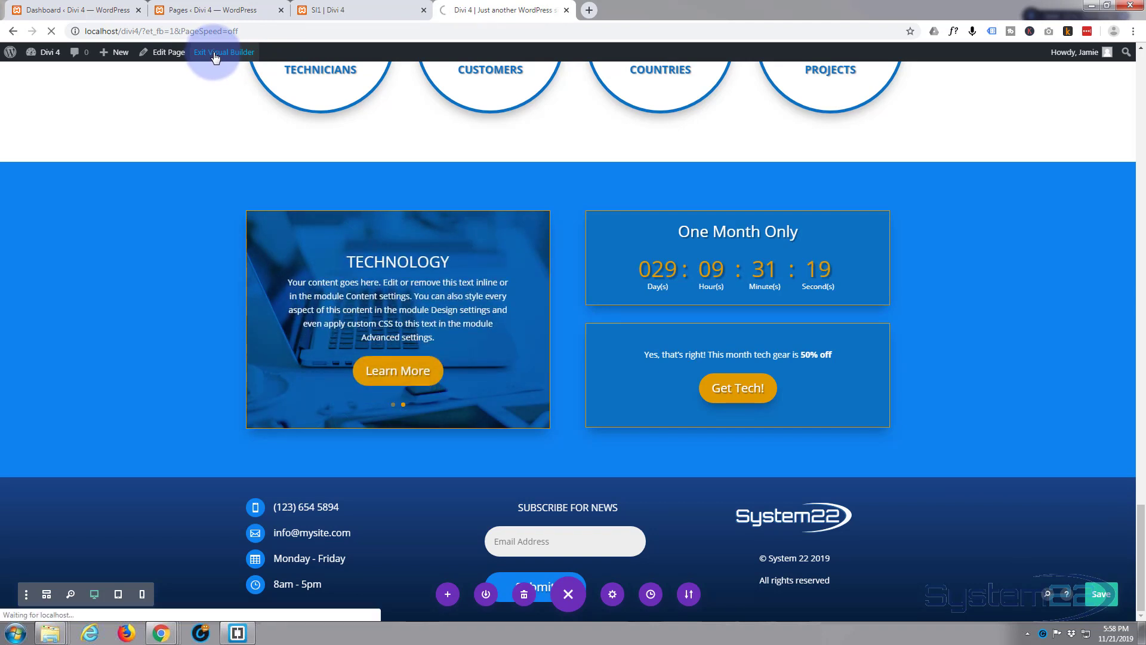
Preview the live sale section with timer and offer, then enable the Visual Builder again.
{"action": "left_click", "coordinate": [225, 51]}
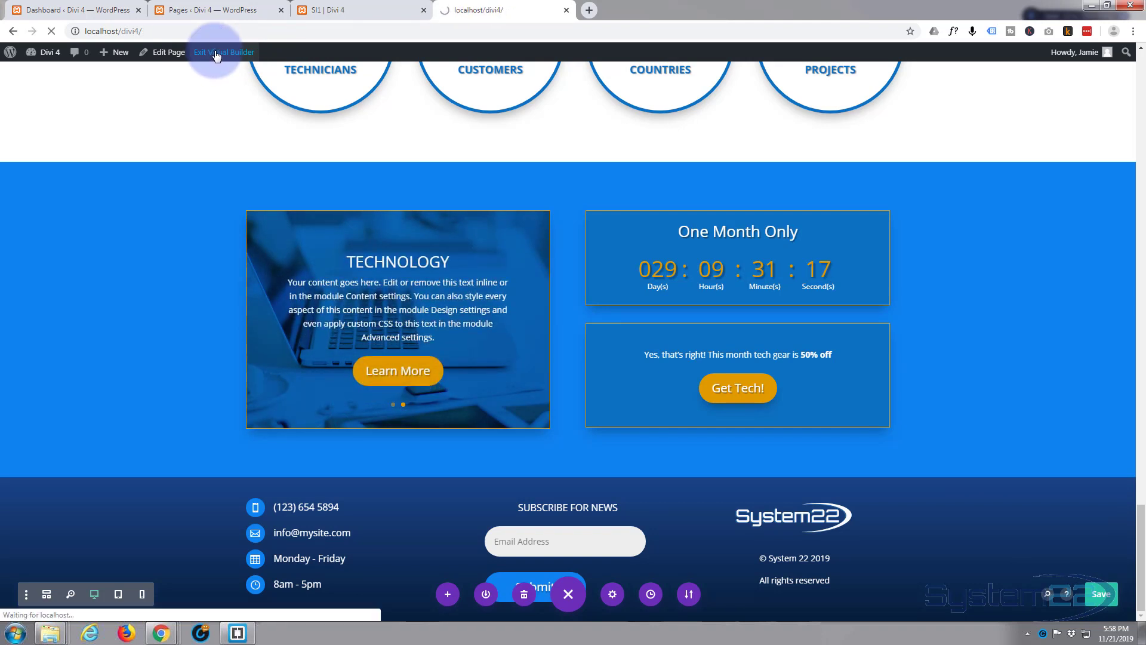
{"action": "left_click", "coordinate": [223, 51]}
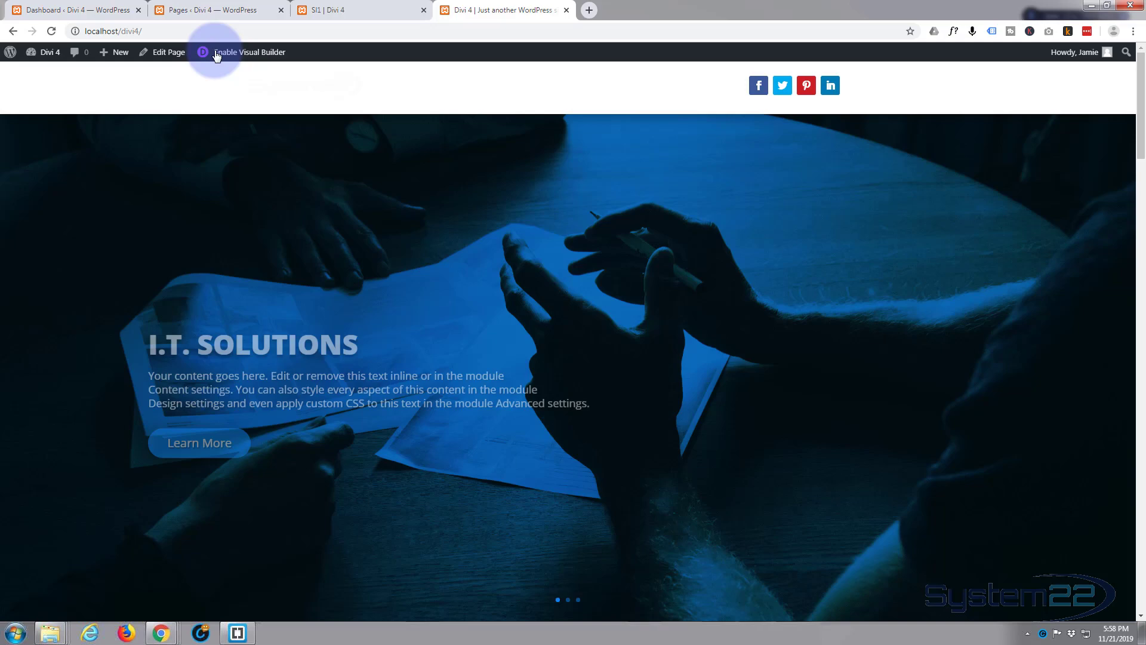
{"action": "scroll", "scroll_direction": "down", "scroll_amount": 3}
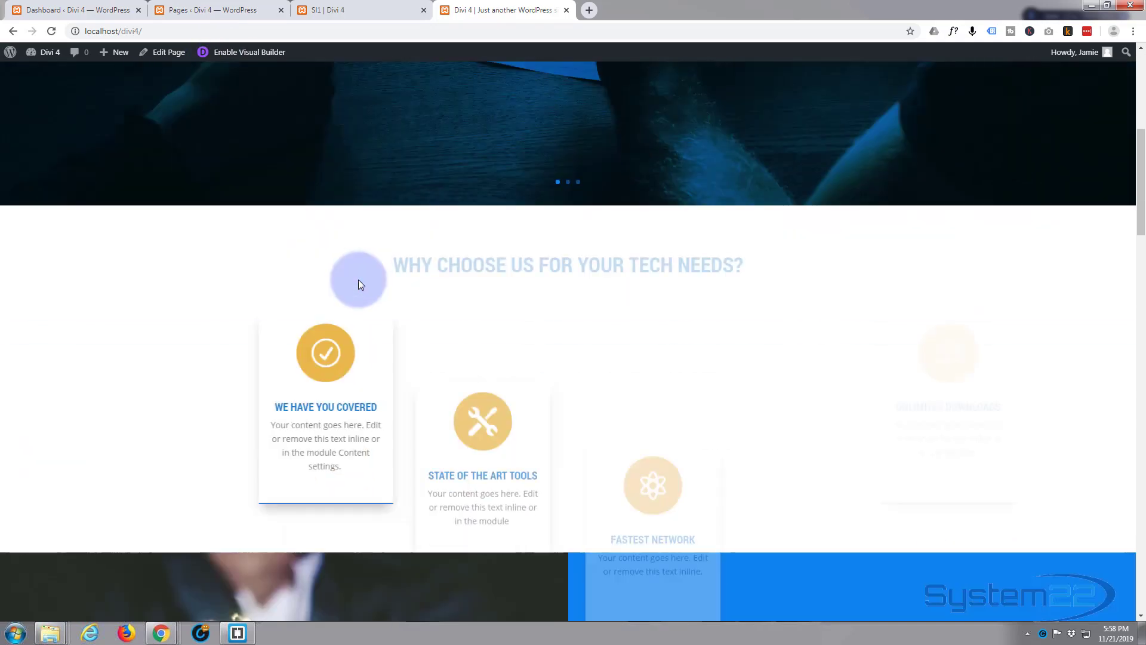
{"action": "scroll", "scroll_direction": "down", "scroll_amount": 3}
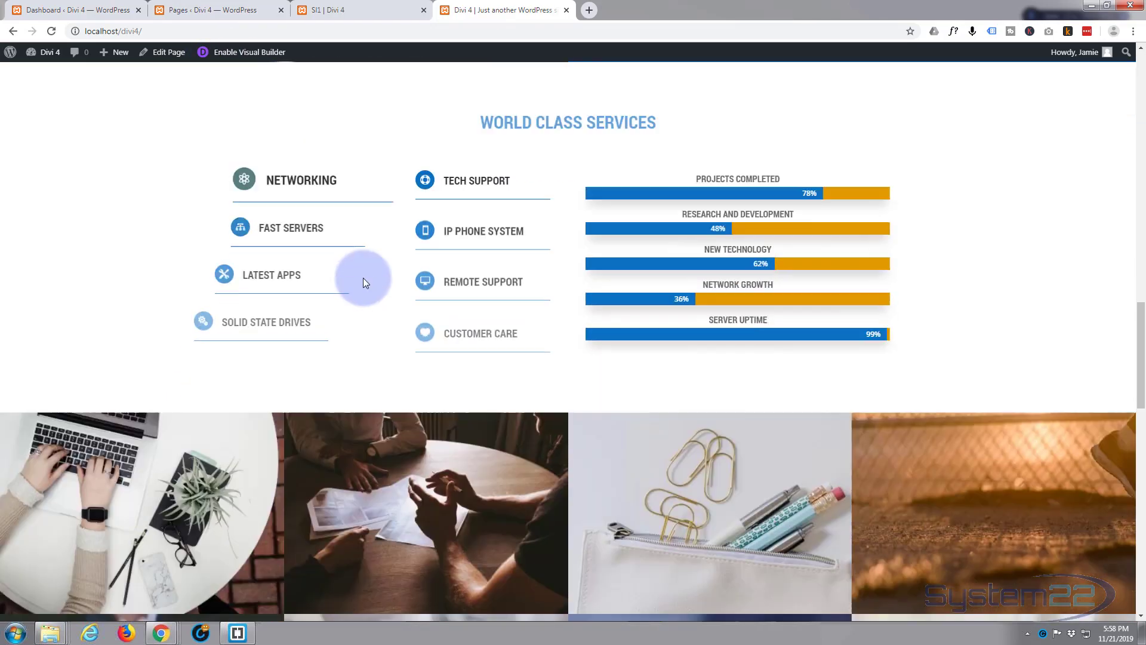
{"action": "scroll", "scroll_direction": "down", "scroll_amount": 3}
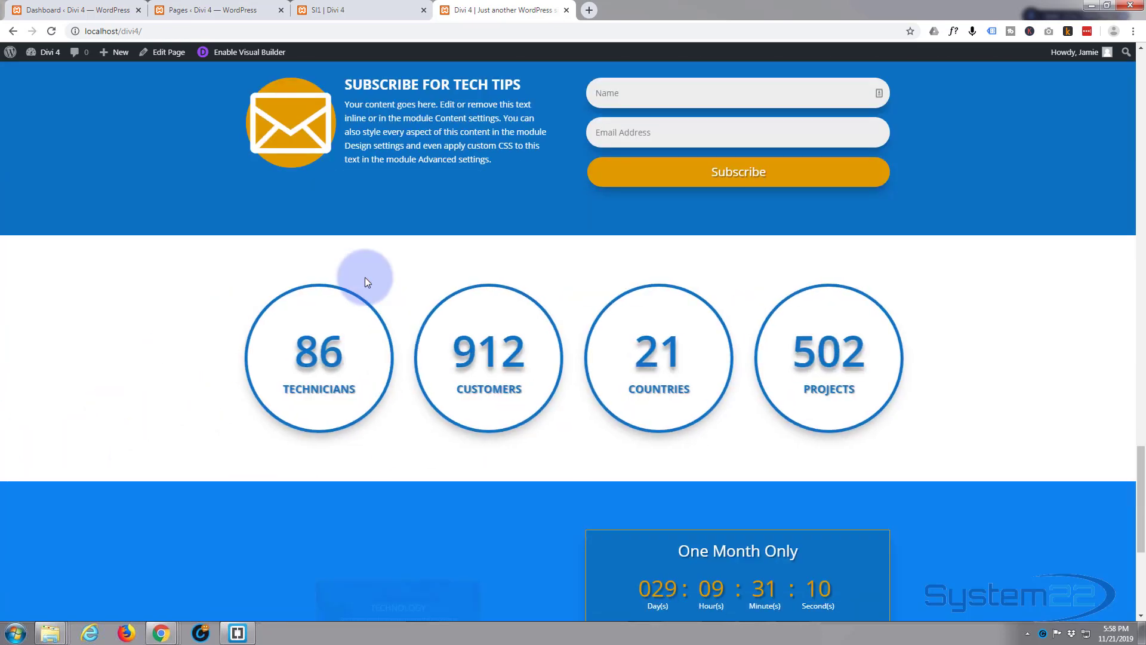
{"action": "scroll", "scroll_direction": "down", "scroll_amount": 3}
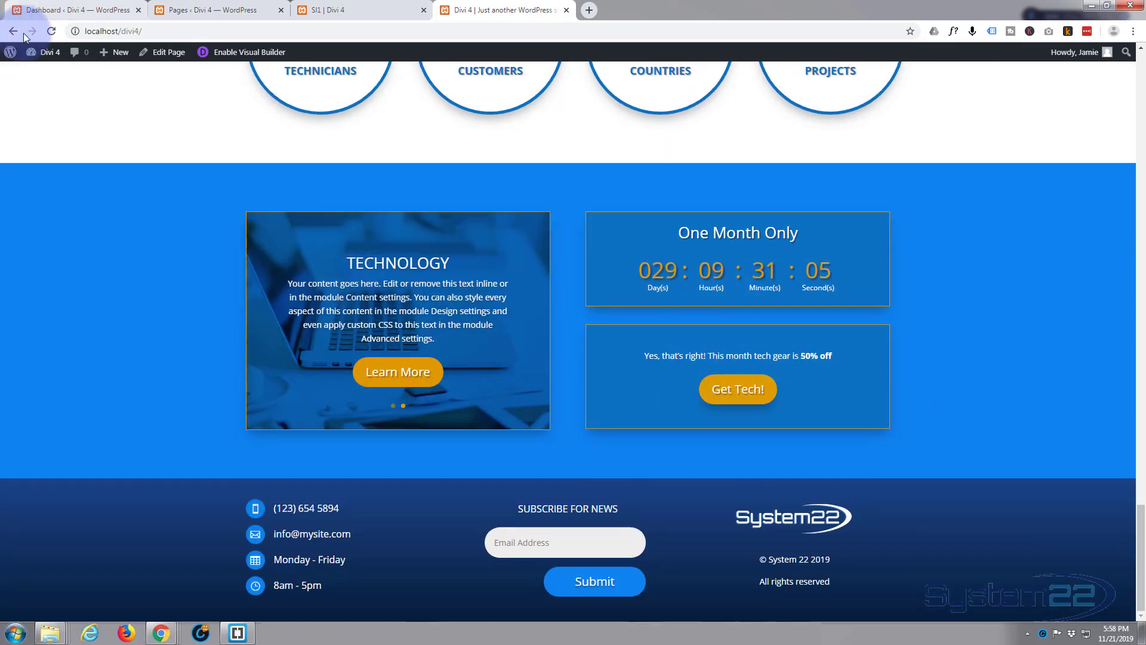
{"action": "left_click", "coordinate": [248, 51]}
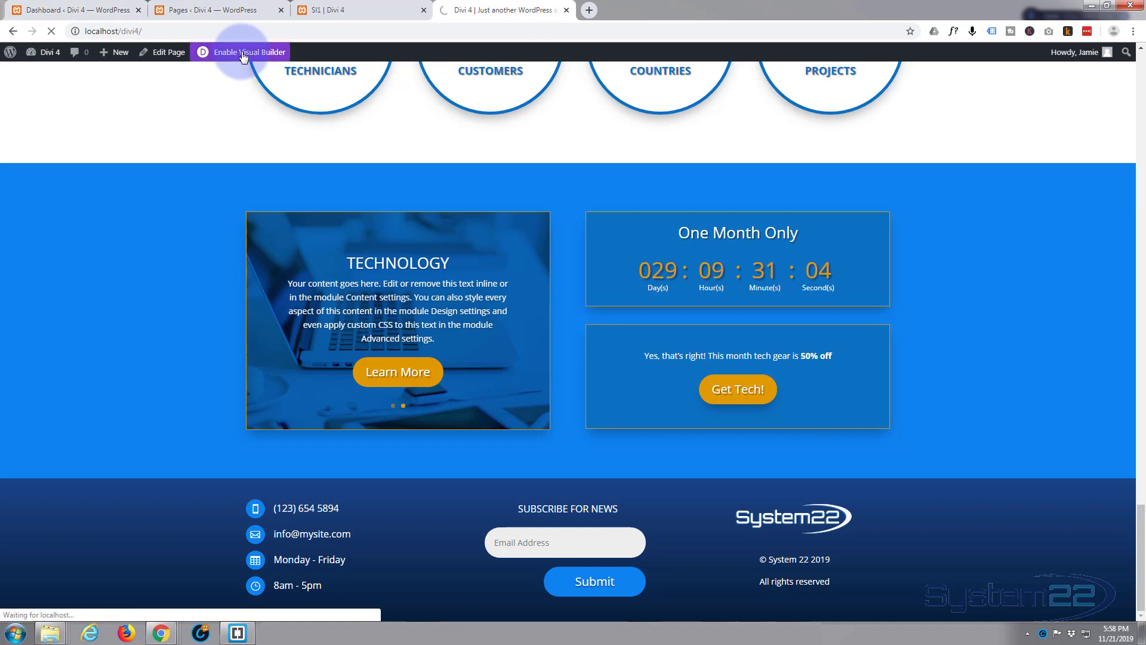
Reopen visual editing and scroll down to the sale section's timer and offer box.
{"action": "left_click", "coordinate": [246, 51]}
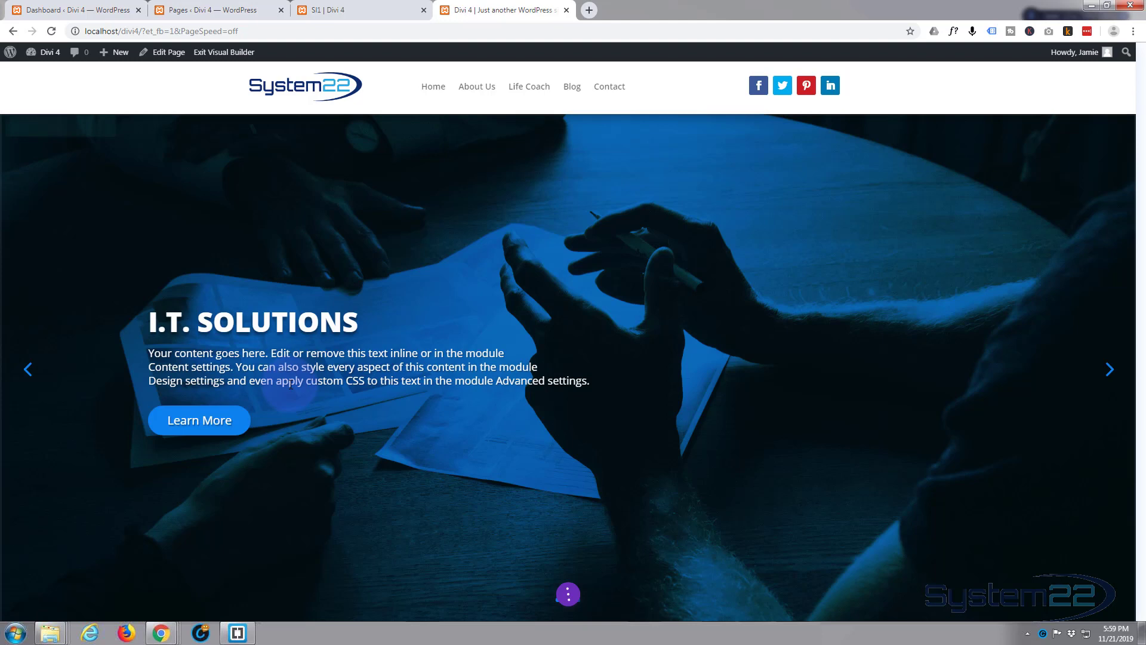
{"action": "scroll", "scroll_direction": "down", "scroll_amount": 3}
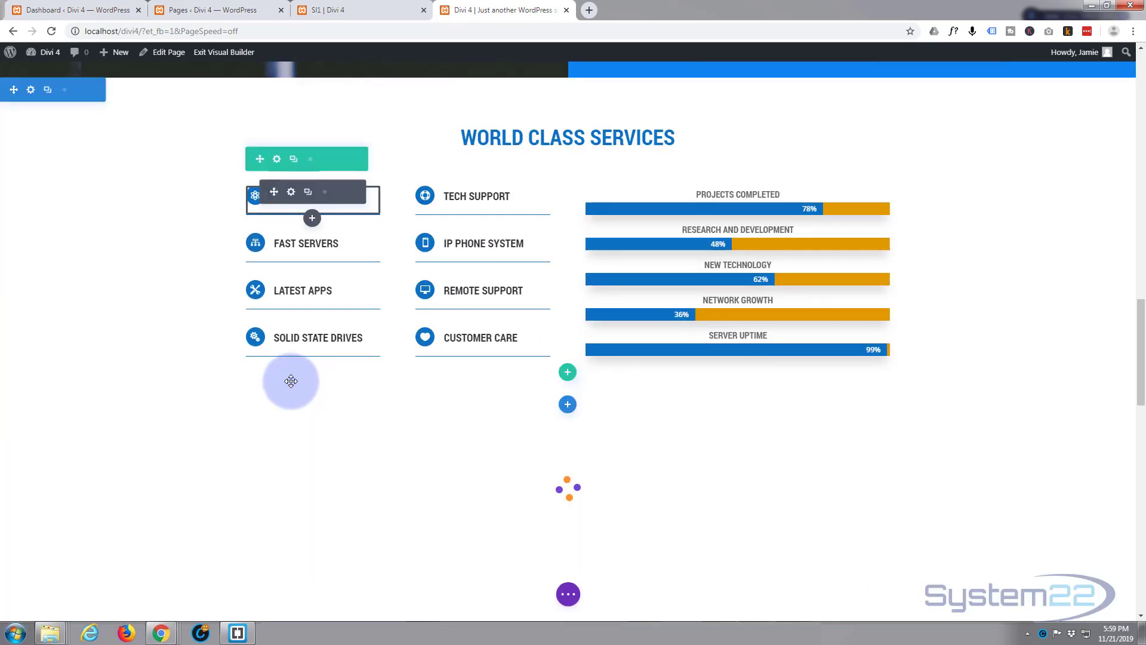
{"action": "scroll", "scroll_direction": "down", "scroll_amount": 3}
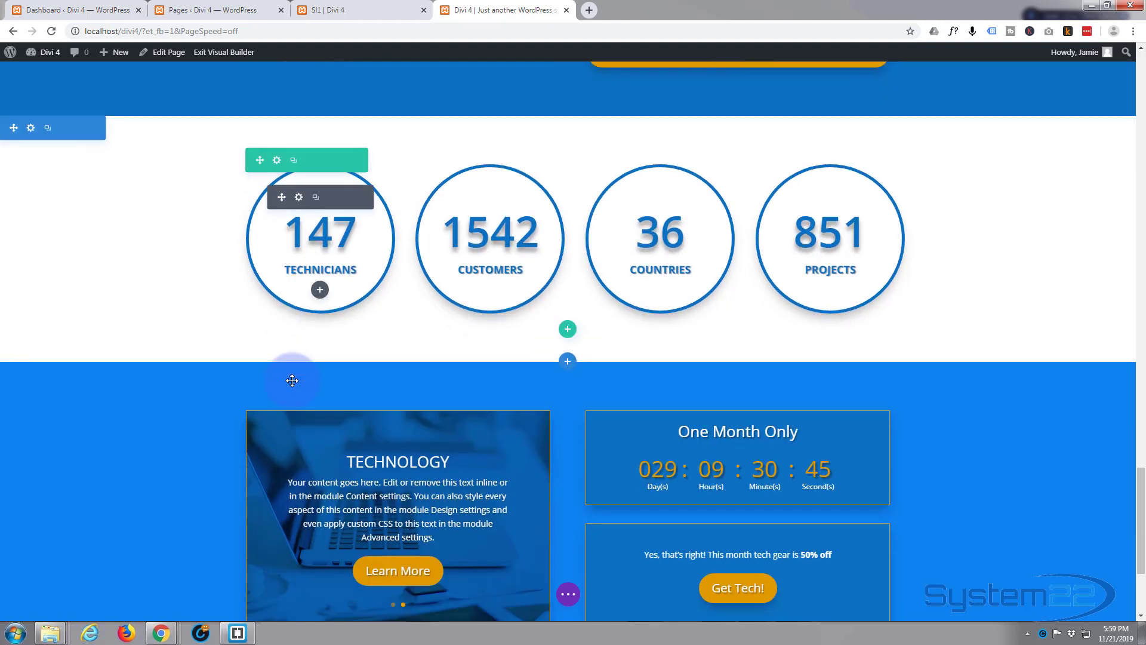
{"action": "scroll", "scroll_direction": "down", "scroll_amount": 3}
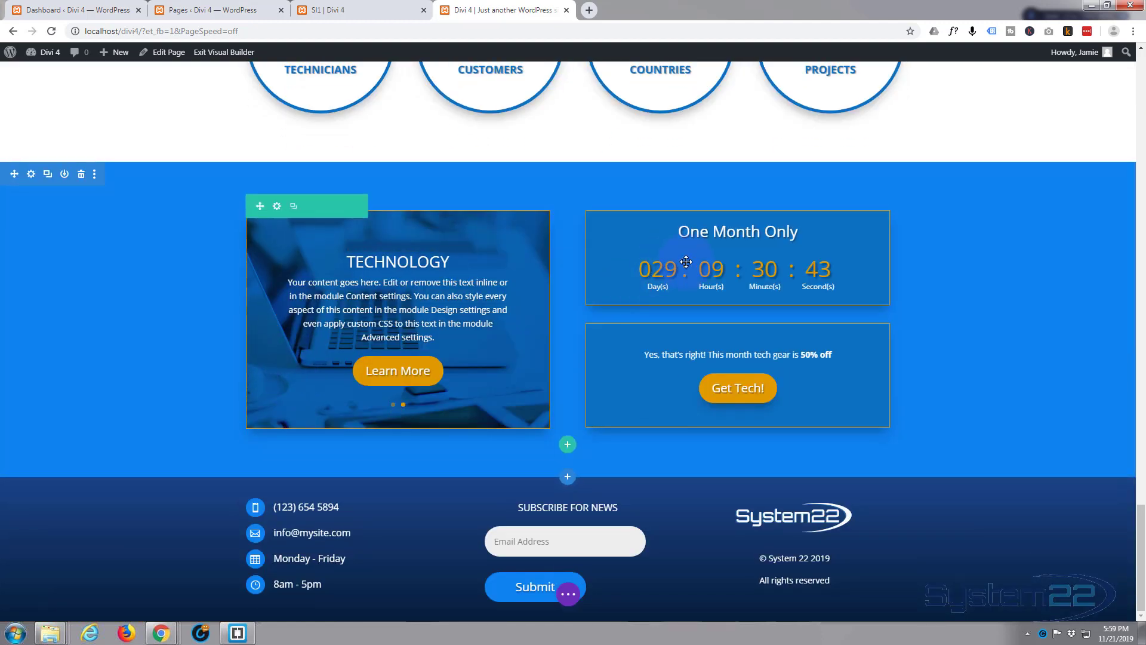
{"action": "mouse_move", "coordinate": [716, 244]}
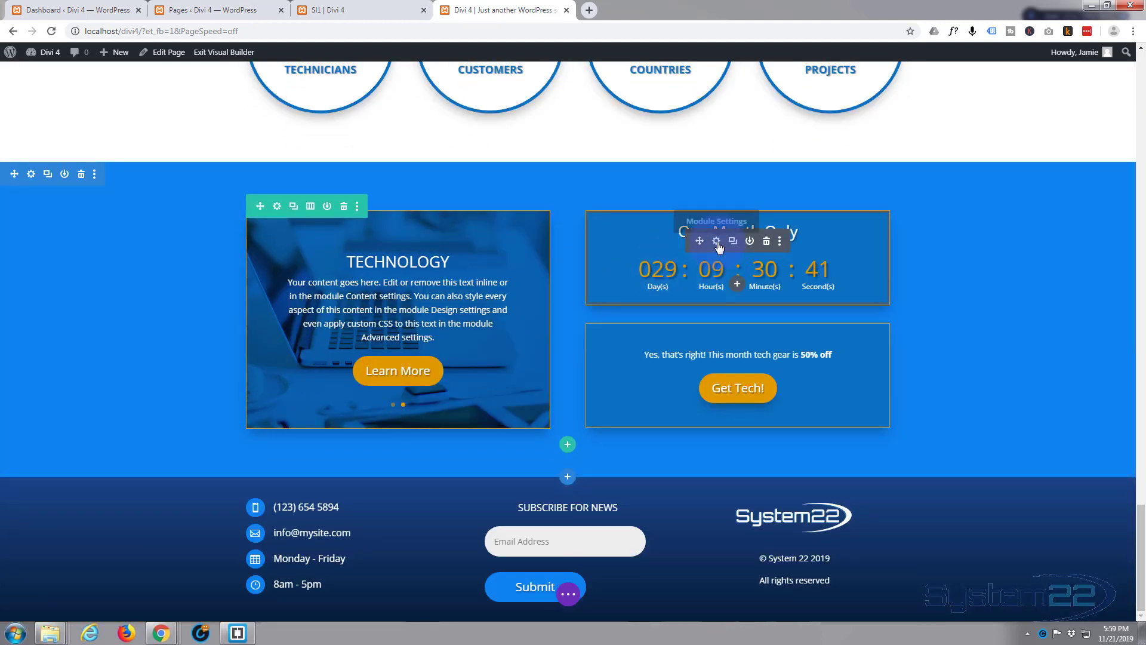
Give the countdown timer a Slide animation from the Left and save it.
{"action": "left_click", "coordinate": [716, 241]}
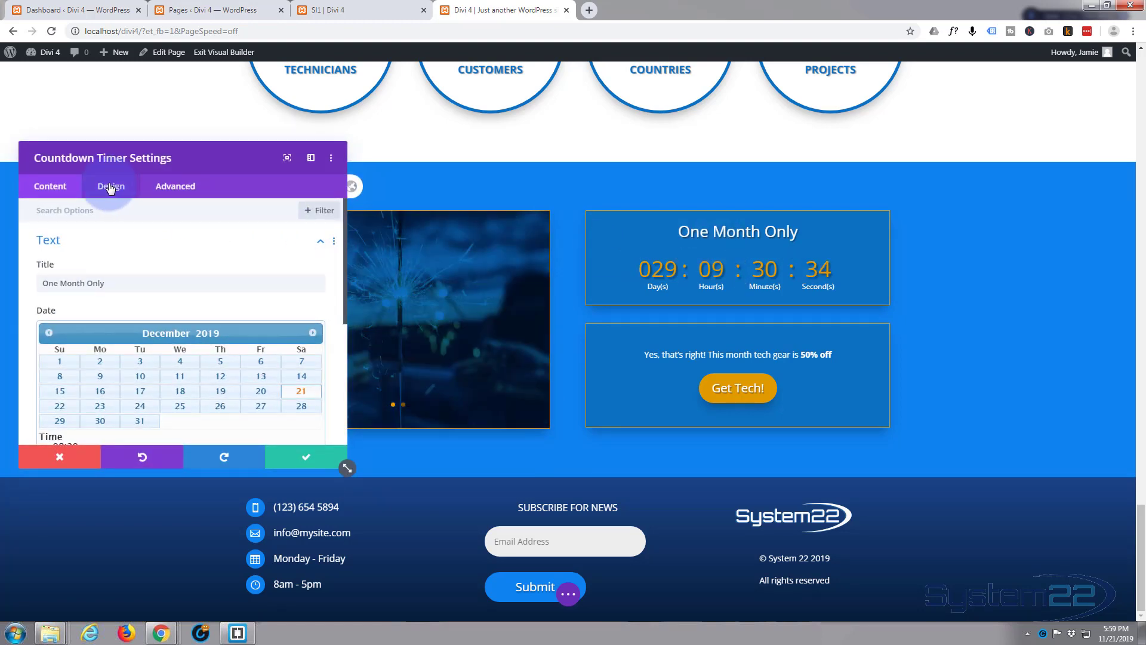
{"action": "left_click", "coordinate": [109, 186]}
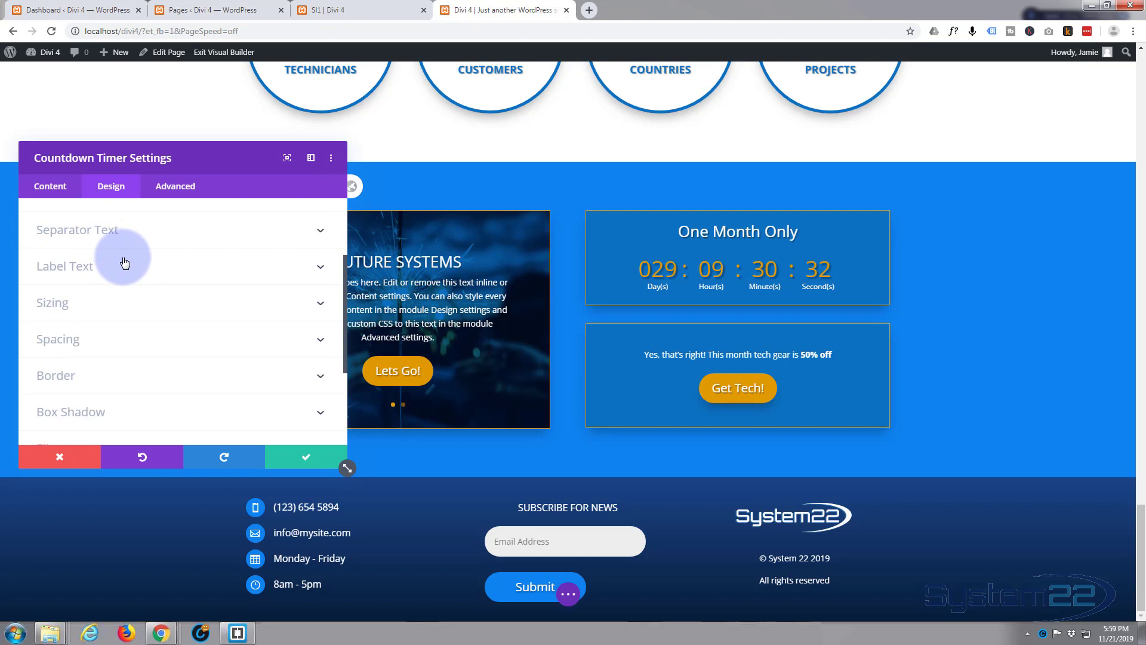
{"action": "scroll", "scroll_direction": "down", "scroll_amount": 3}
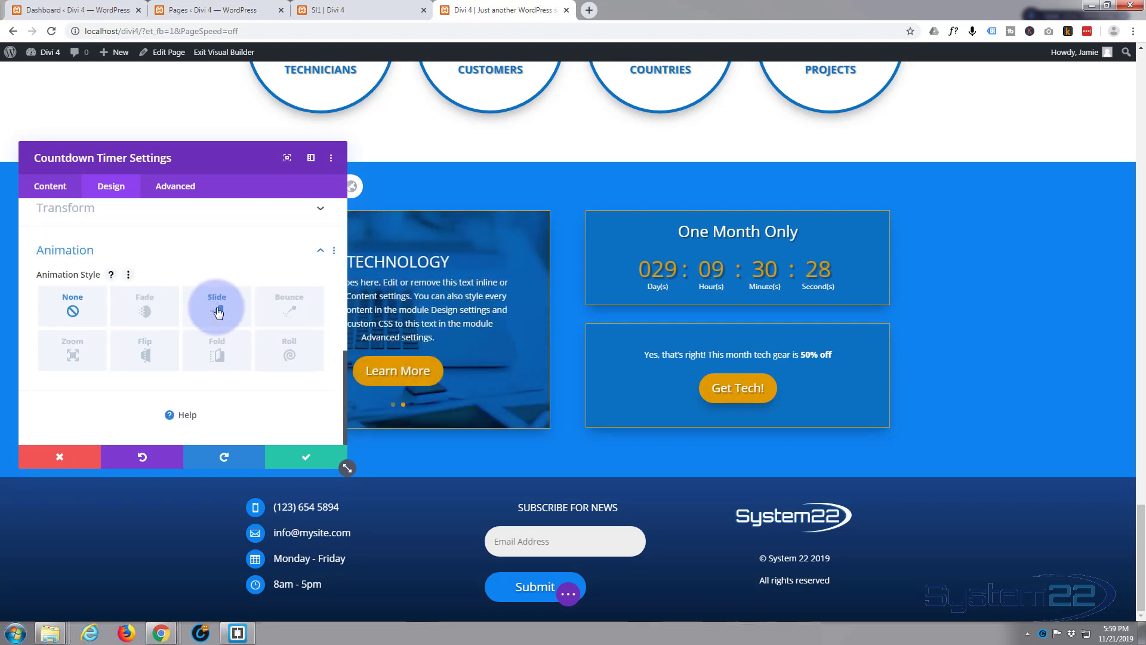
{"action": "left_click", "coordinate": [216, 305]}
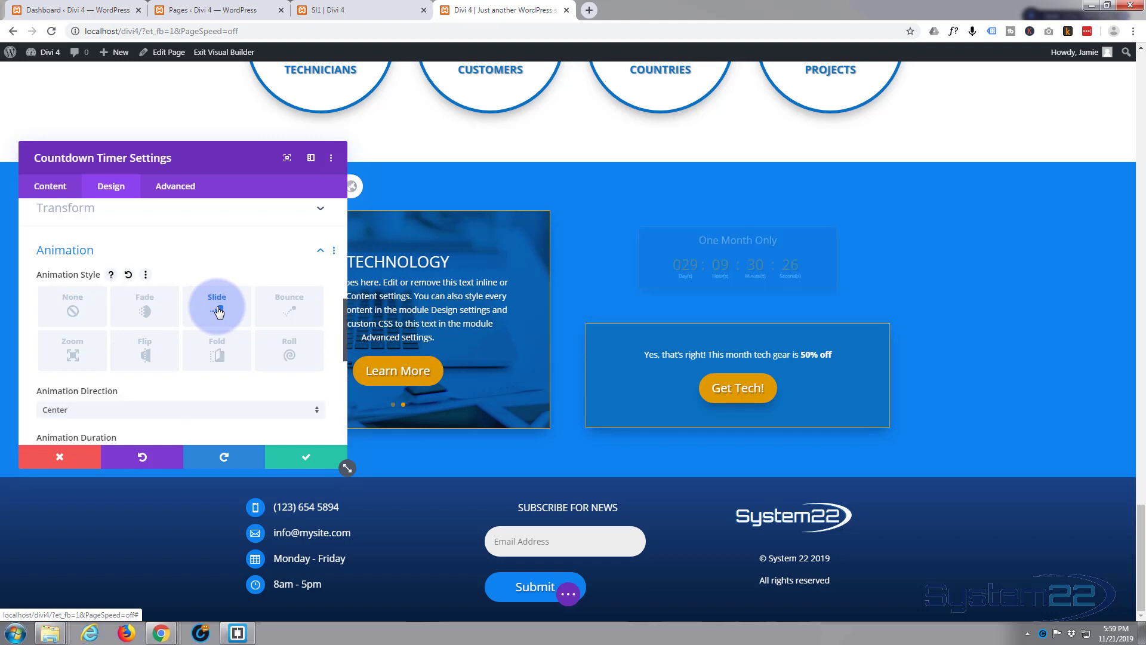
{"action": "left_click", "coordinate": [216, 306]}
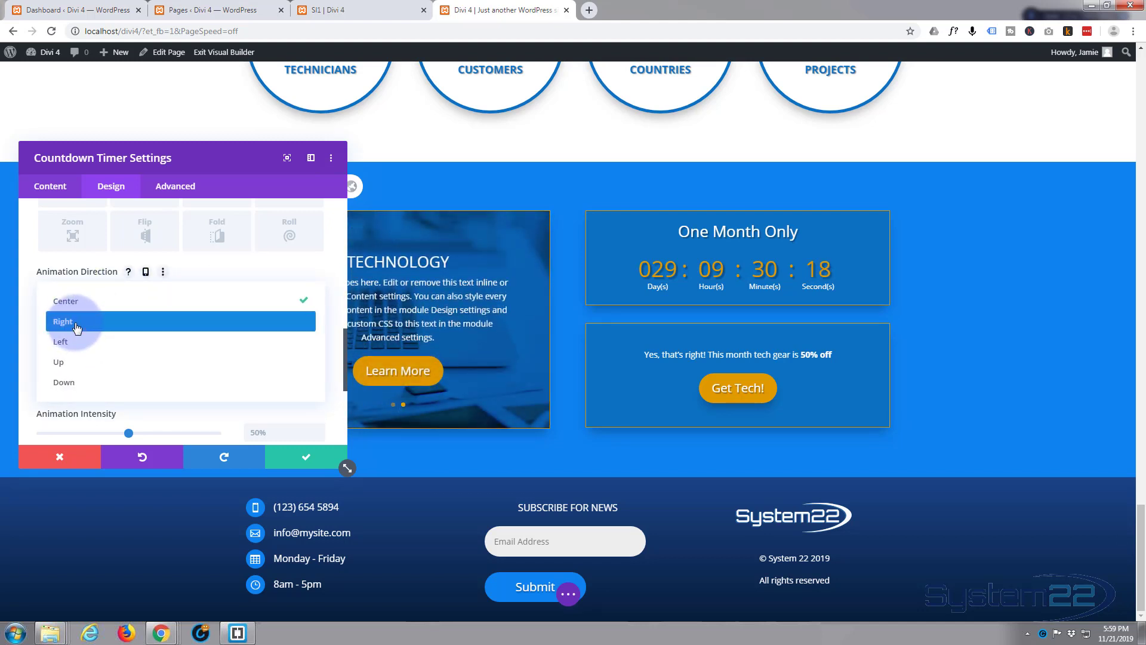
{"action": "left_click", "coordinate": [61, 341]}
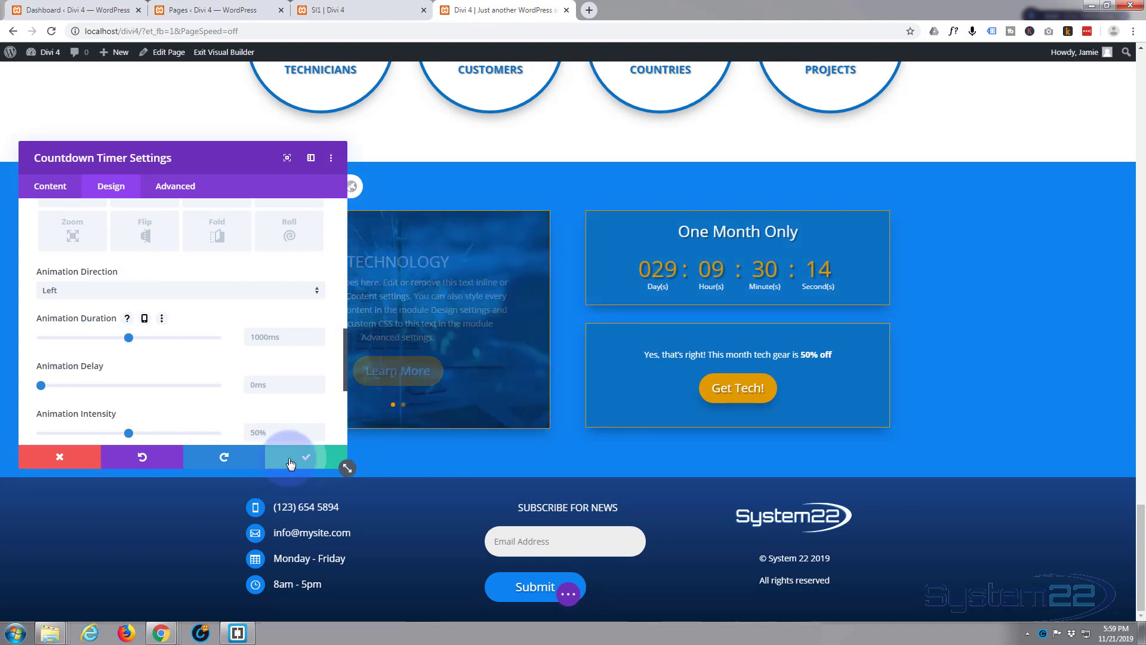
{"action": "left_click", "coordinate": [292, 457]}
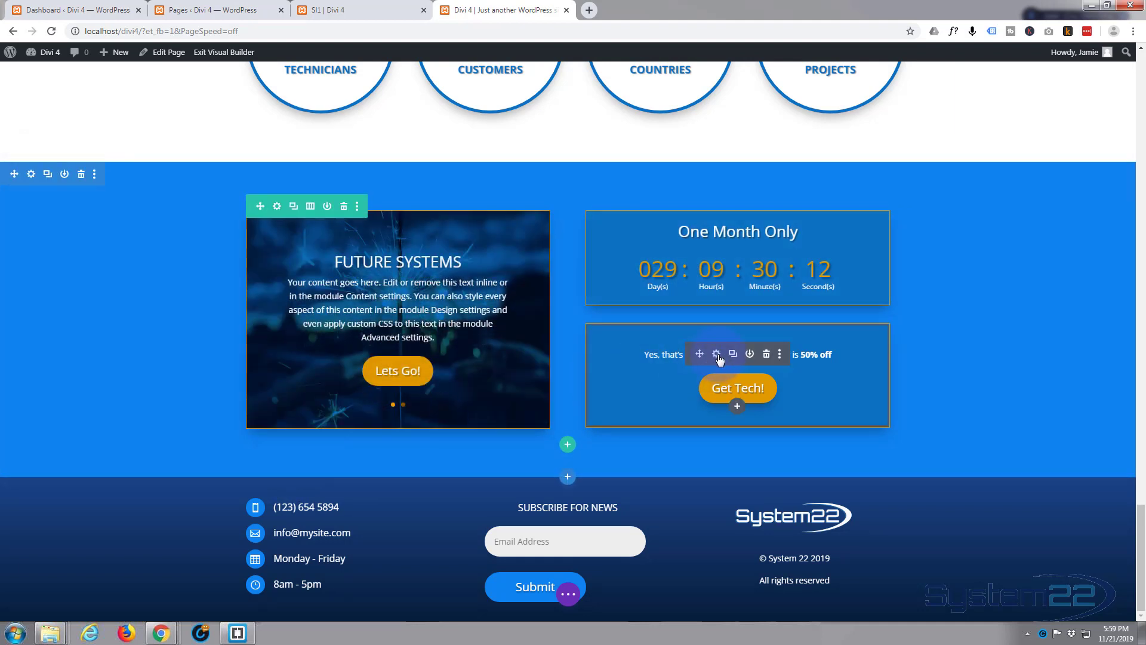
Reach the call-to-action box's animation options under Design.
{"action": "left_click", "coordinate": [717, 354]}
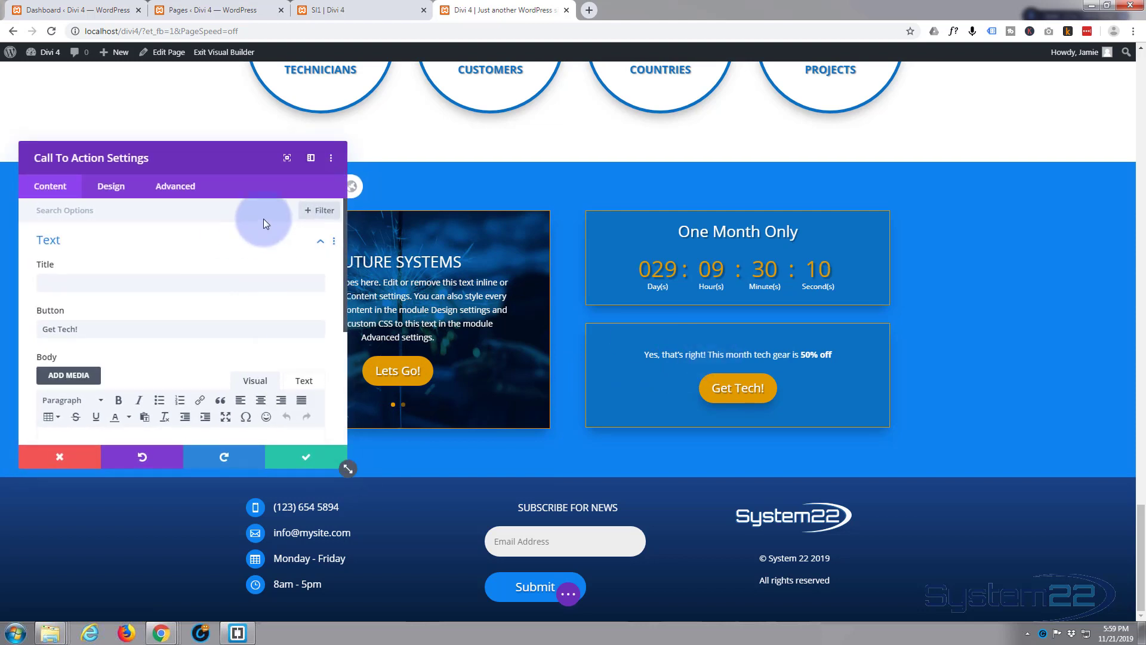
{"action": "left_click", "coordinate": [110, 187]}
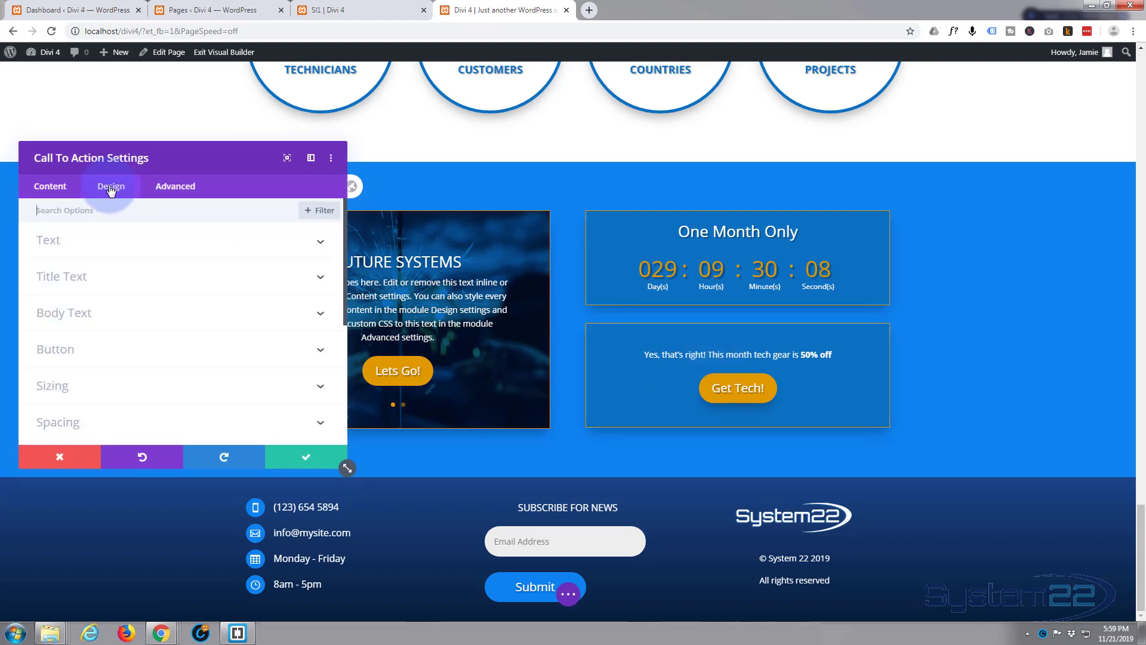
{"action": "left_click", "coordinate": [110, 187]}
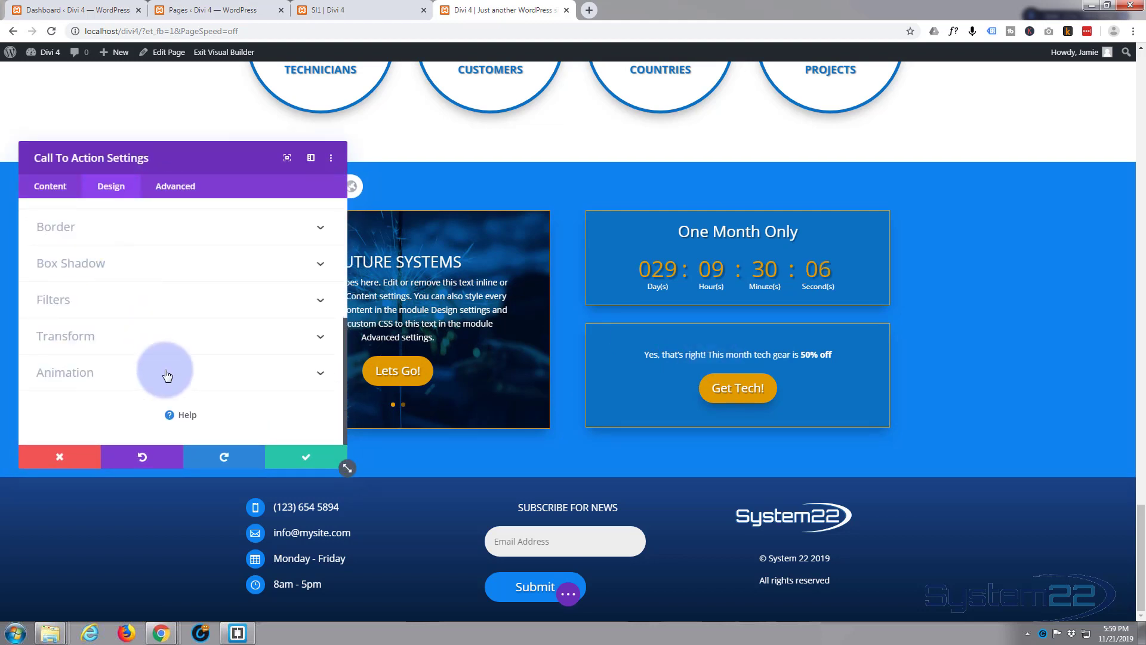
{"action": "left_click", "coordinate": [166, 372]}
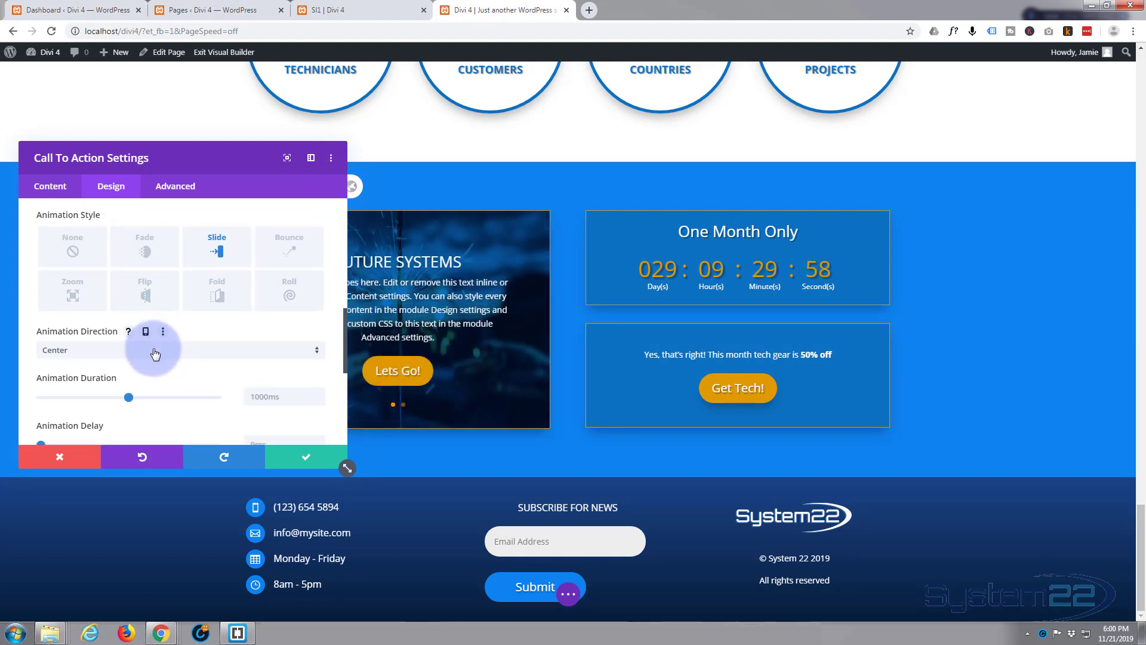
Set a Slide animation upward with a 300ms delay and save the changes.
{"action": "left_click", "coordinate": [154, 349]}
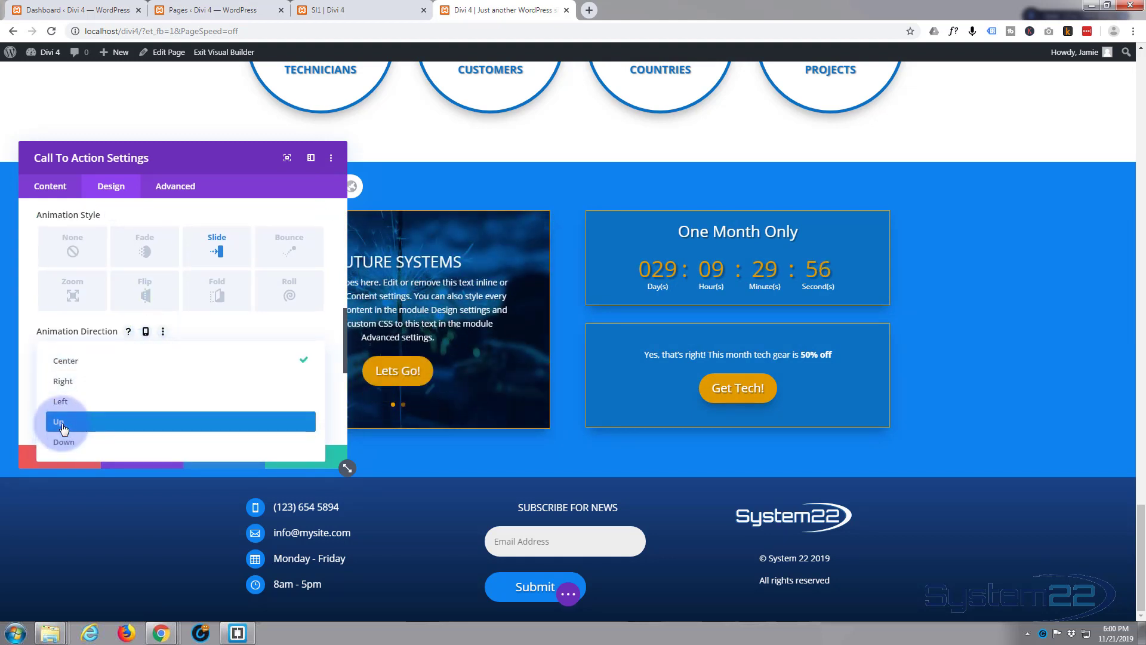
{"action": "left_click", "coordinate": [59, 422]}
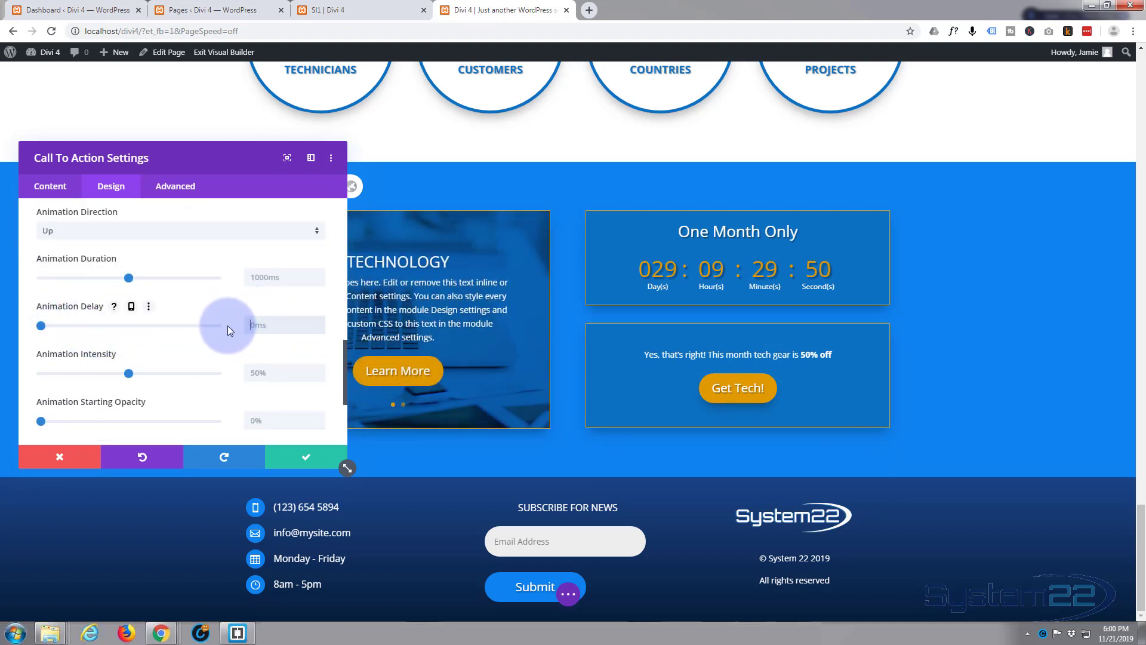
{"action": "type", "text": "300ms"}
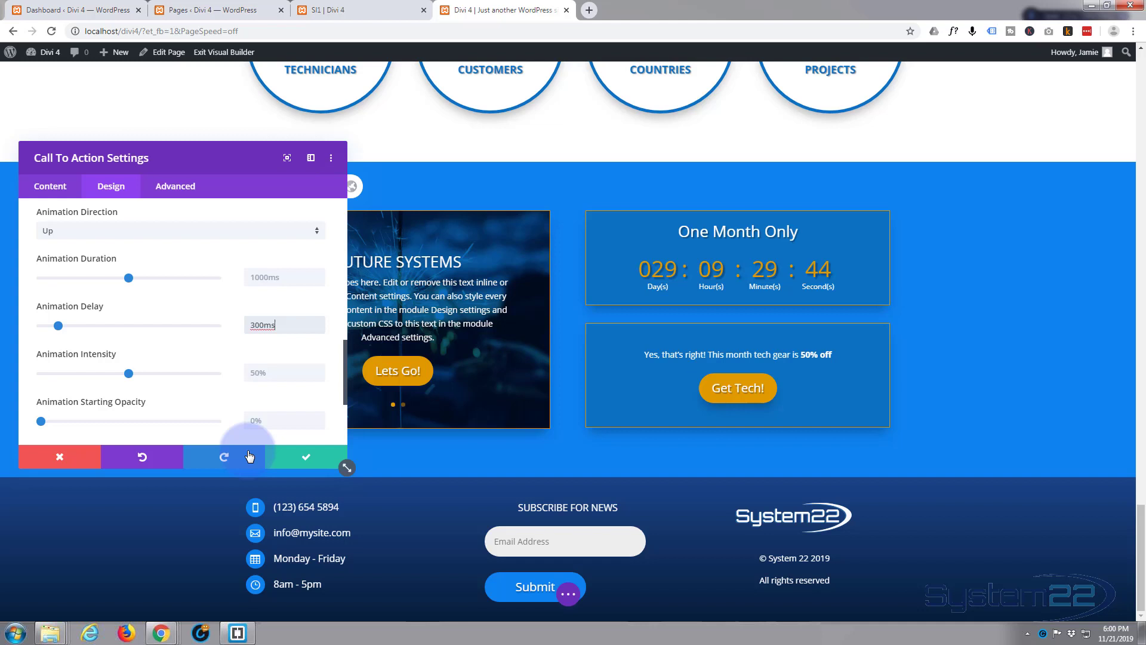
{"action": "left_click", "coordinate": [304, 458]}
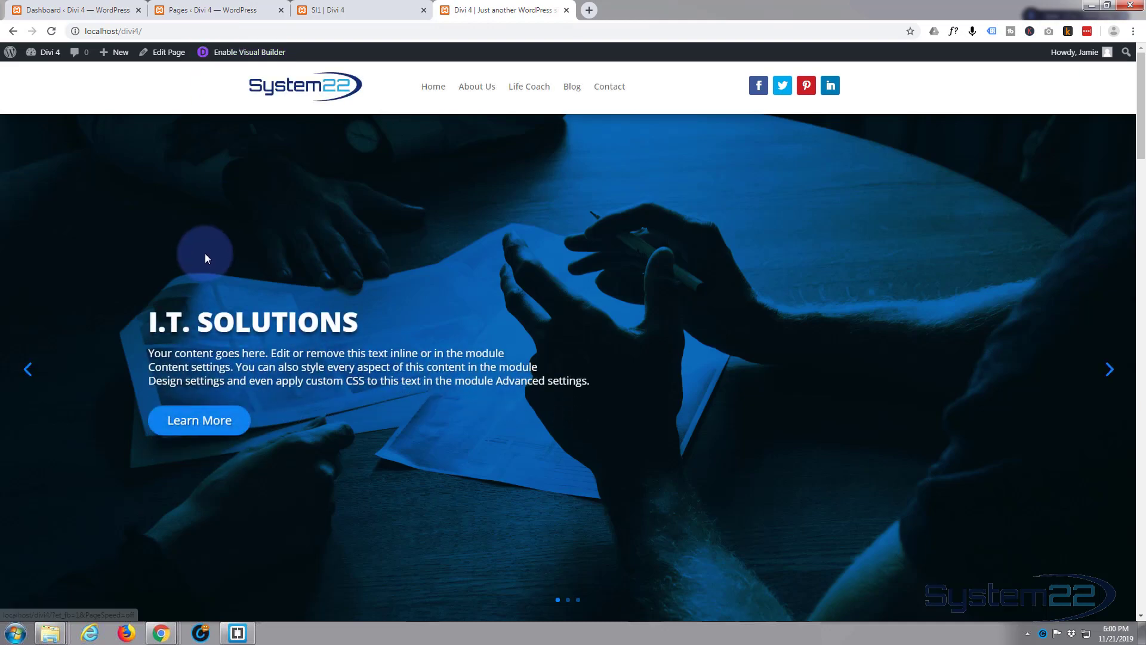
{"action": "scroll", "scroll_direction": "down", "scroll_amount": 3}
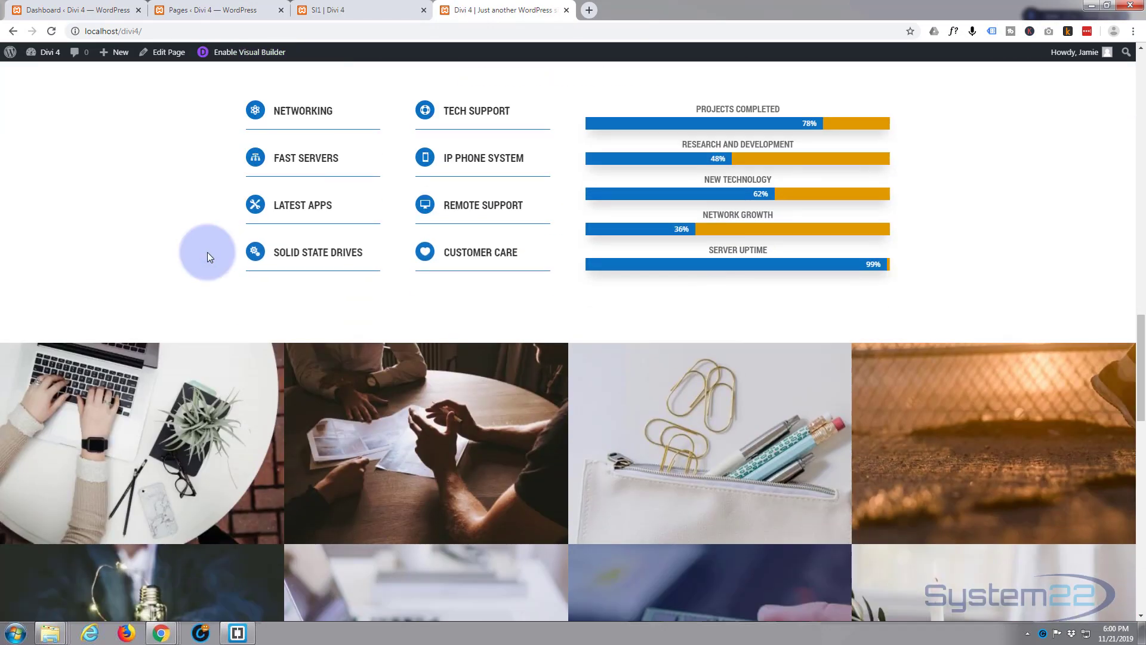
{"action": "scroll", "scroll_direction": "down", "scroll_amount": 3}
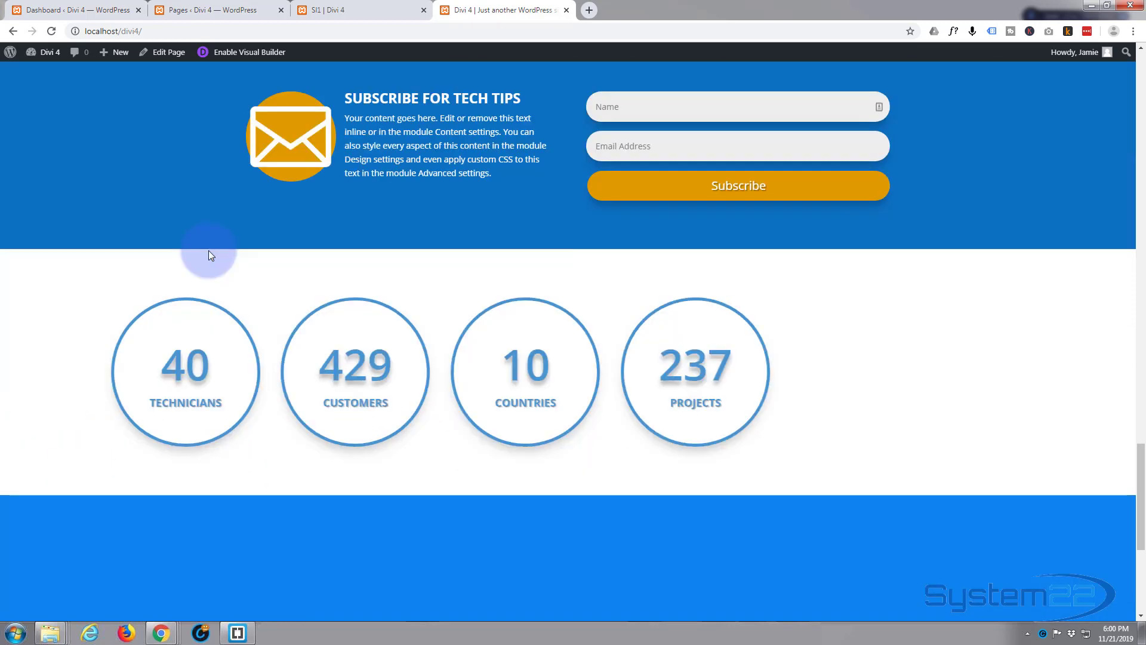
{"action": "scroll", "scroll_direction": "down", "scroll_amount": 3}
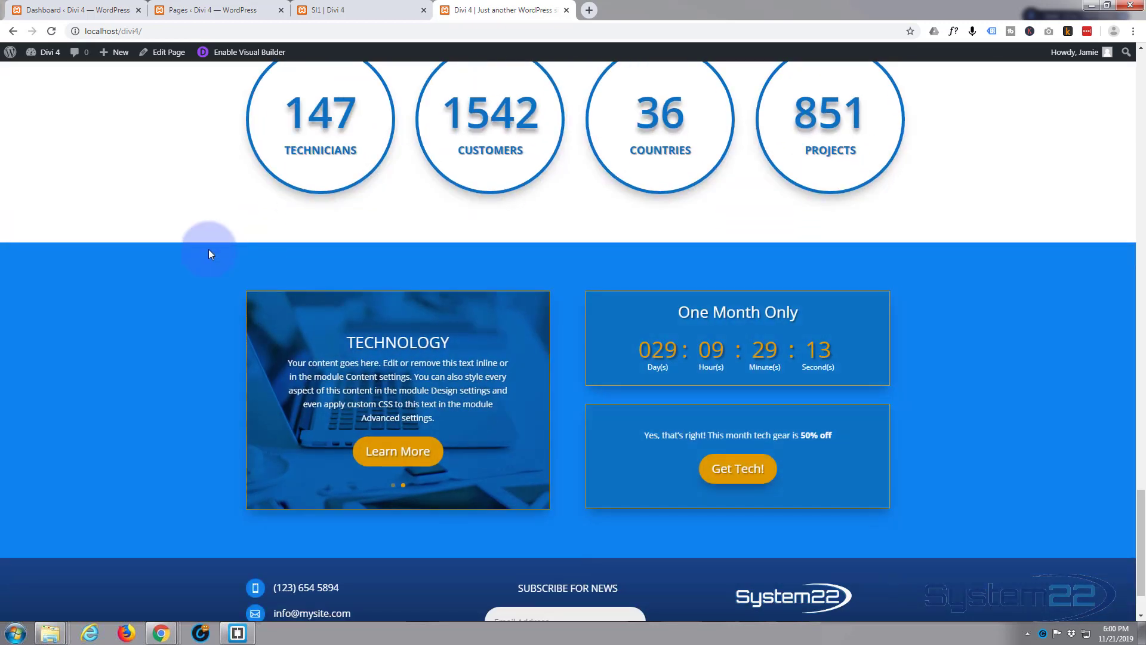
{"action": "scroll", "scroll_direction": "down", "scroll_amount": 3}
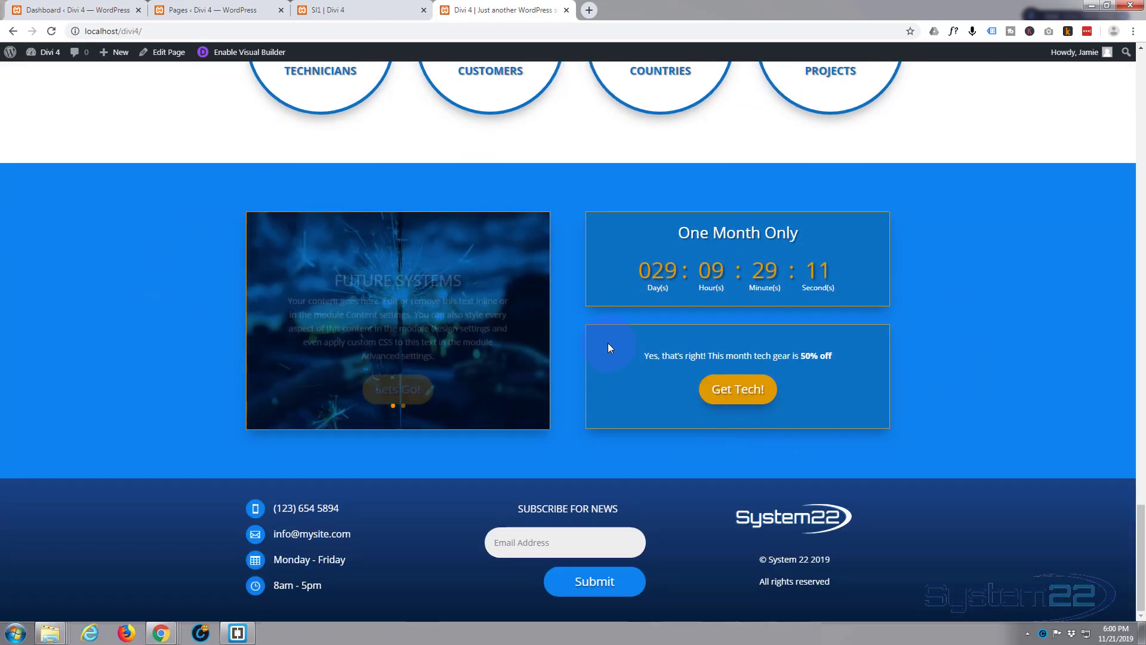